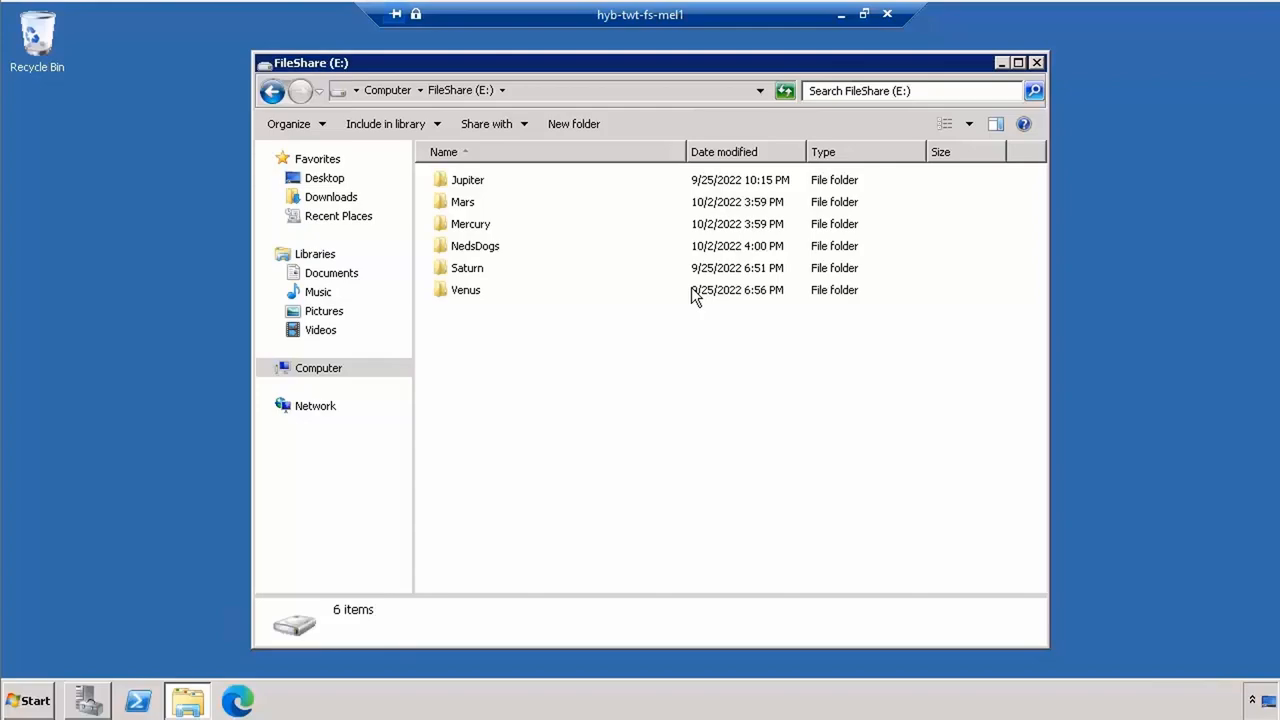
Review who the Jupiter and Mars folders are shared with from their sharing options
right_click(468, 180)
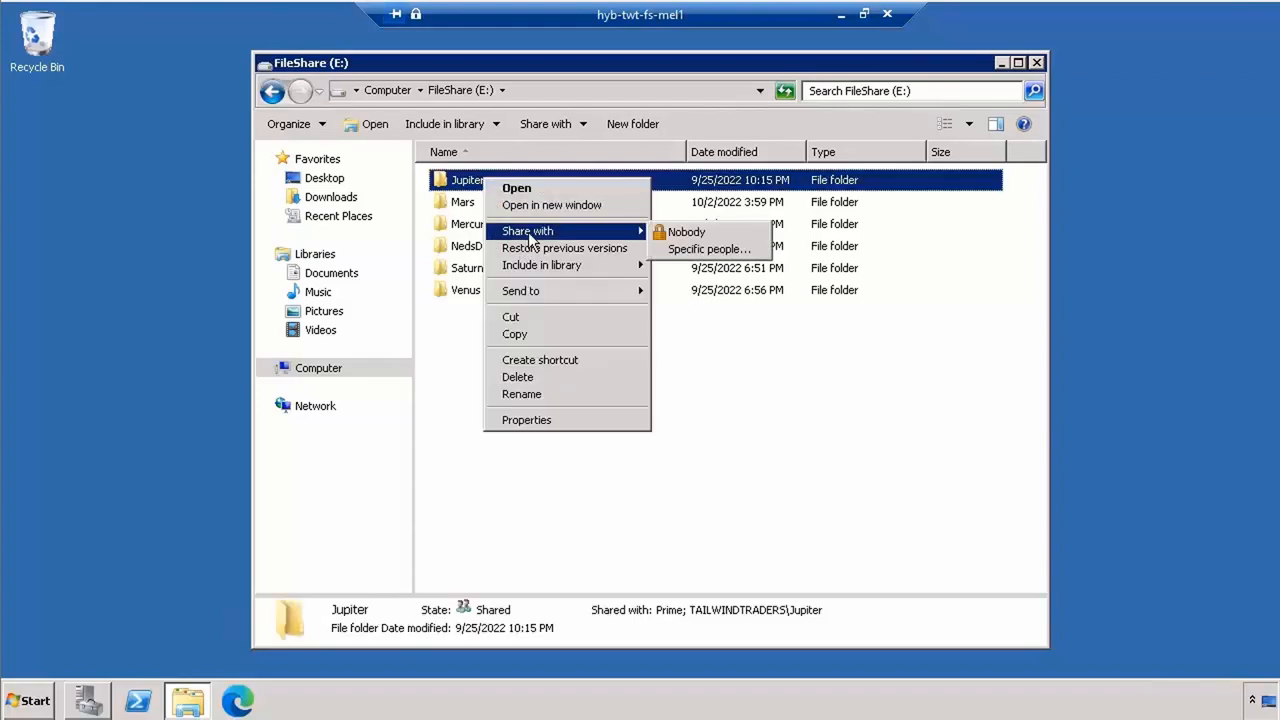
left_click(708, 248)
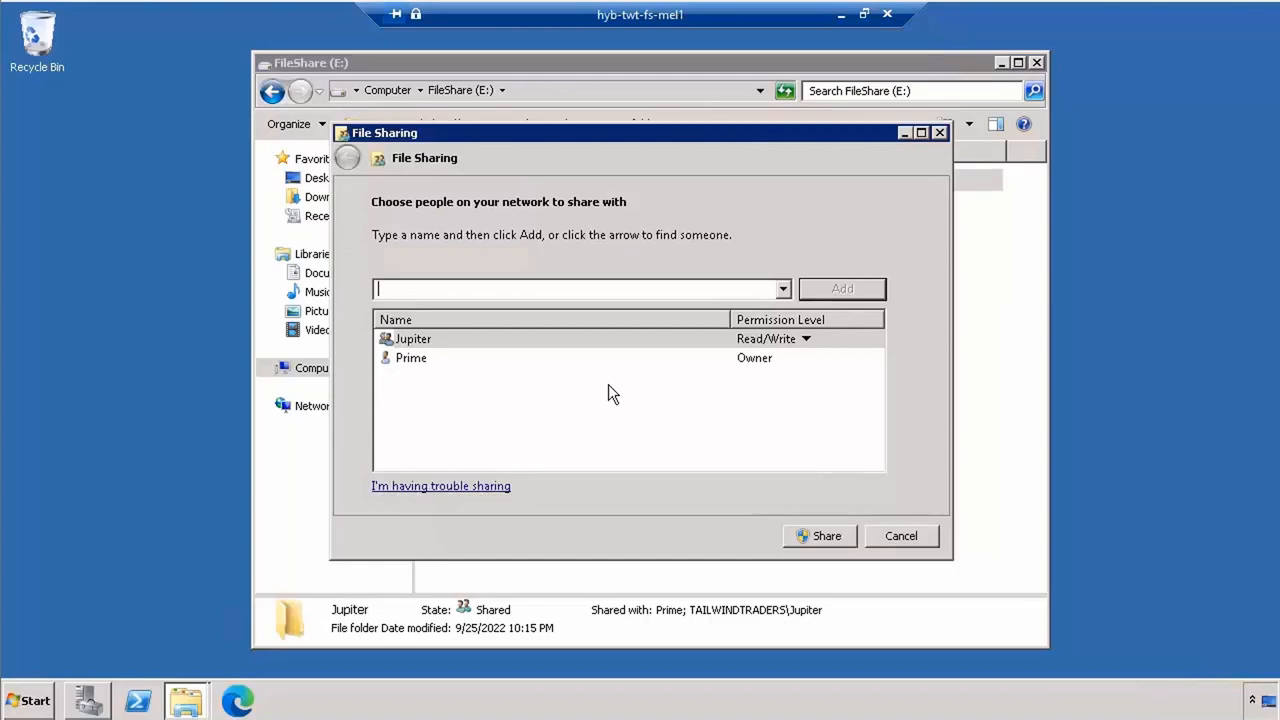
mouse_move(904, 528)
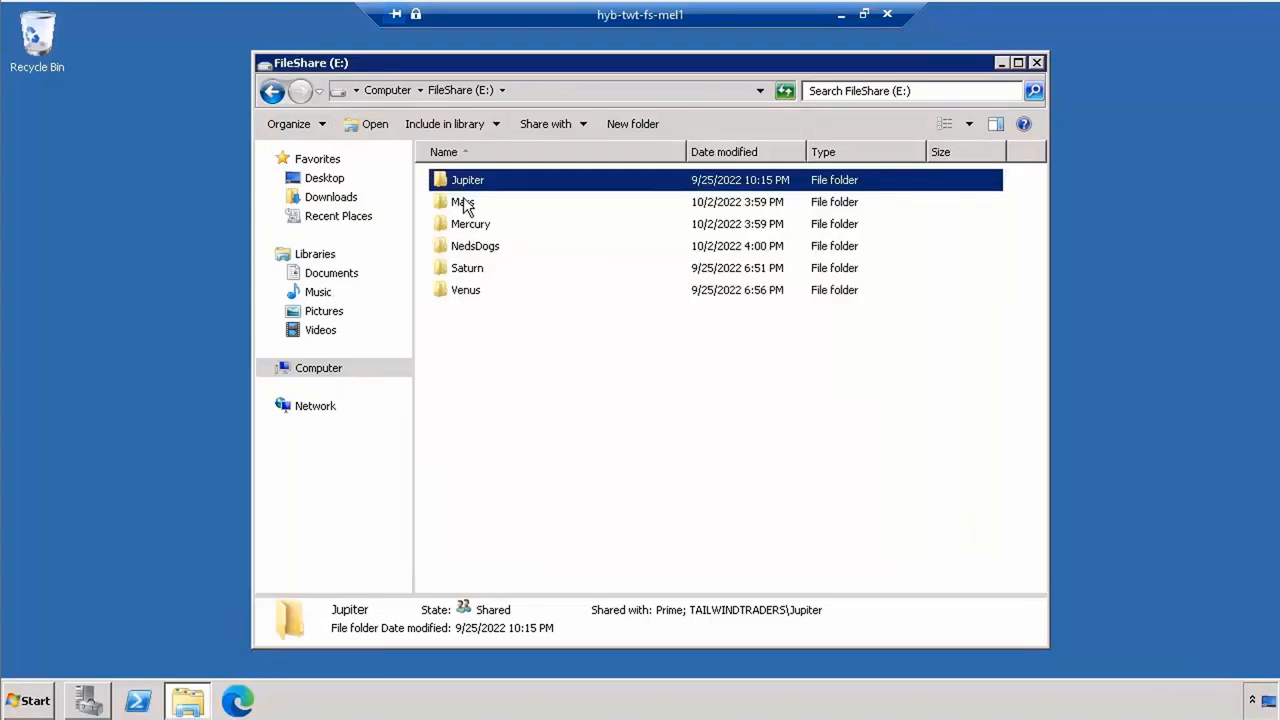
right_click(464, 202)
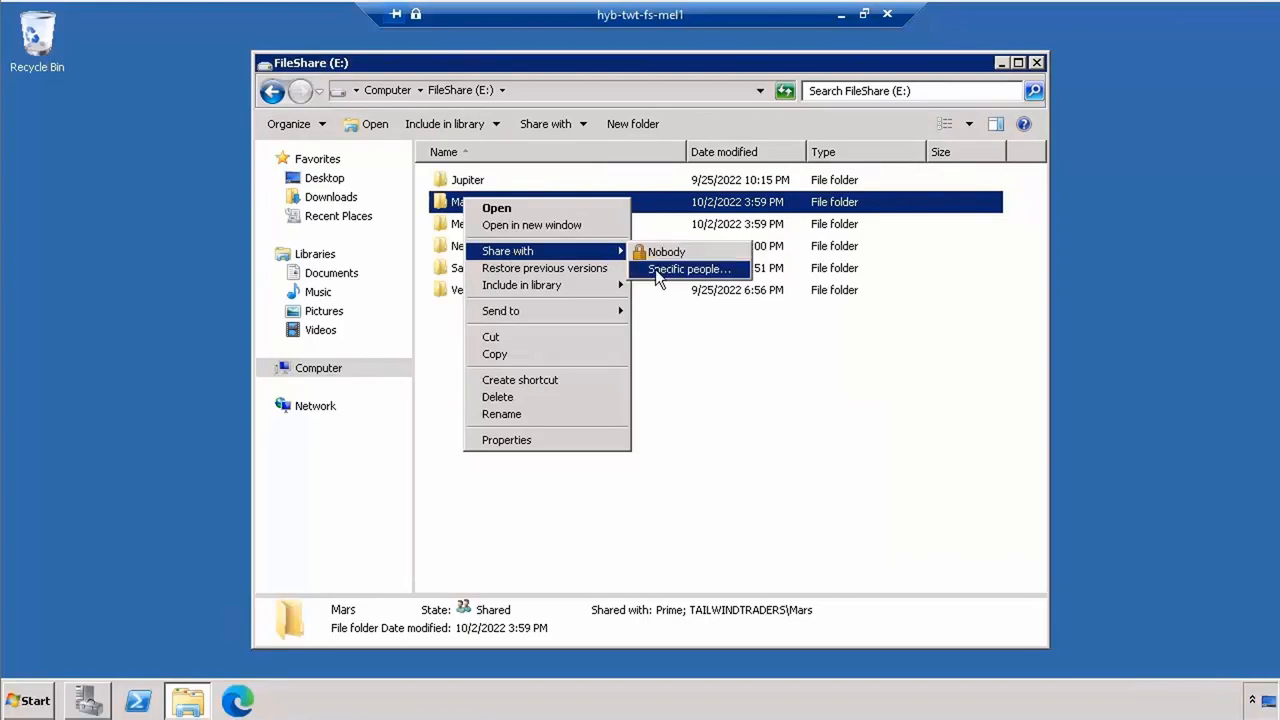
left_click(688, 268)
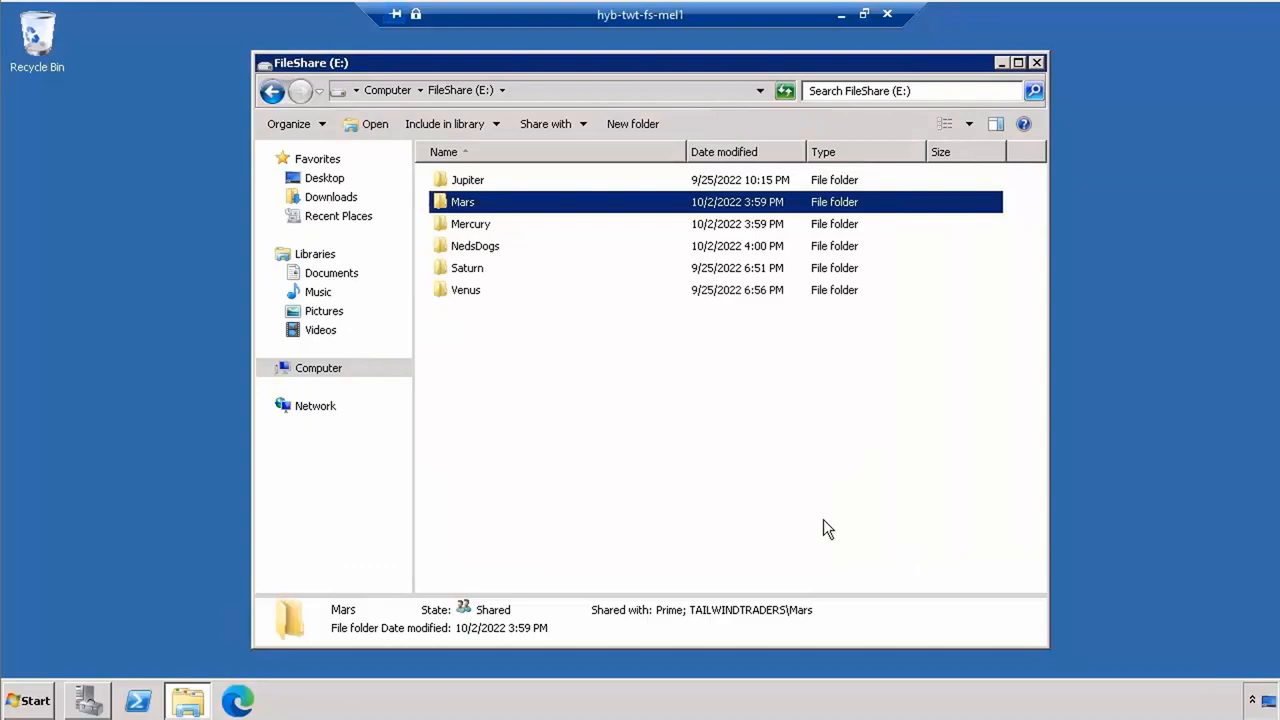
left_click(468, 180)
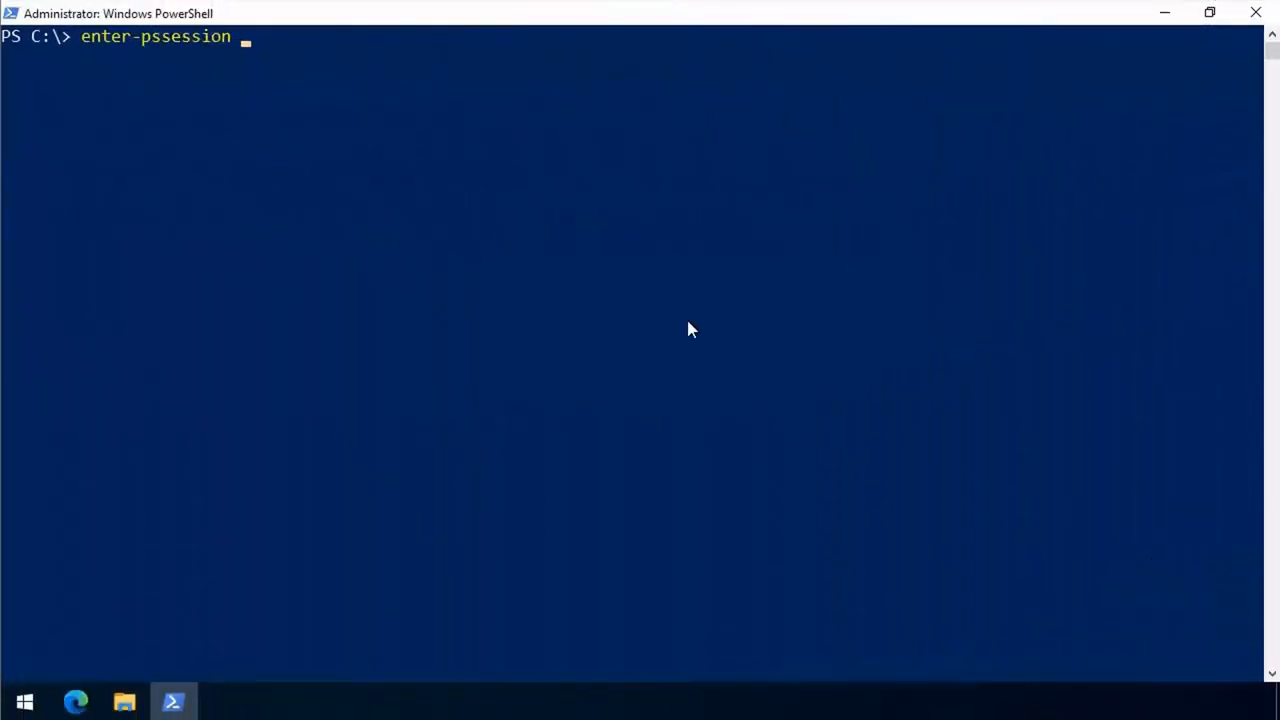
Run enter-pssession HYB-TWT-TMP-ADL, list the E: drive contents, and exit the remote session
type("HYB-TWT-TMP-ADL")
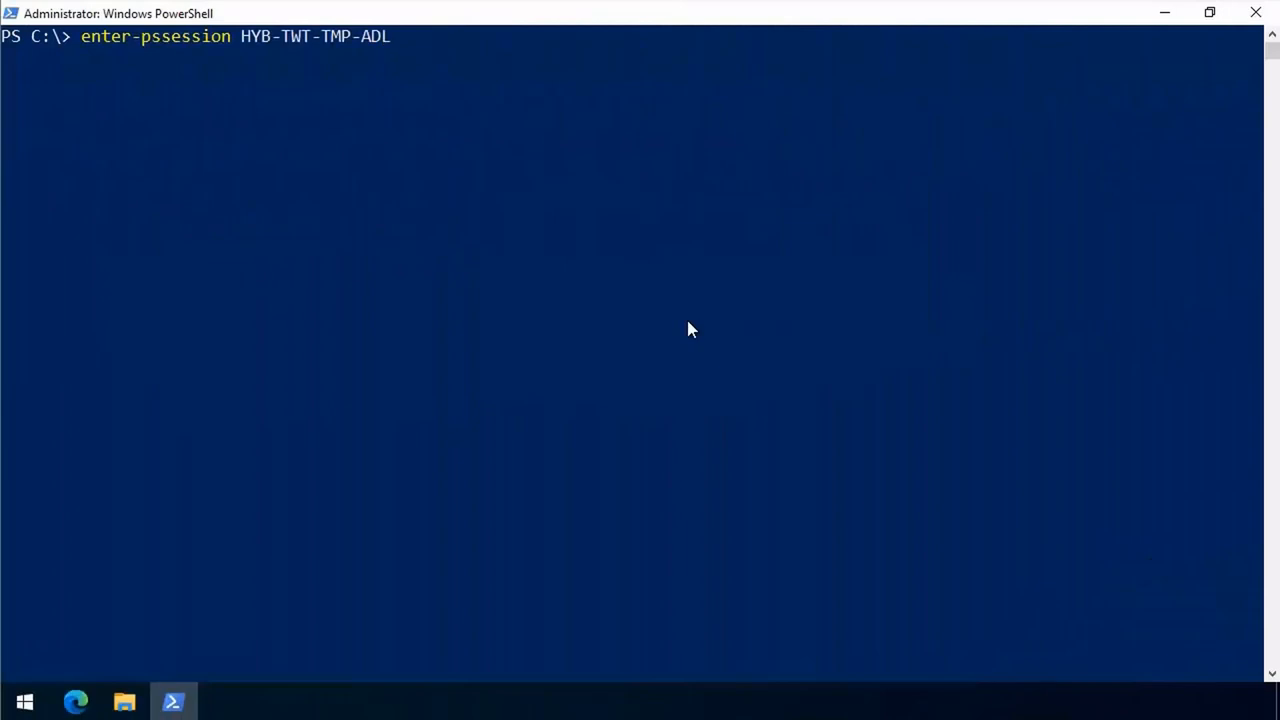
key("enter")
type("dir")
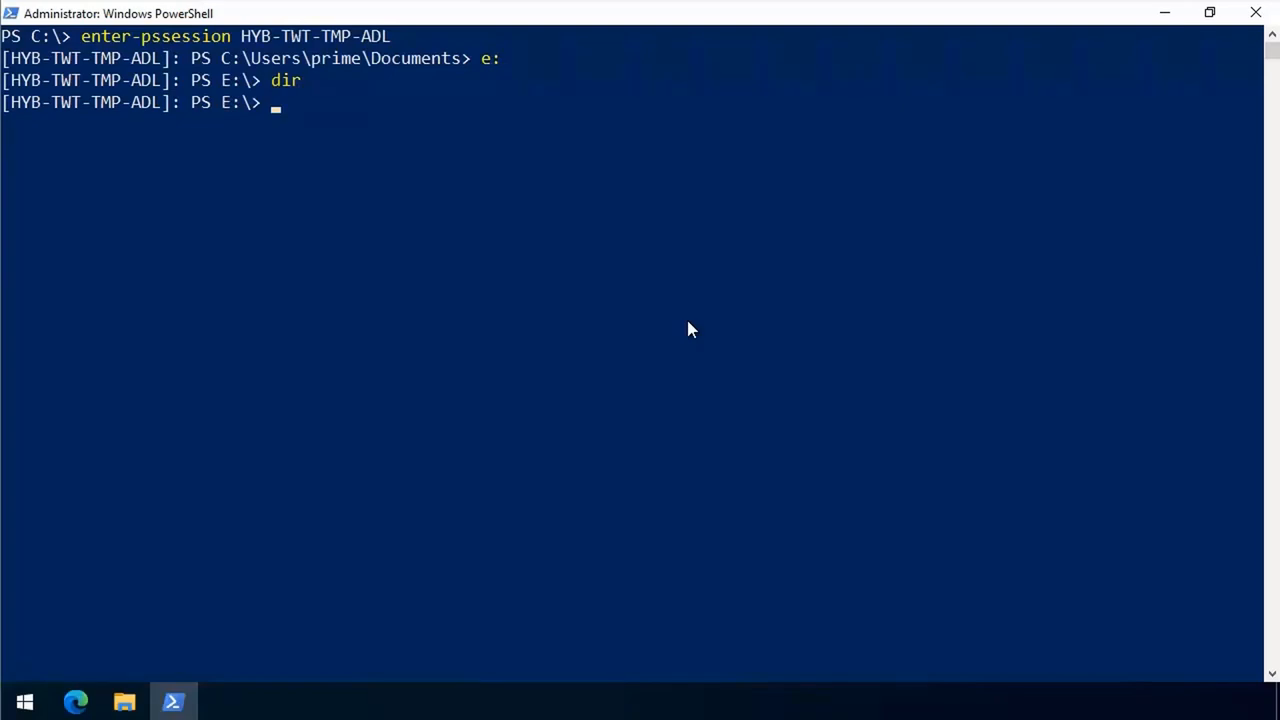
type("exit")
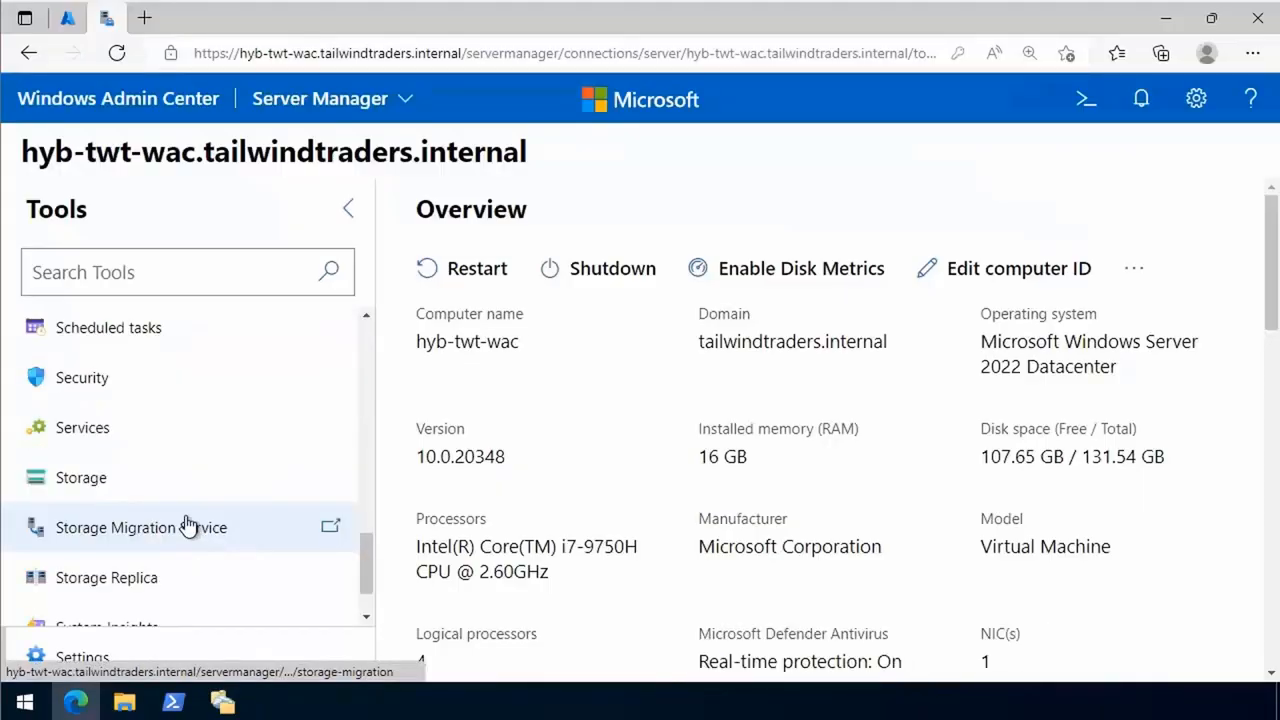
Show the Storage Migration Service overview for hyb-twt-wac with the Tools pane collapsed
left_click(140, 528)
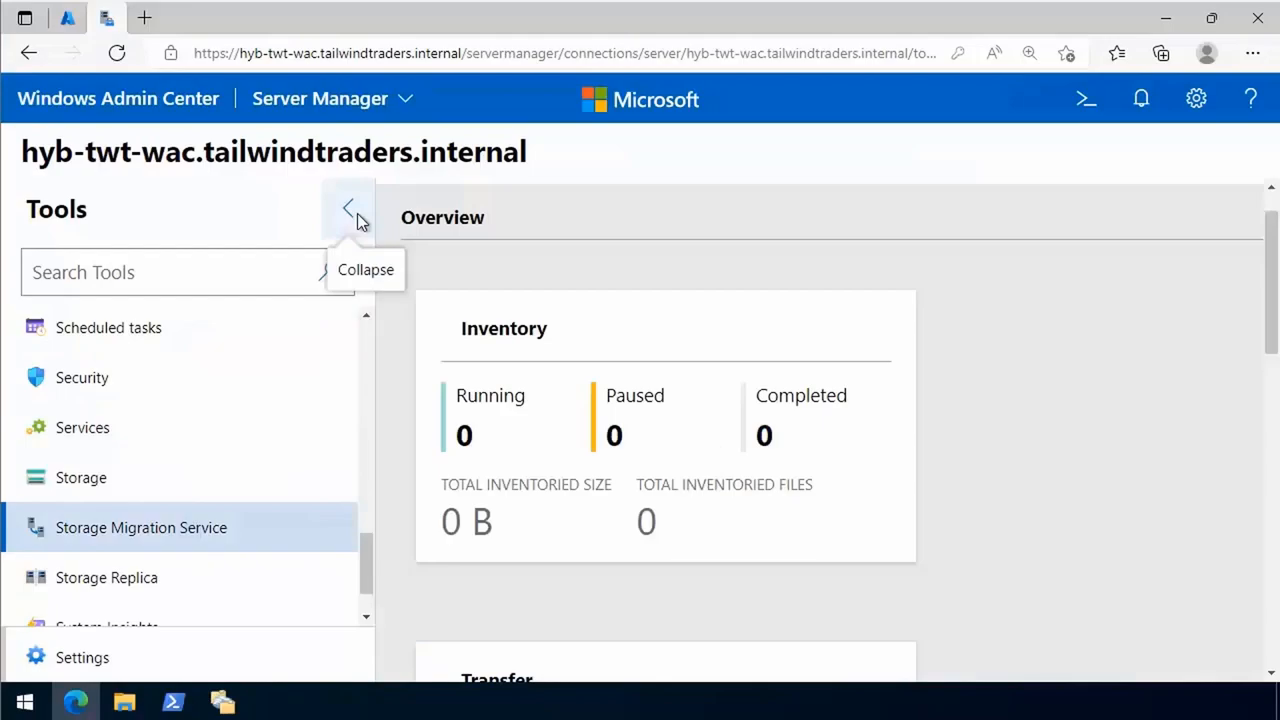
left_click(348, 208)
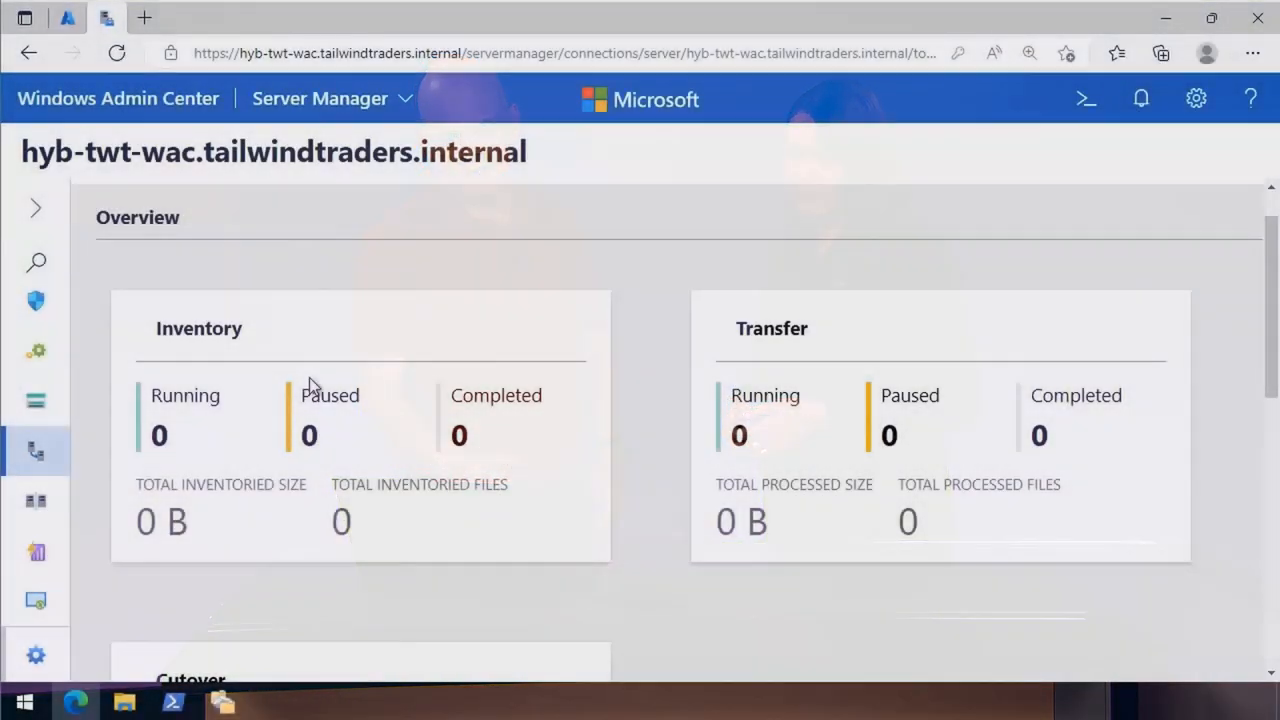
scroll("down", 3)
type("MIGFSA")
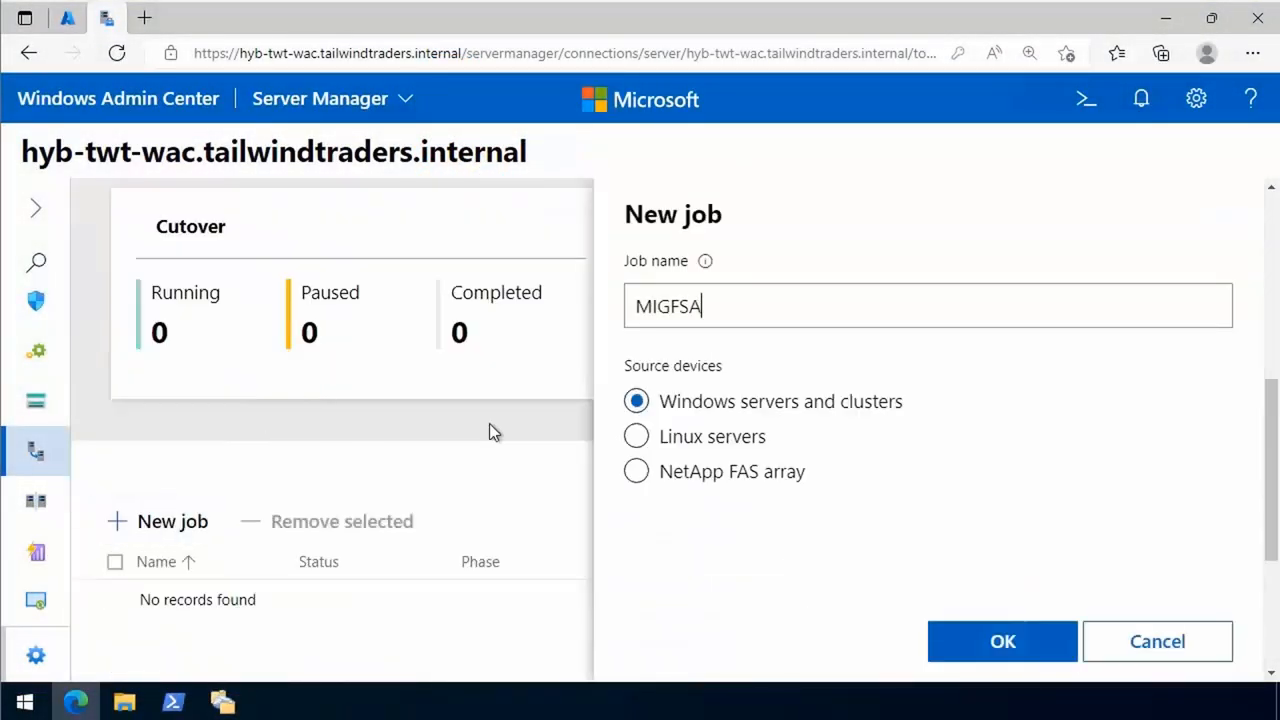
Create job MIGFSADL and advance past prerequisites, credentials and required tools to Add and scan devices
type("DL")
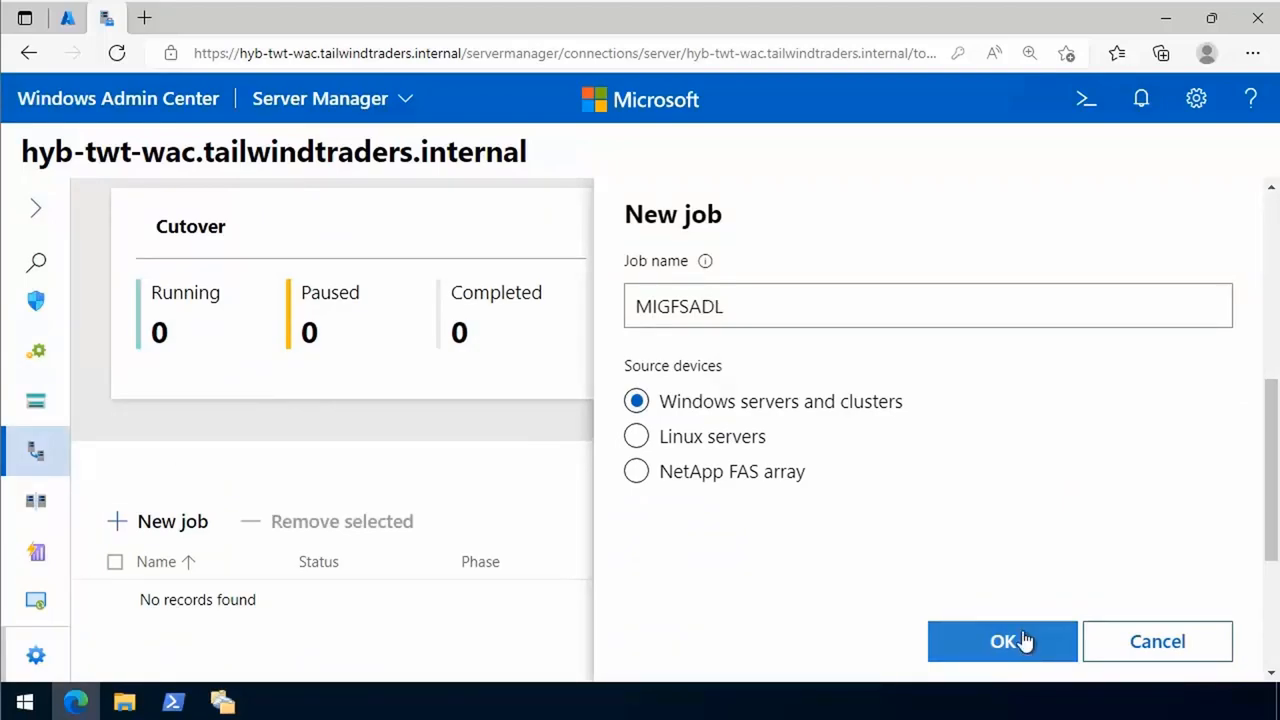
left_click(1002, 640)
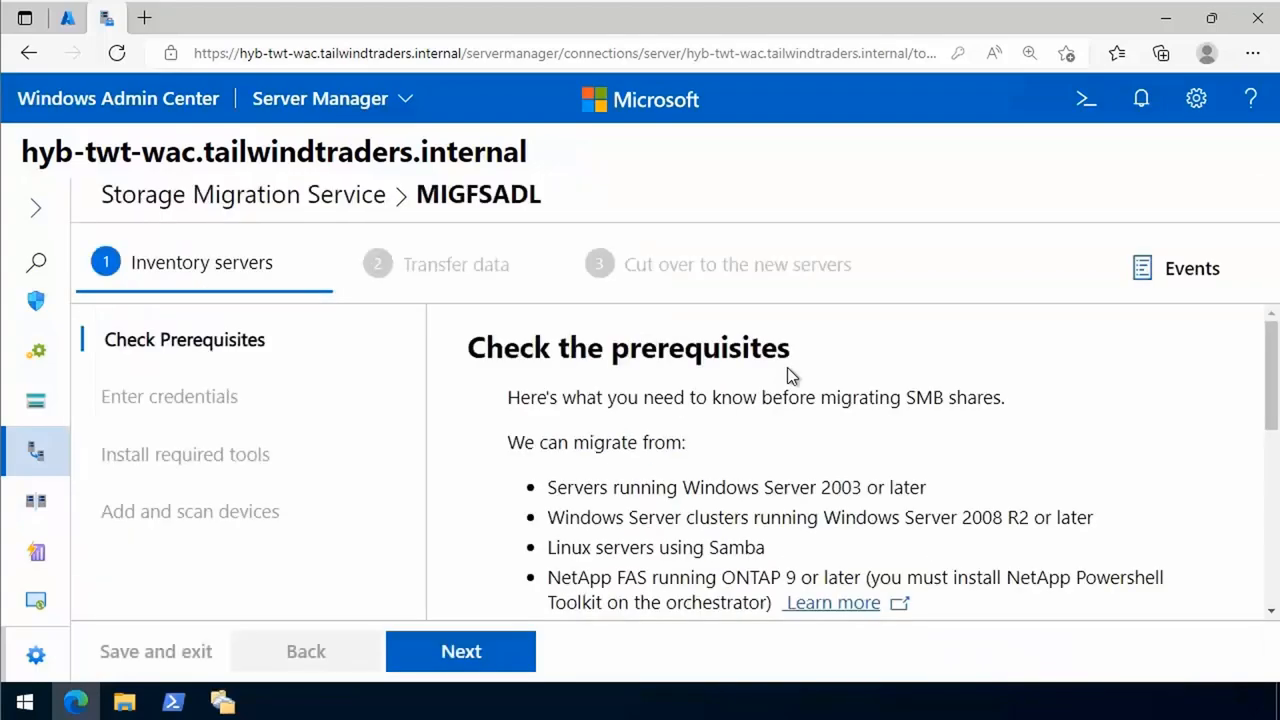
scroll("down", 3)
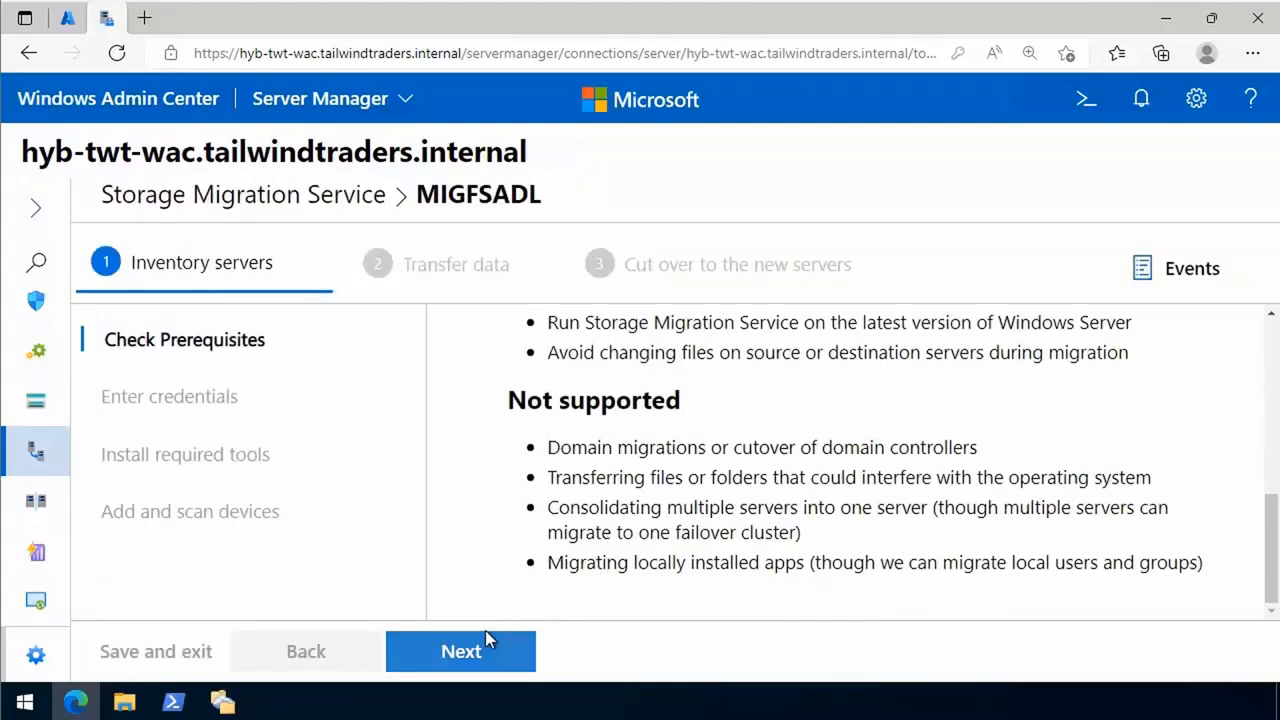
left_click(460, 652)
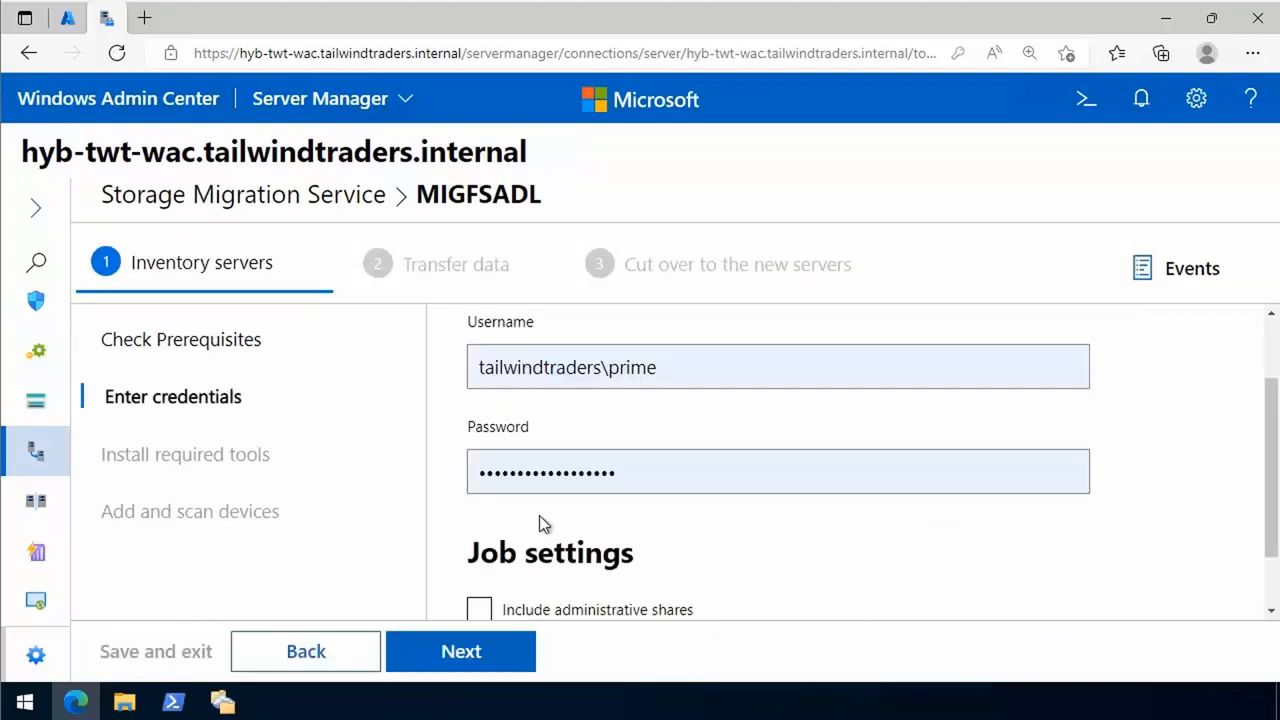
scroll("down", 3)
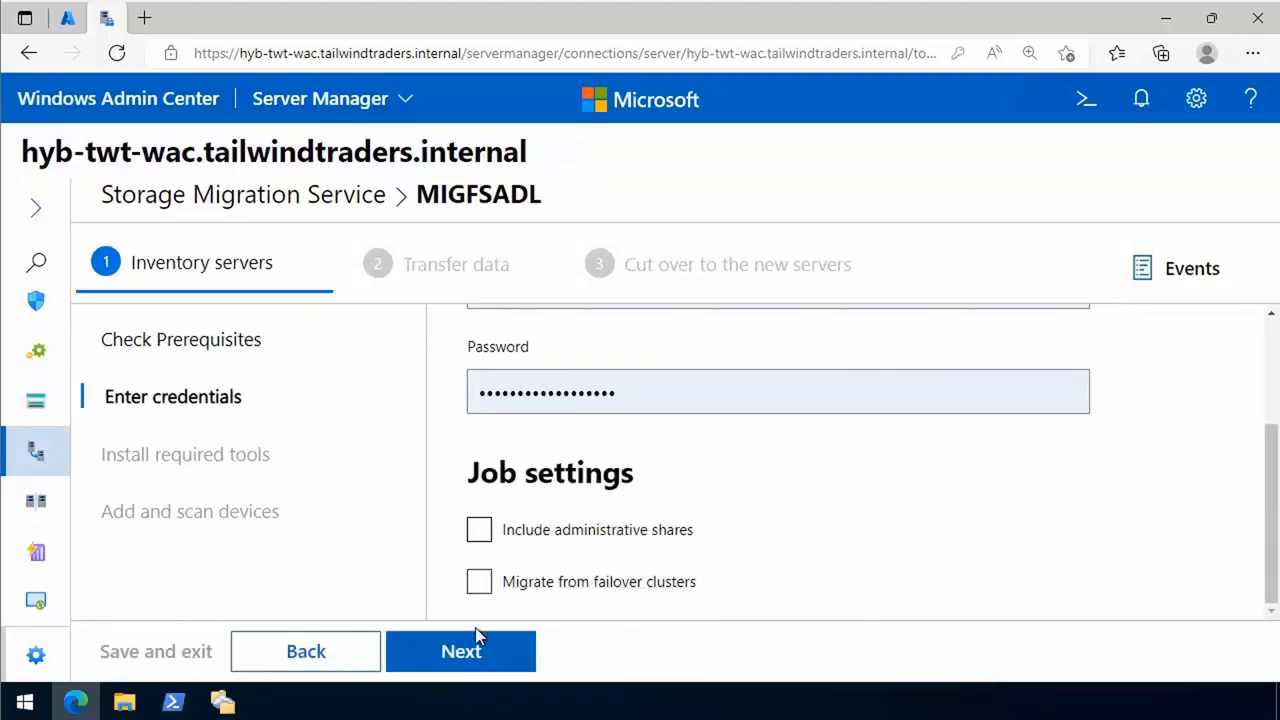
left_click(460, 652)
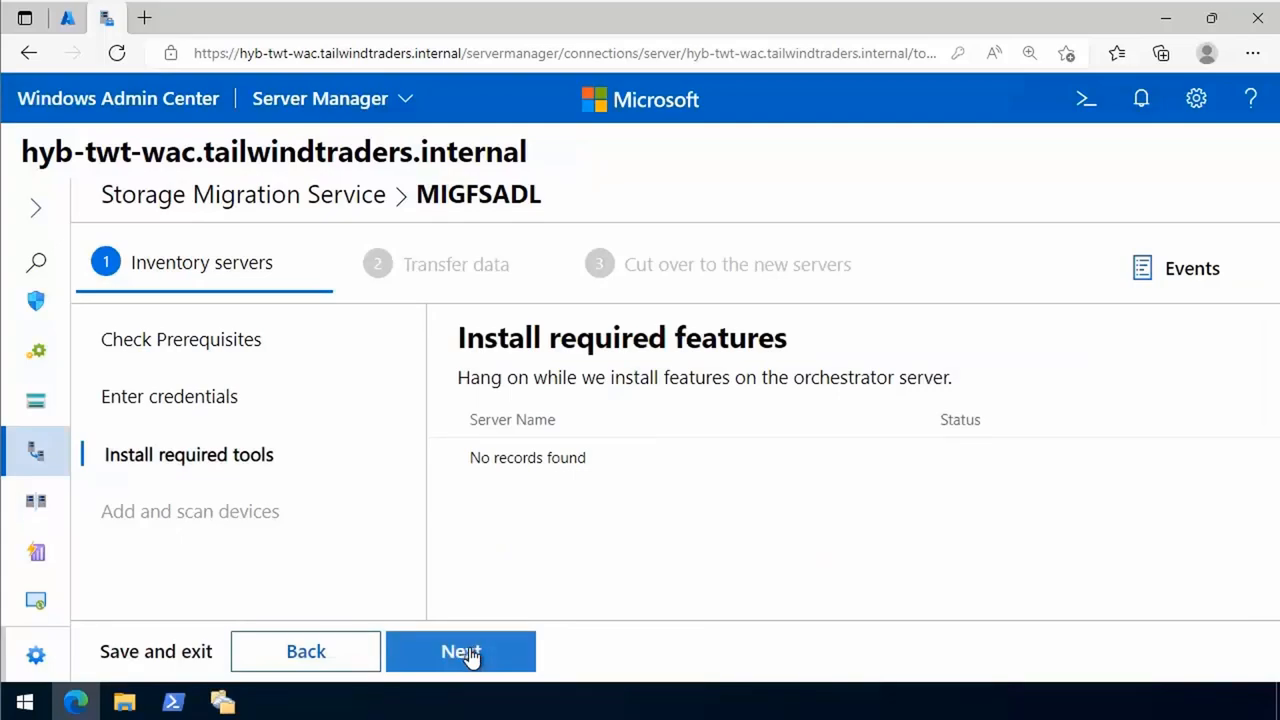
left_click(460, 652)
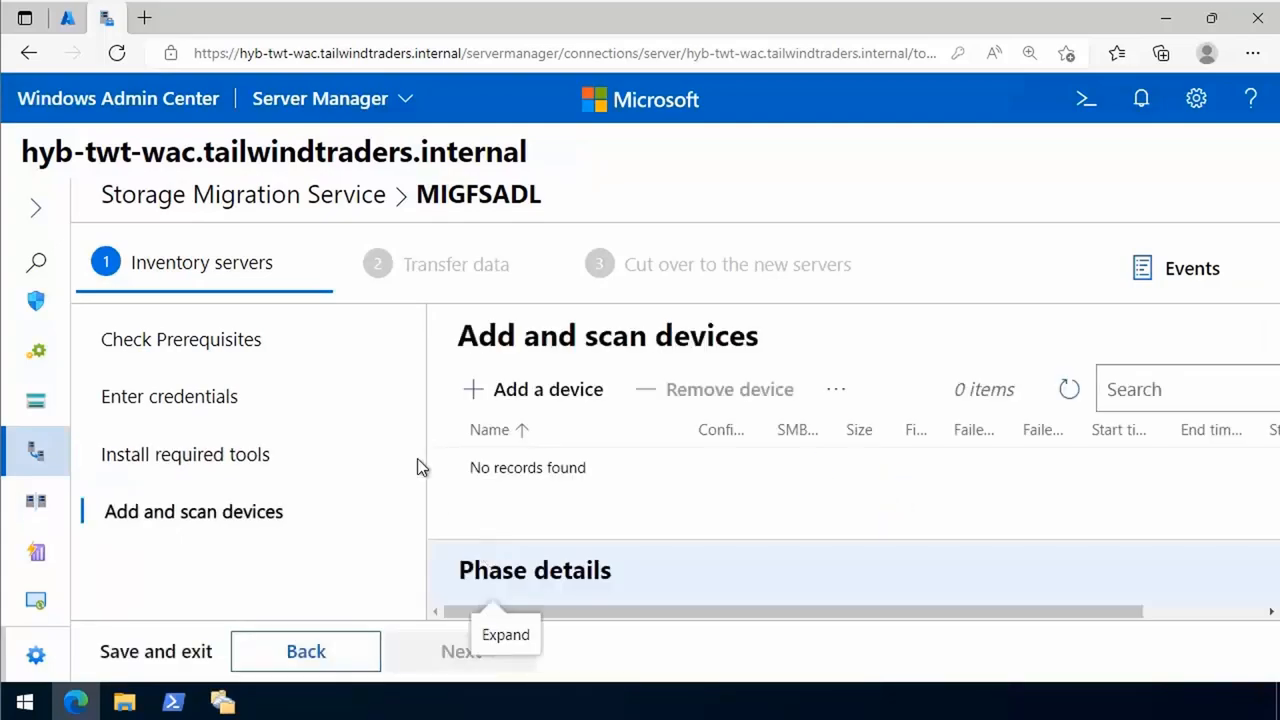
Add HYB-TWT-FS-ADL1 as the source device, scan it, and continue to the data transfer stage
left_click(548, 388)
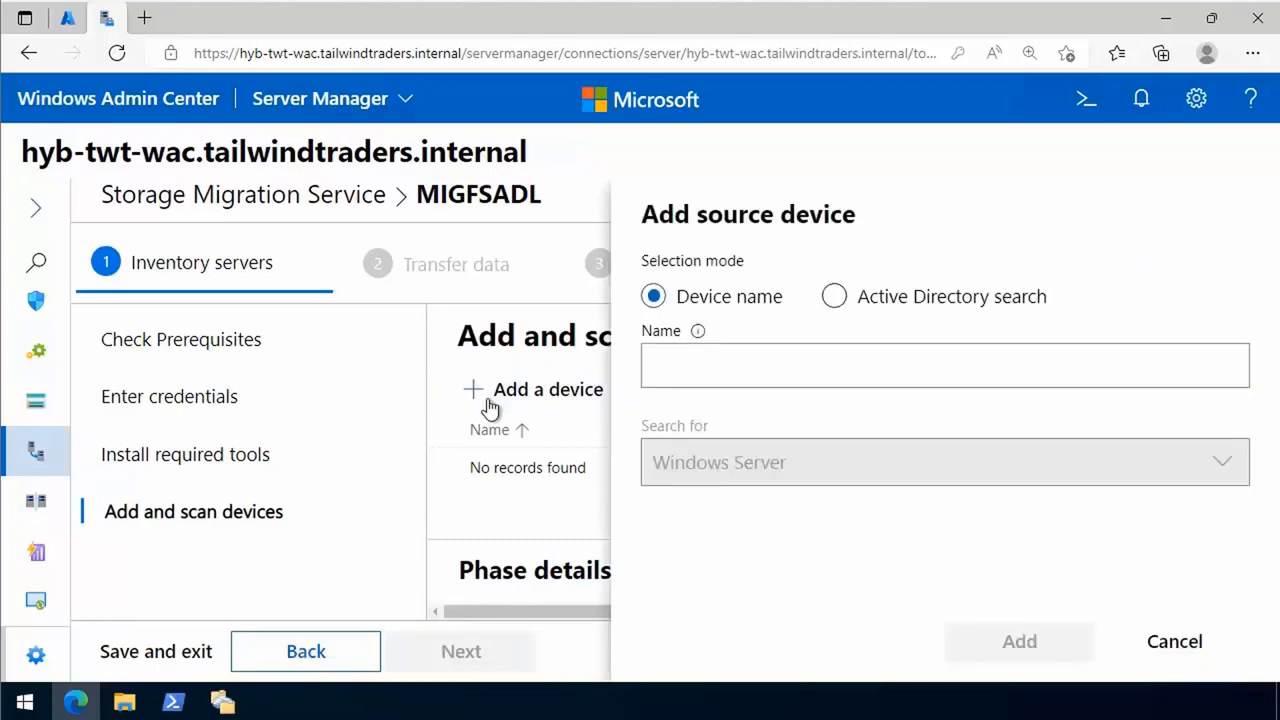
type("HYB-TWT-FS-ADL1")
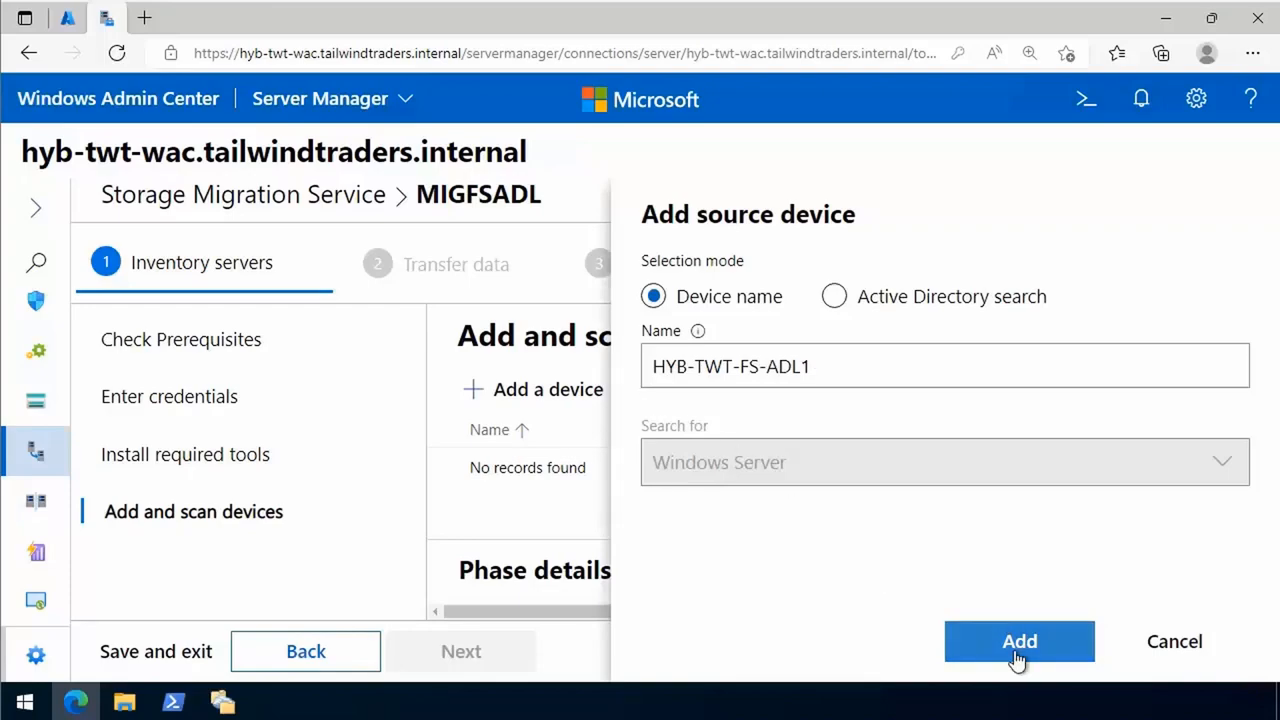
left_click(1020, 640)
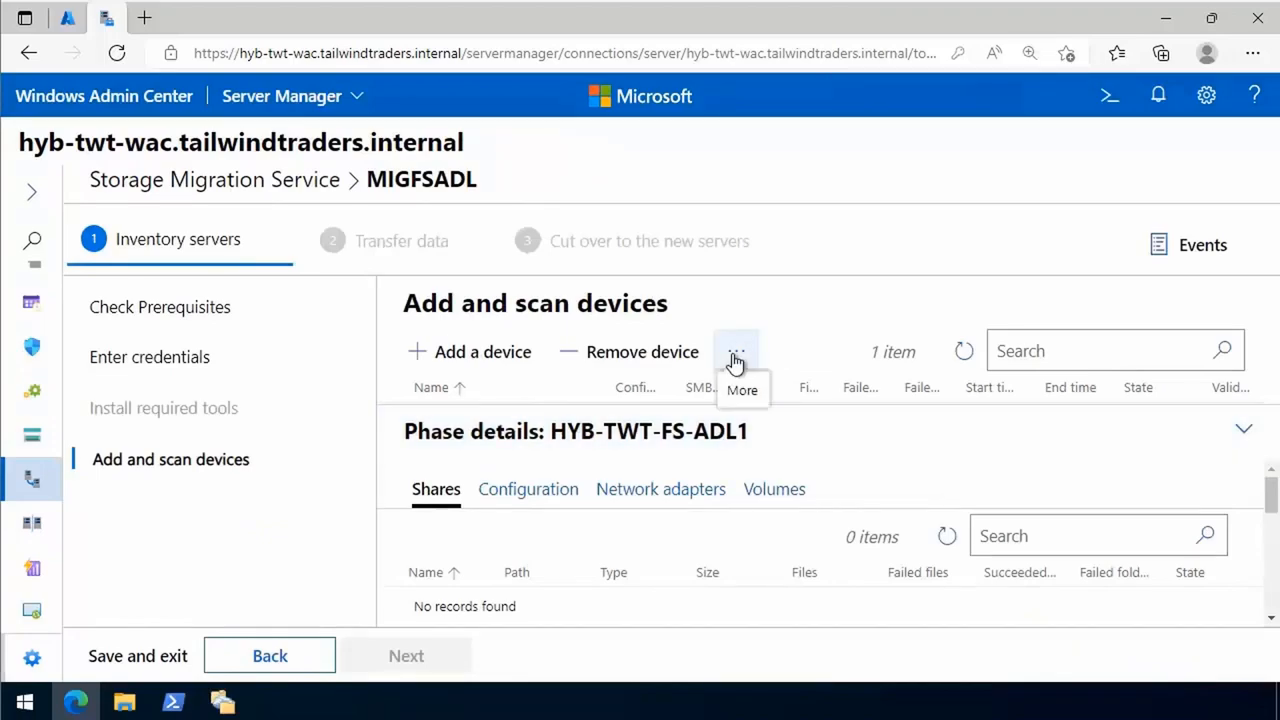
left_click(736, 352)
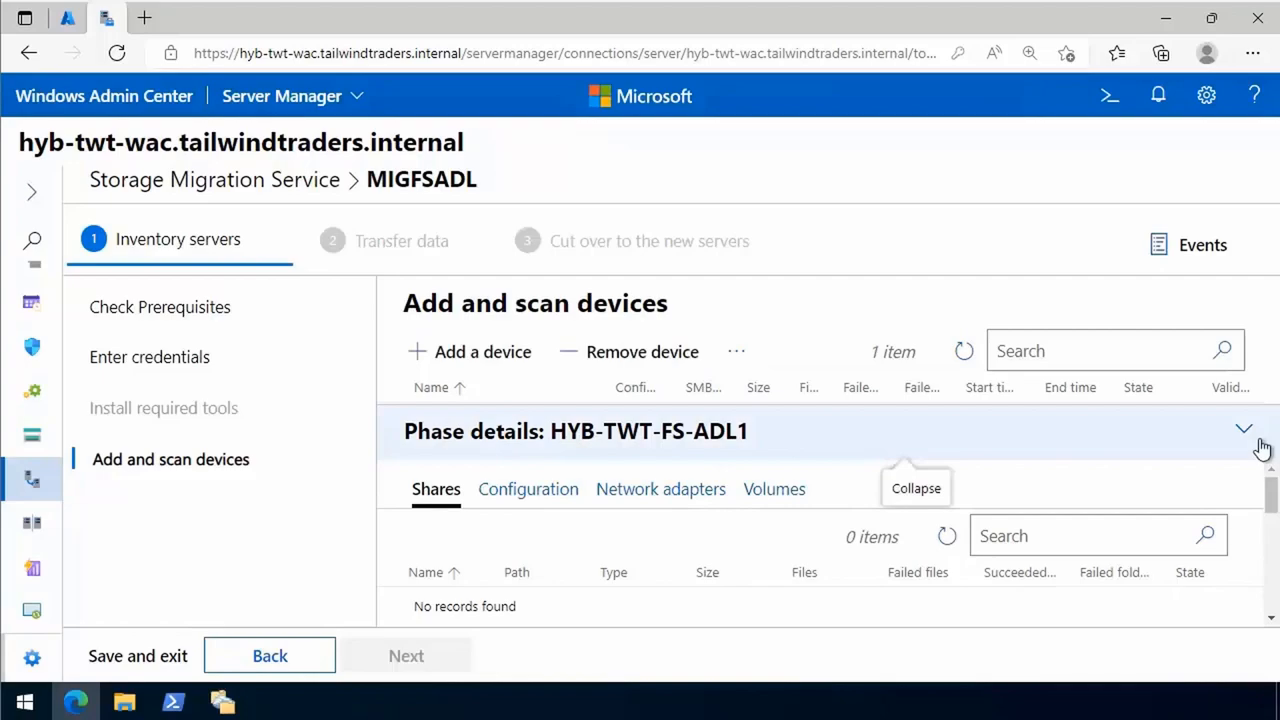
left_click(1244, 430)
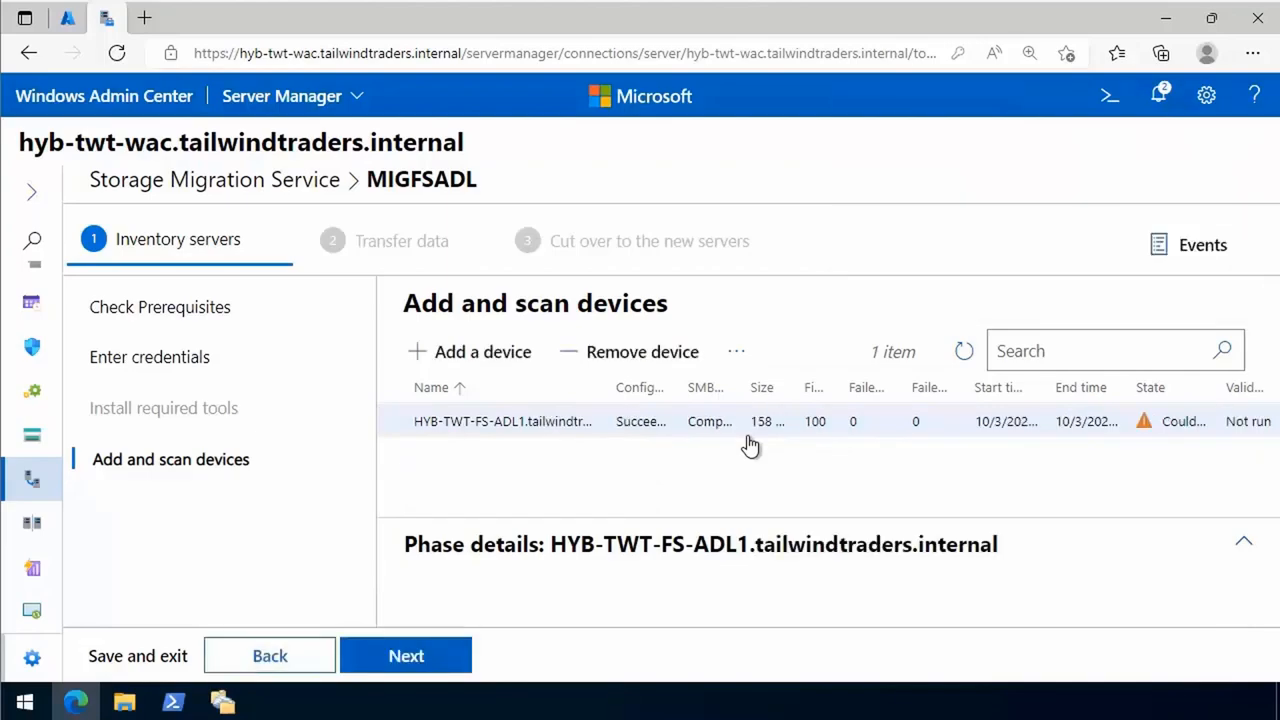
left_click(406, 656)
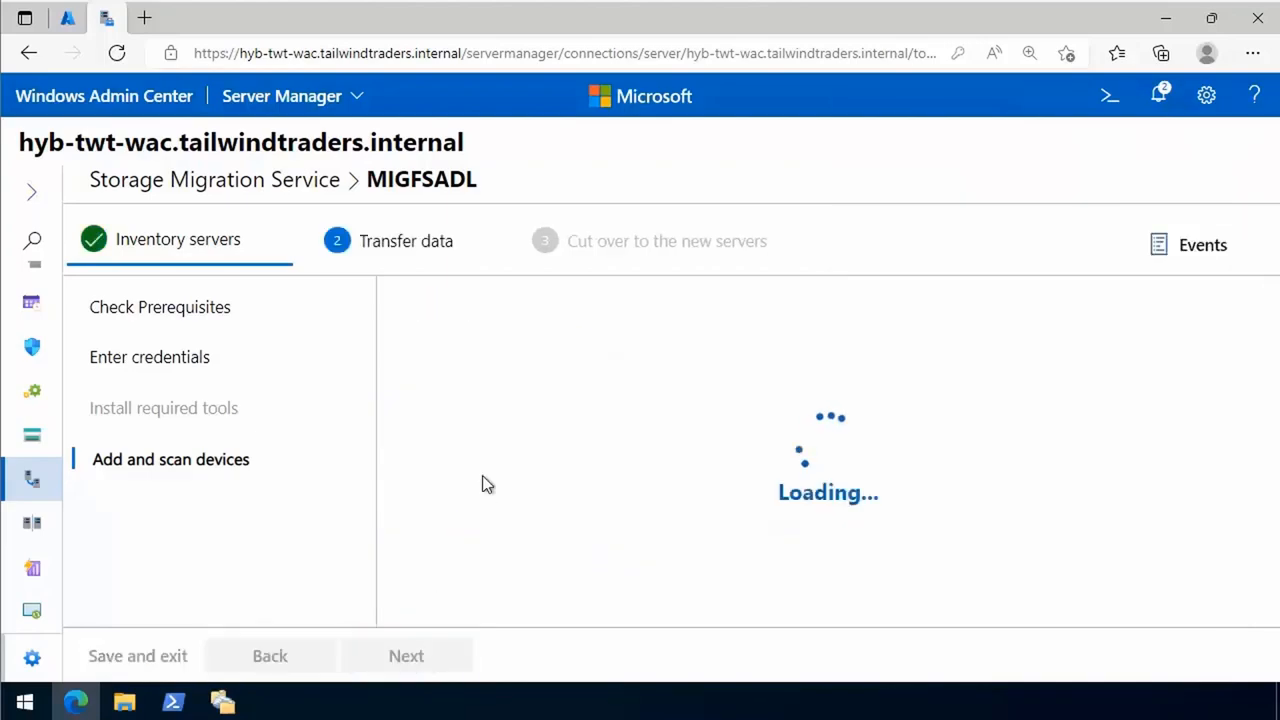
Set HYB-TWT-TMP-ADL as the destination device and map the C: and E: volumes to it
left_click(406, 656)
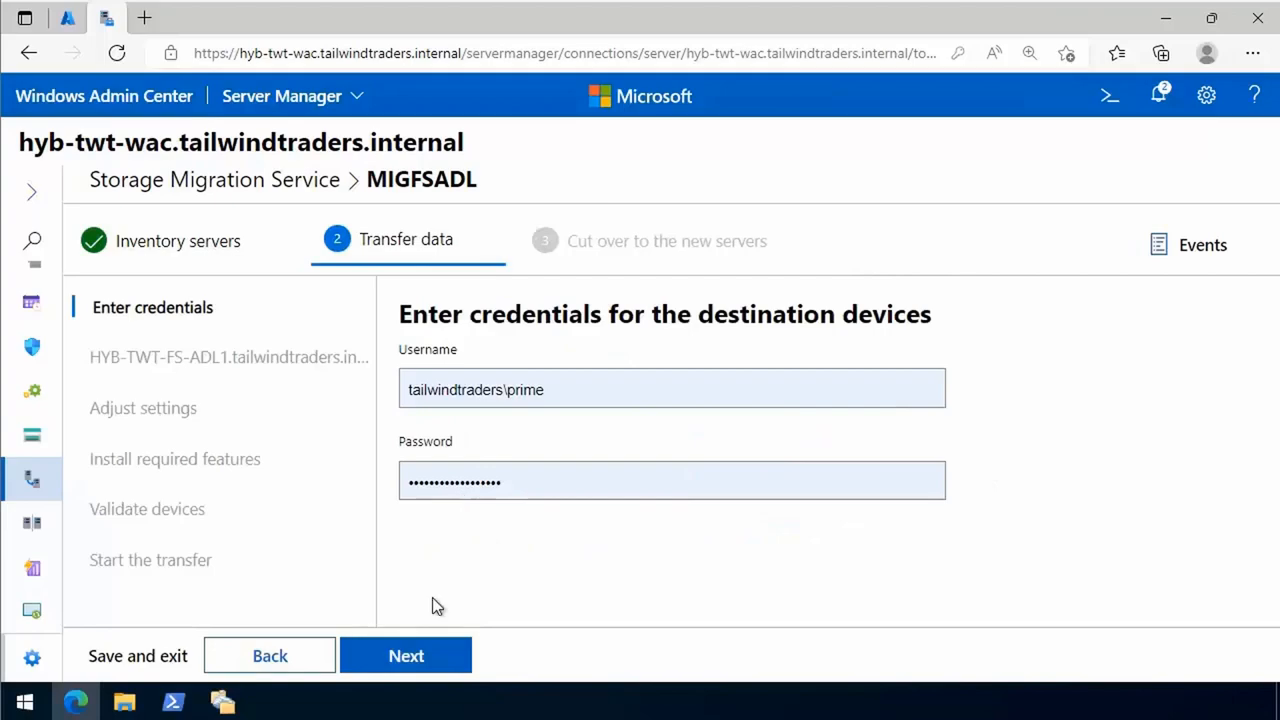
left_click(406, 656)
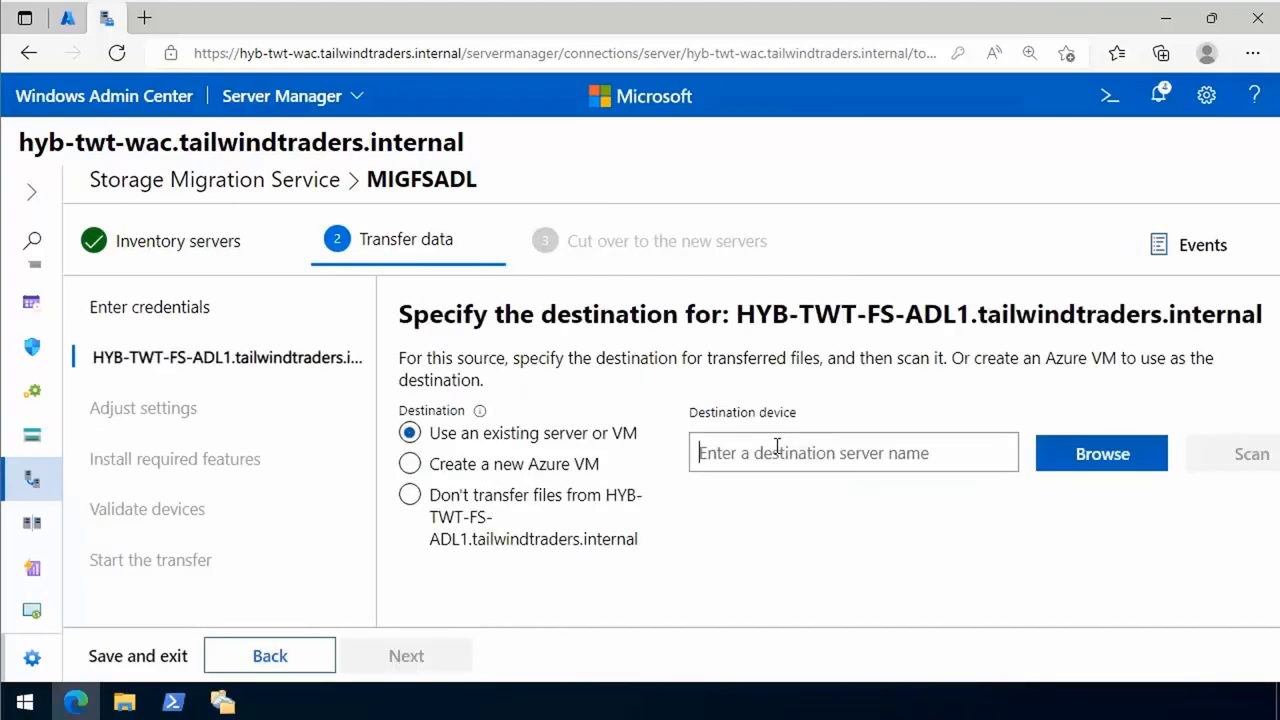
type("HYB-TWT-TMP-ADL")
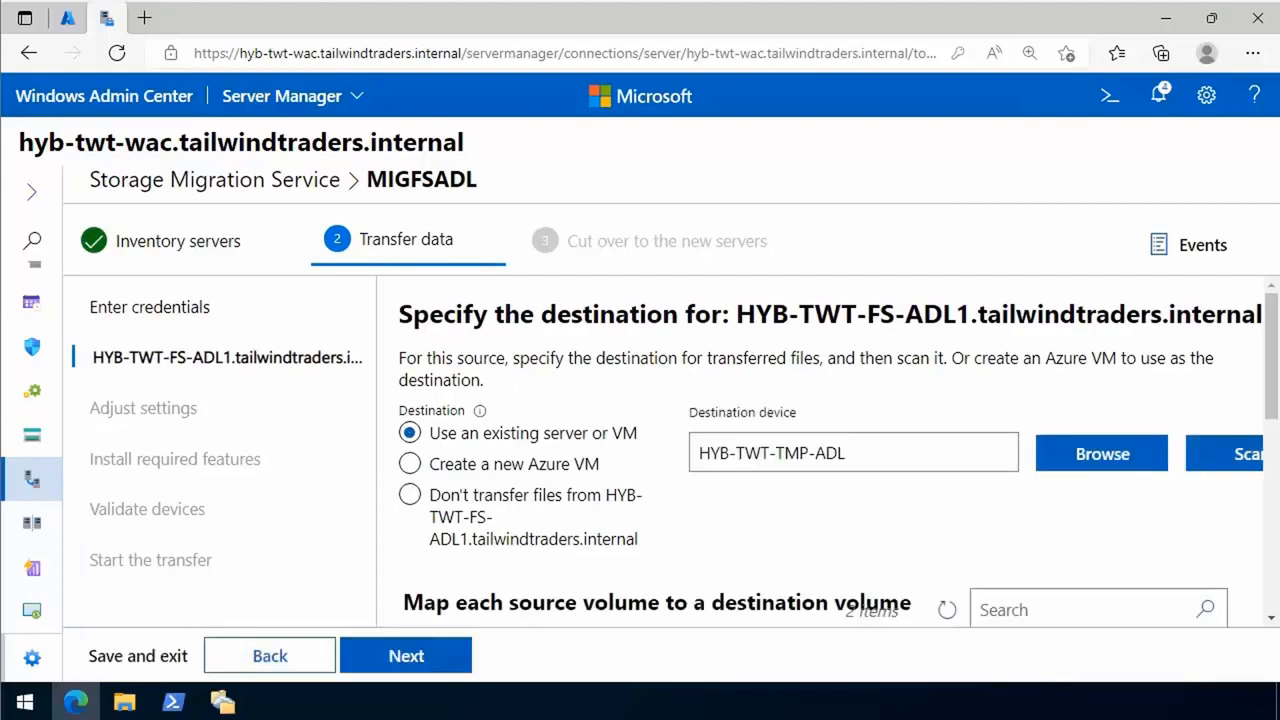
mouse_move(1044, 518)
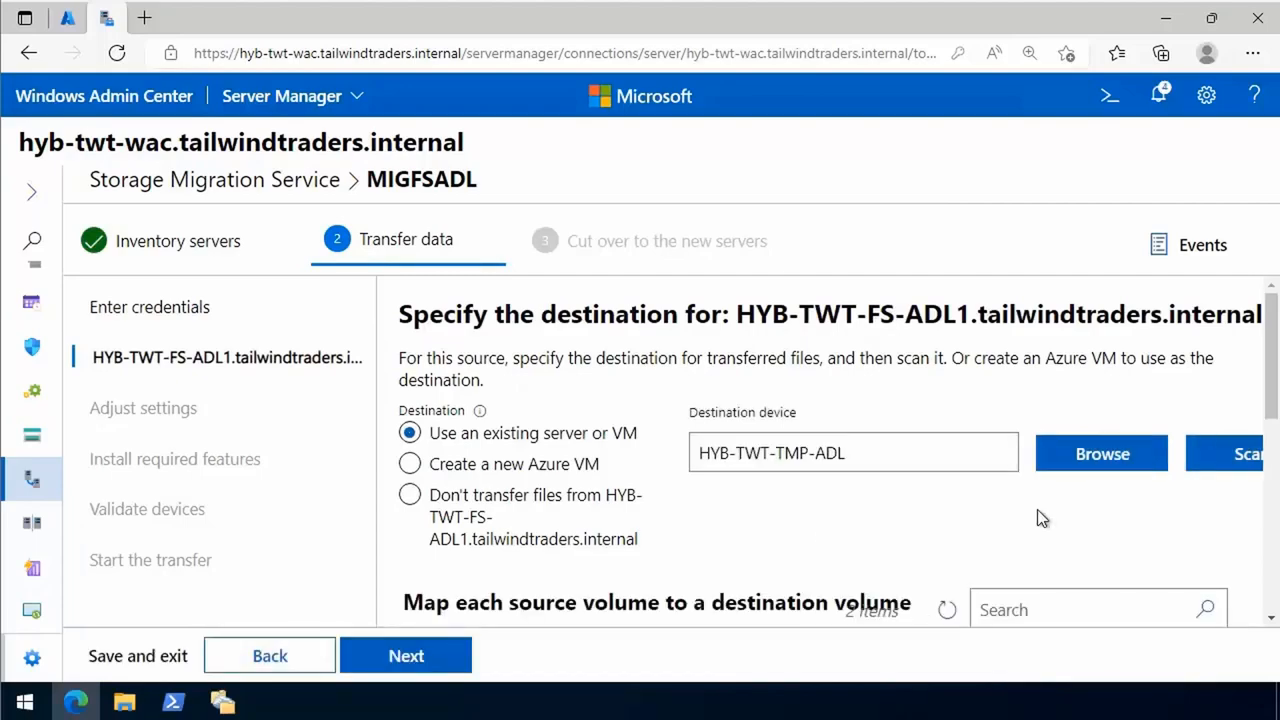
scroll("down", 3)
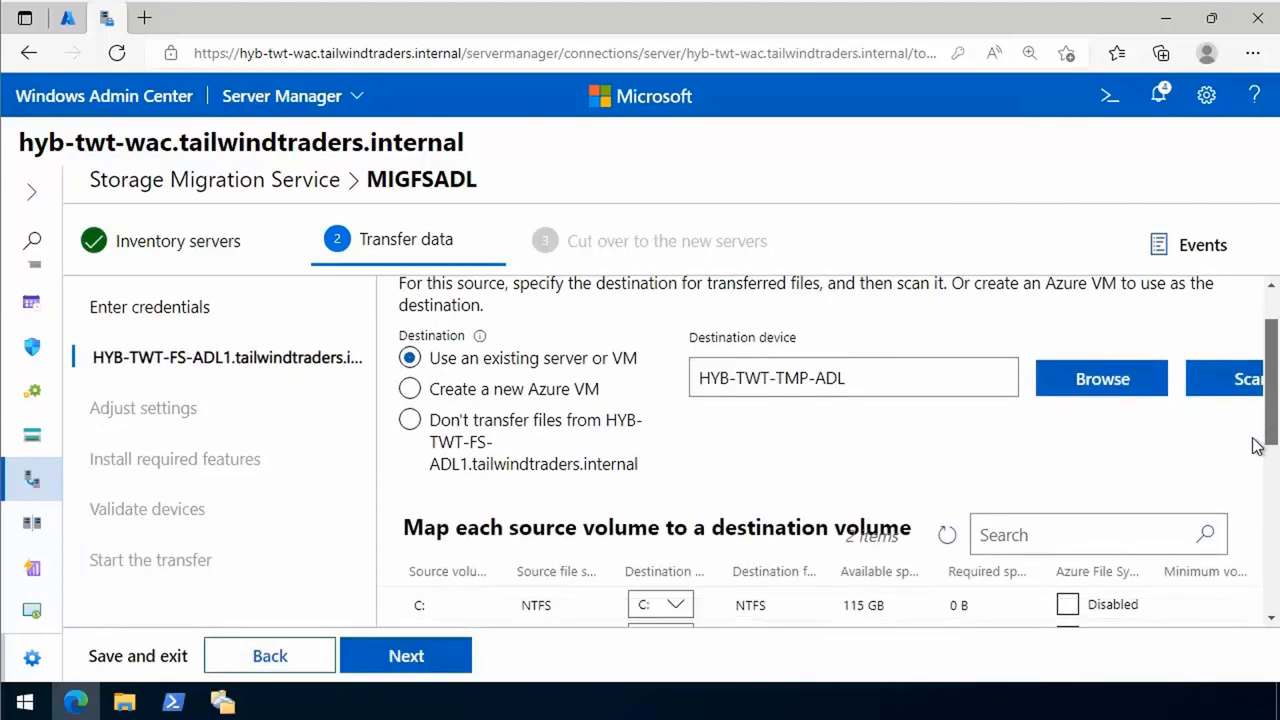
scroll("down", 3)
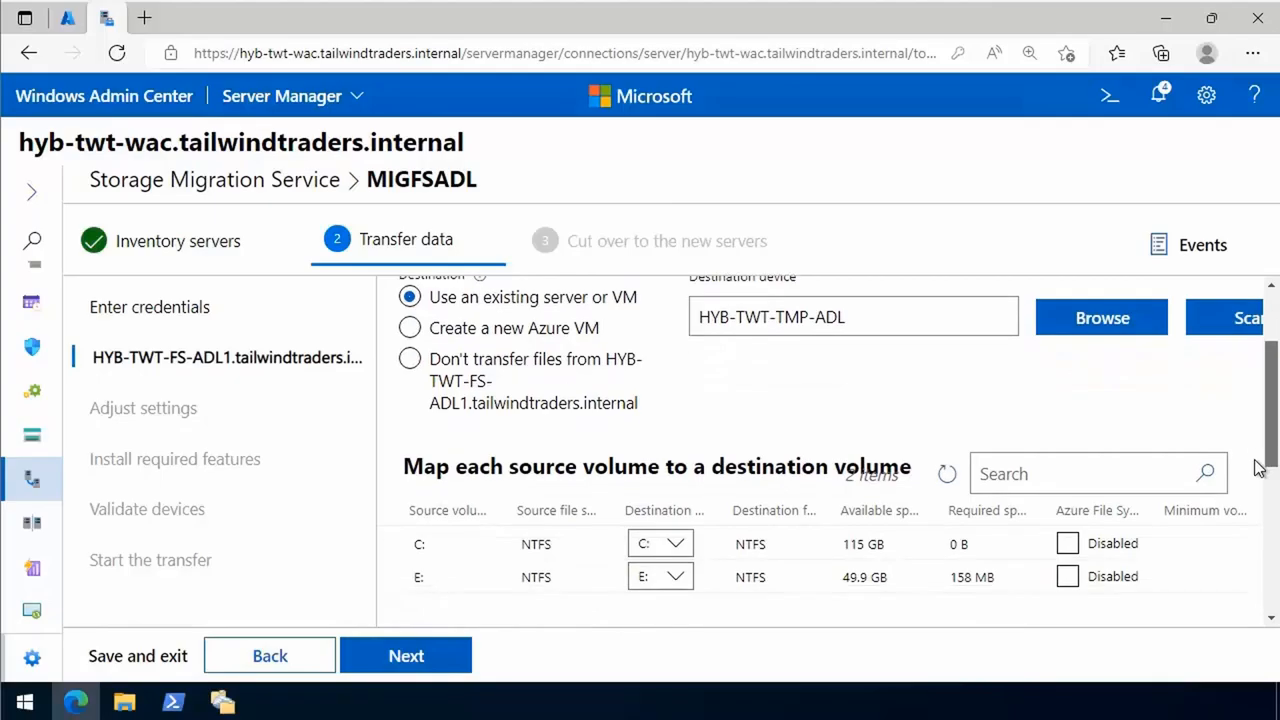
scroll("down", 3)
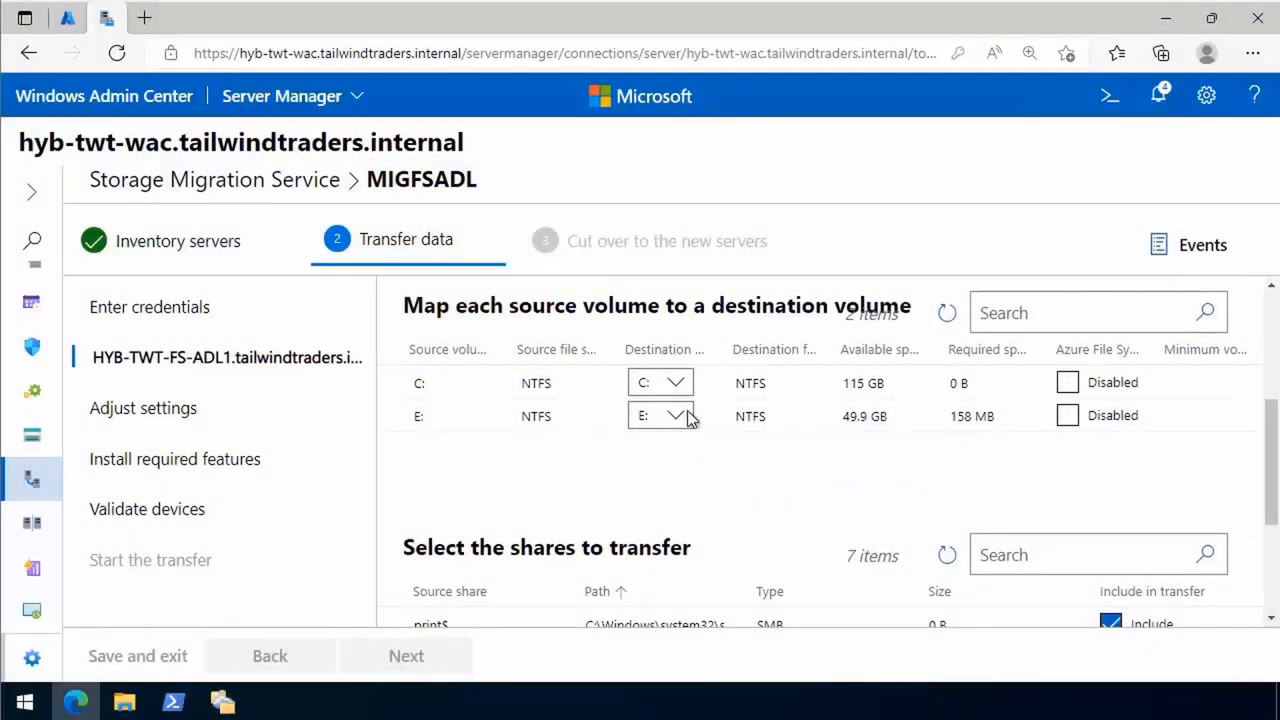
Exclude the print$ share from the transfer, keeping Jupiter, Mars, Mercury, NedsDogs, Saturn and Venus included
scroll("down", 3)
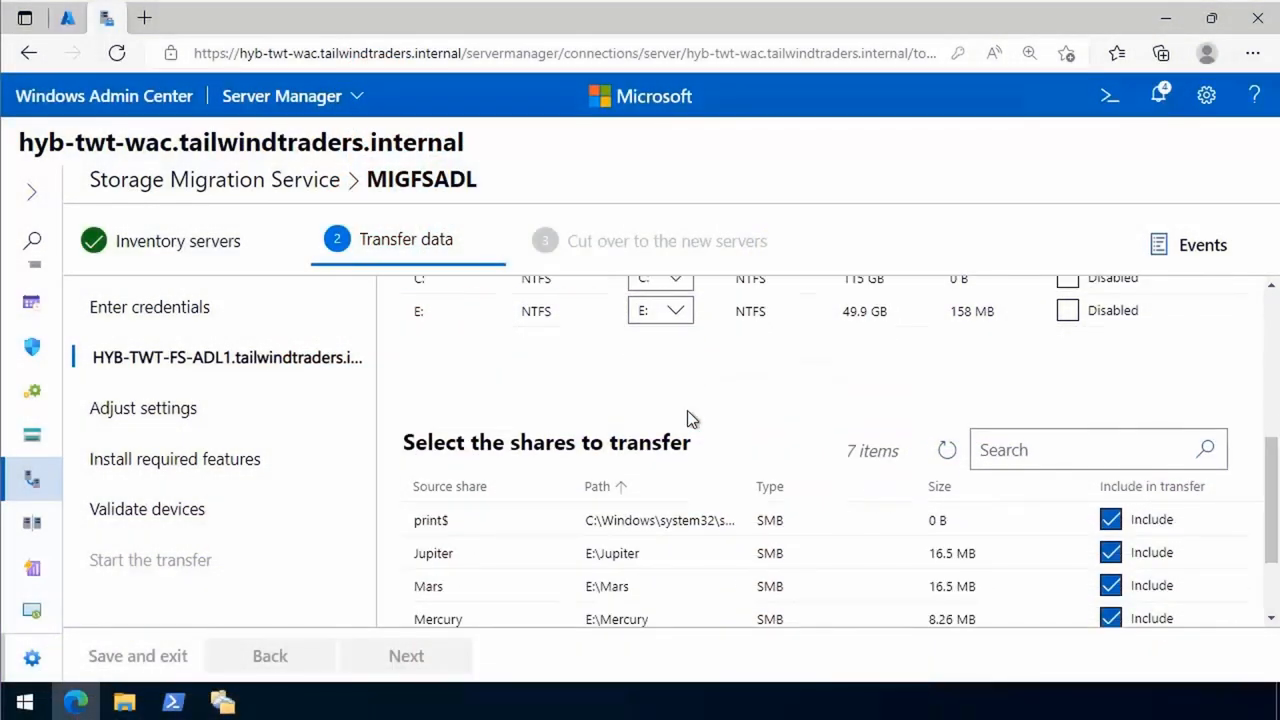
scroll("down", 3)
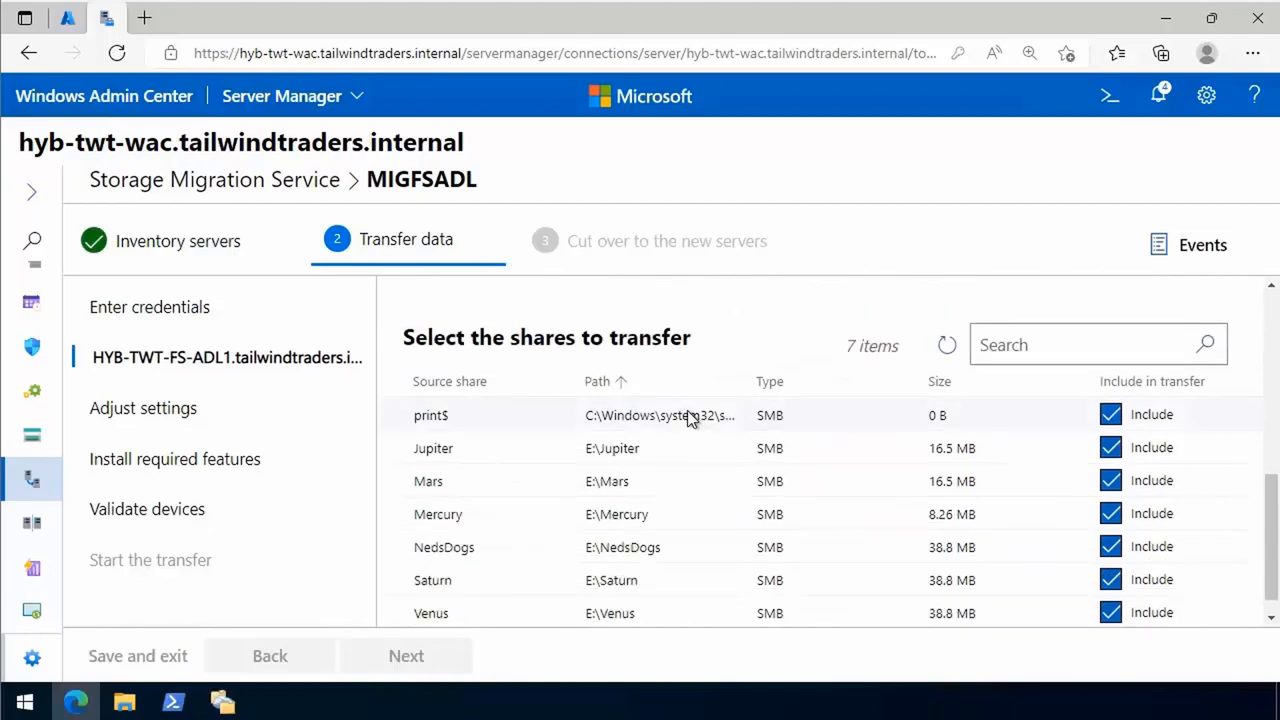
mouse_move(980, 436)
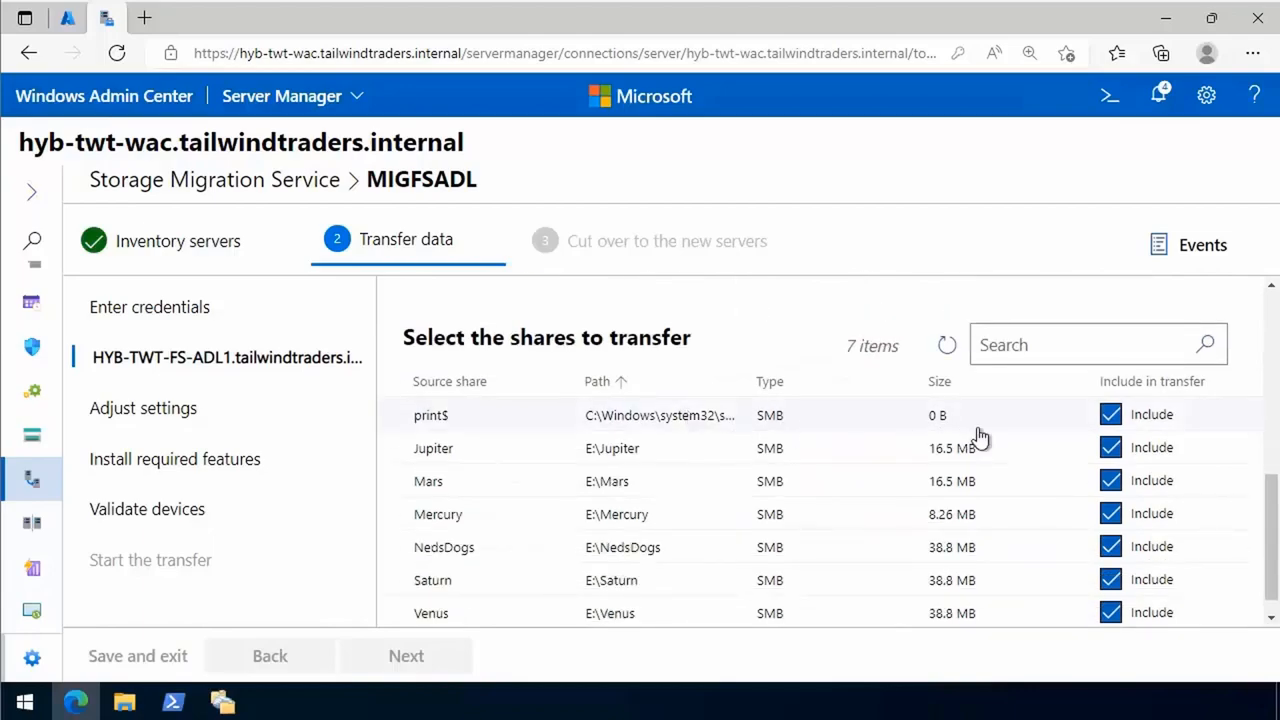
mouse_move(996, 438)
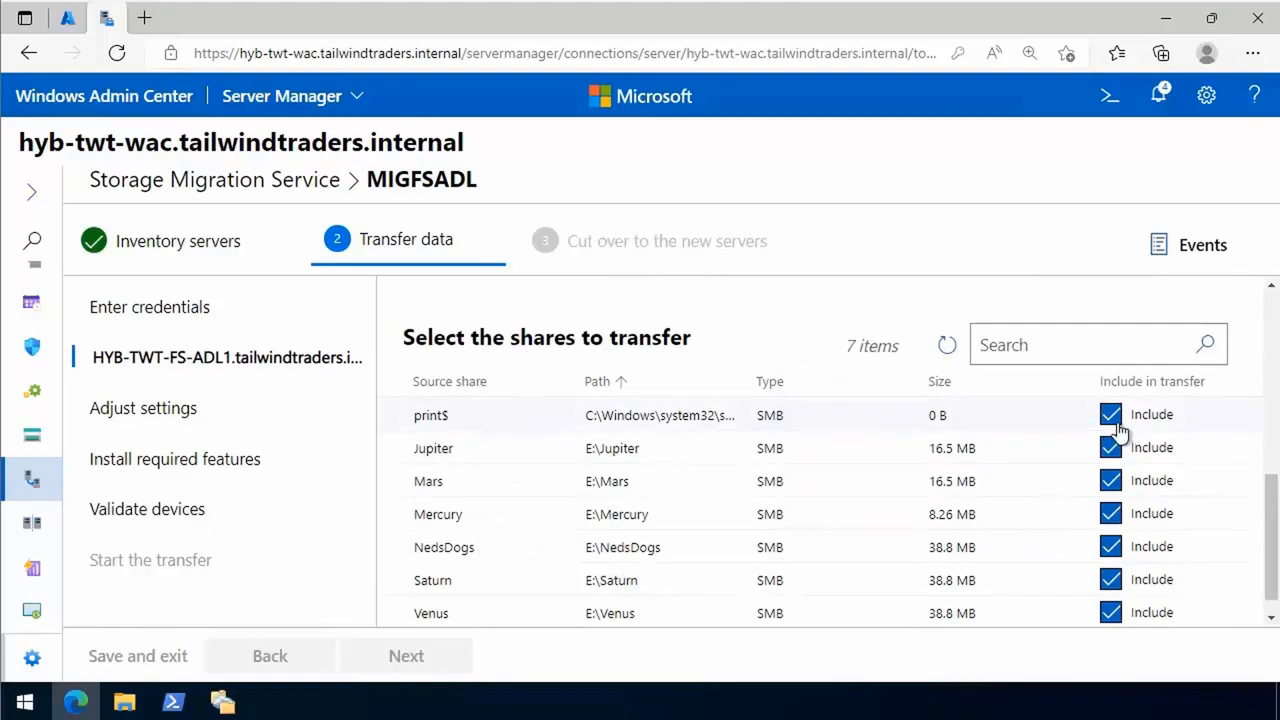
left_click(1110, 414)
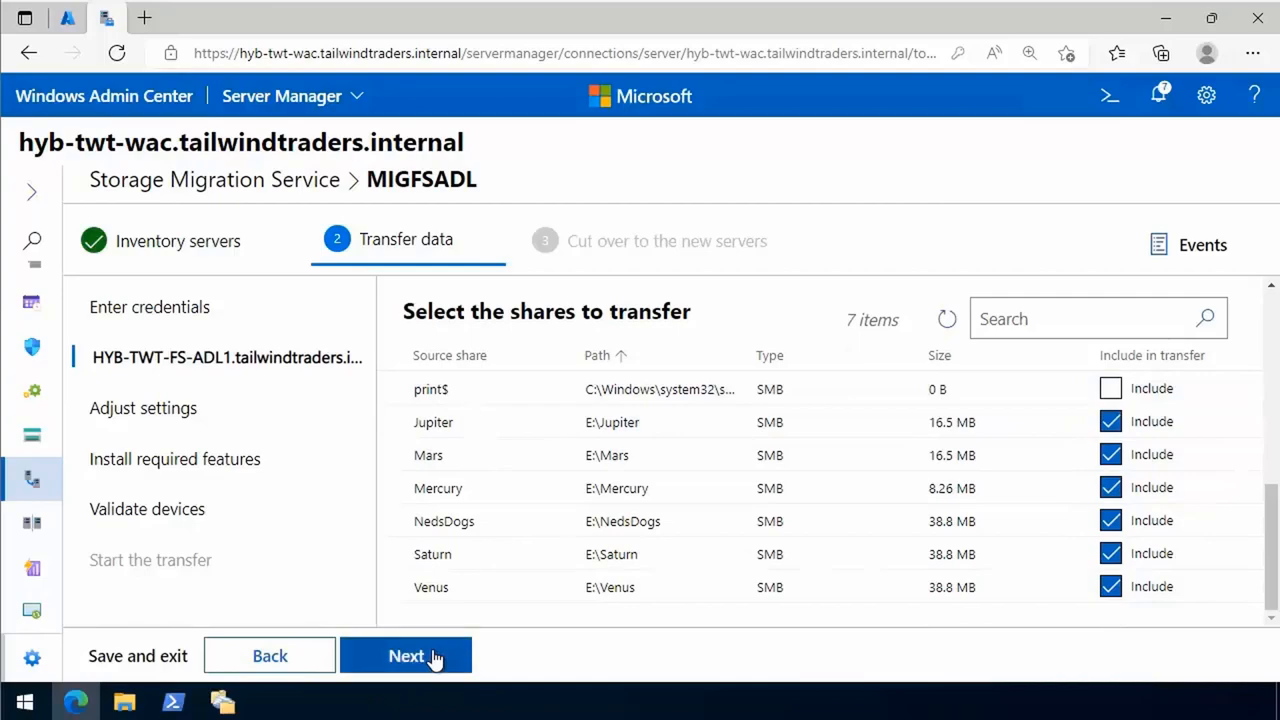
Choose 'Don't transfer users and groups' in Adjust transfer settings and continue to Install required features
left_click(404, 656)
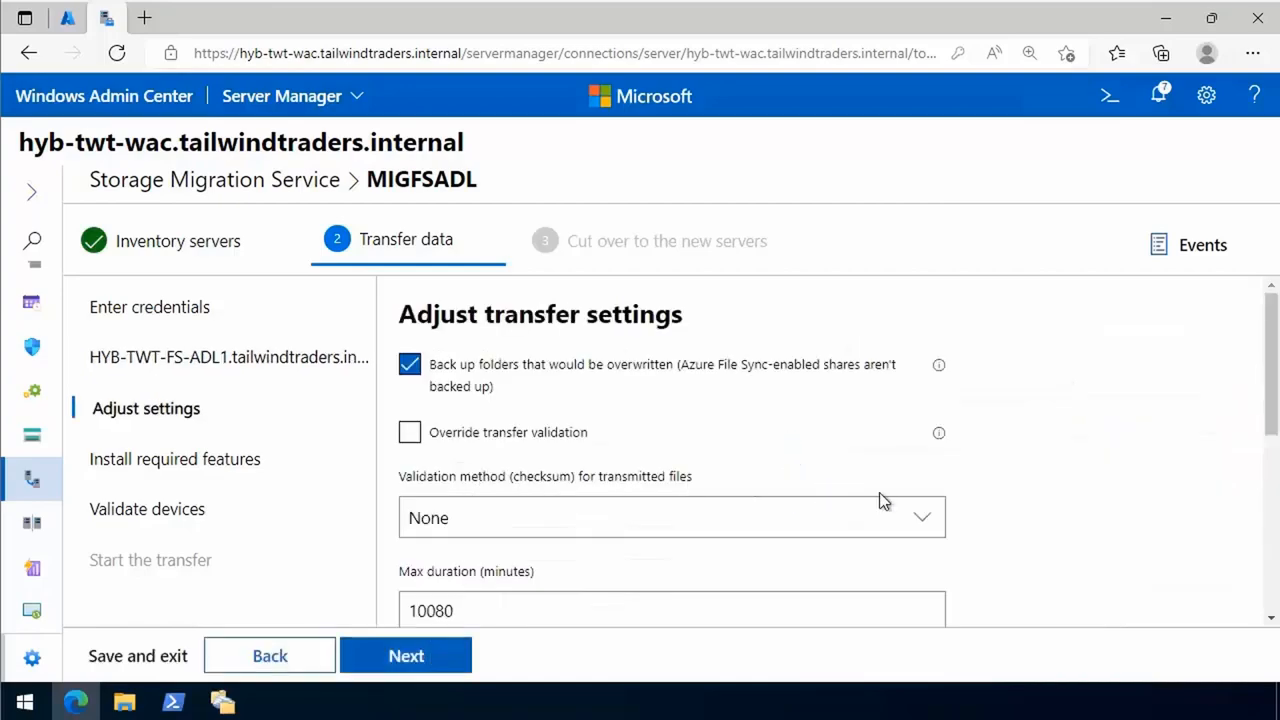
scroll("down", 3)
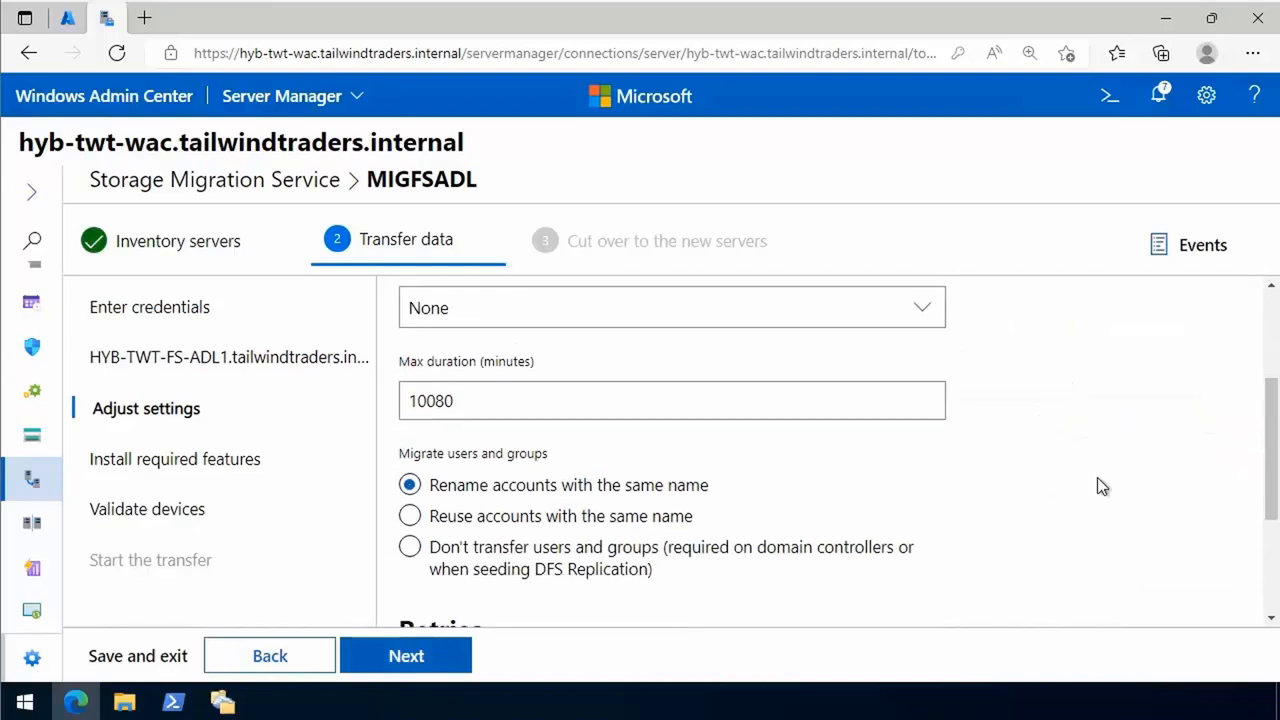
mouse_move(670, 544)
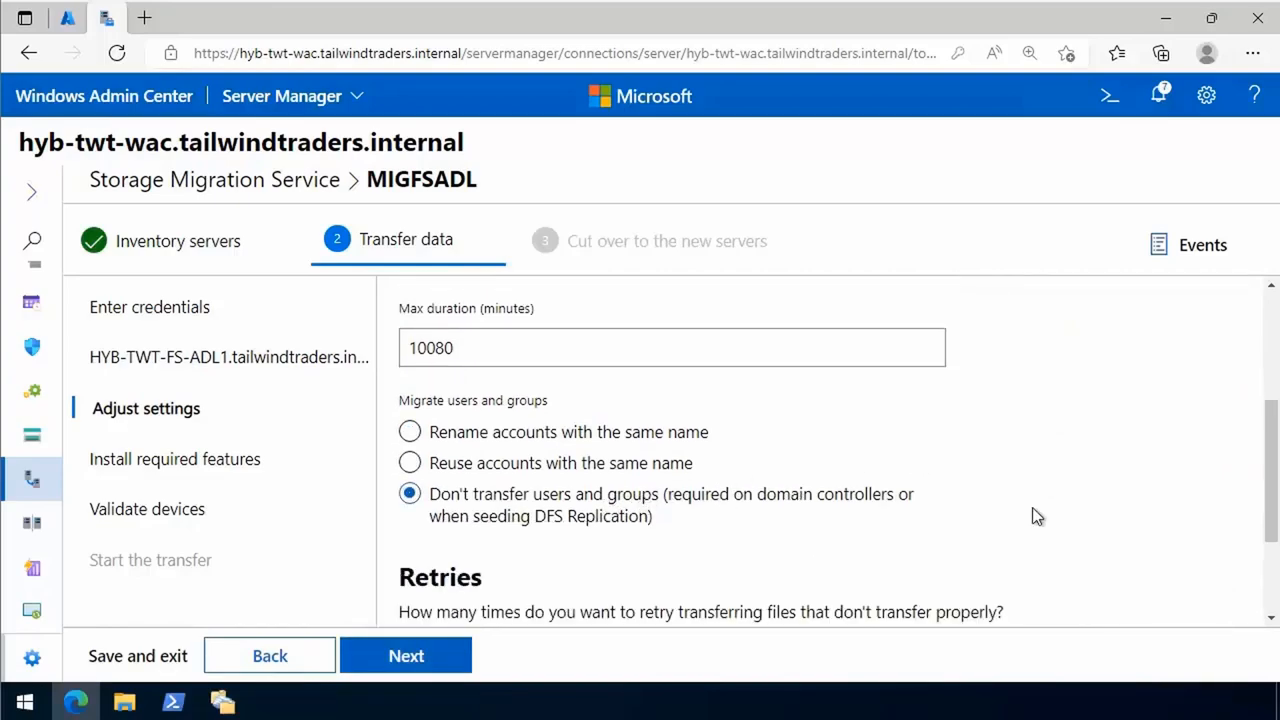
scroll("down", 3)
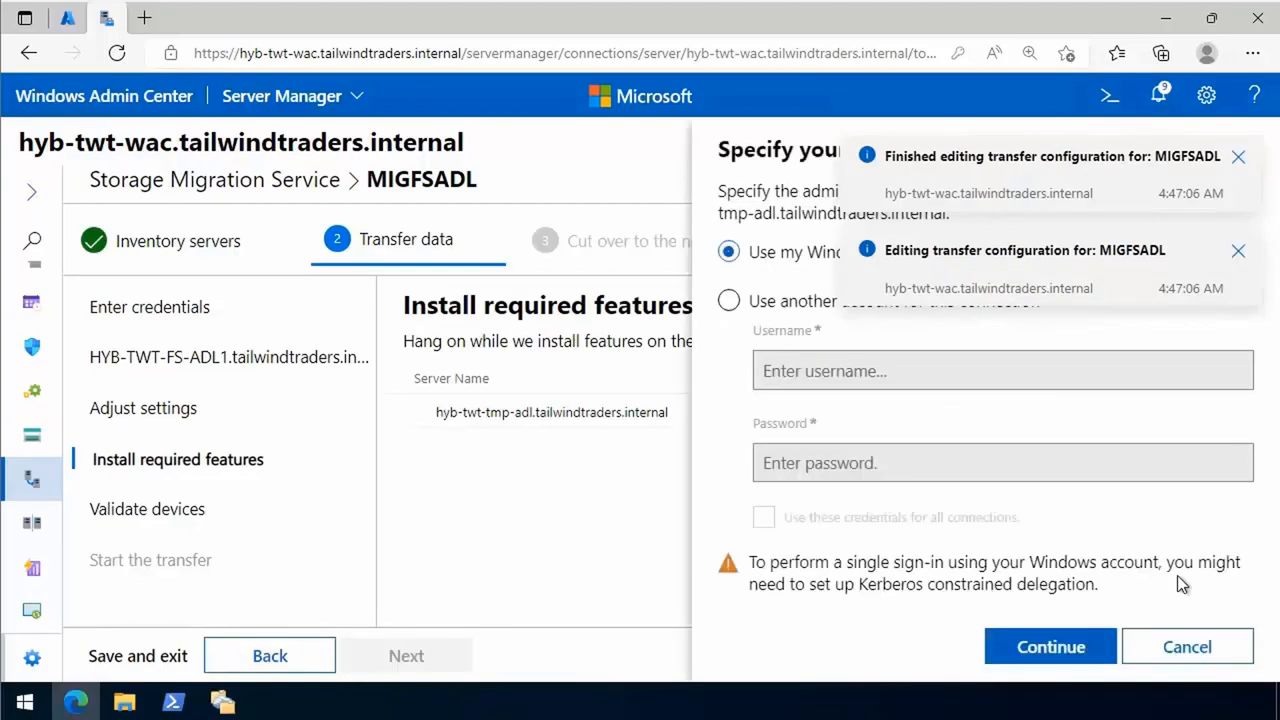
mouse_move(750, 304)
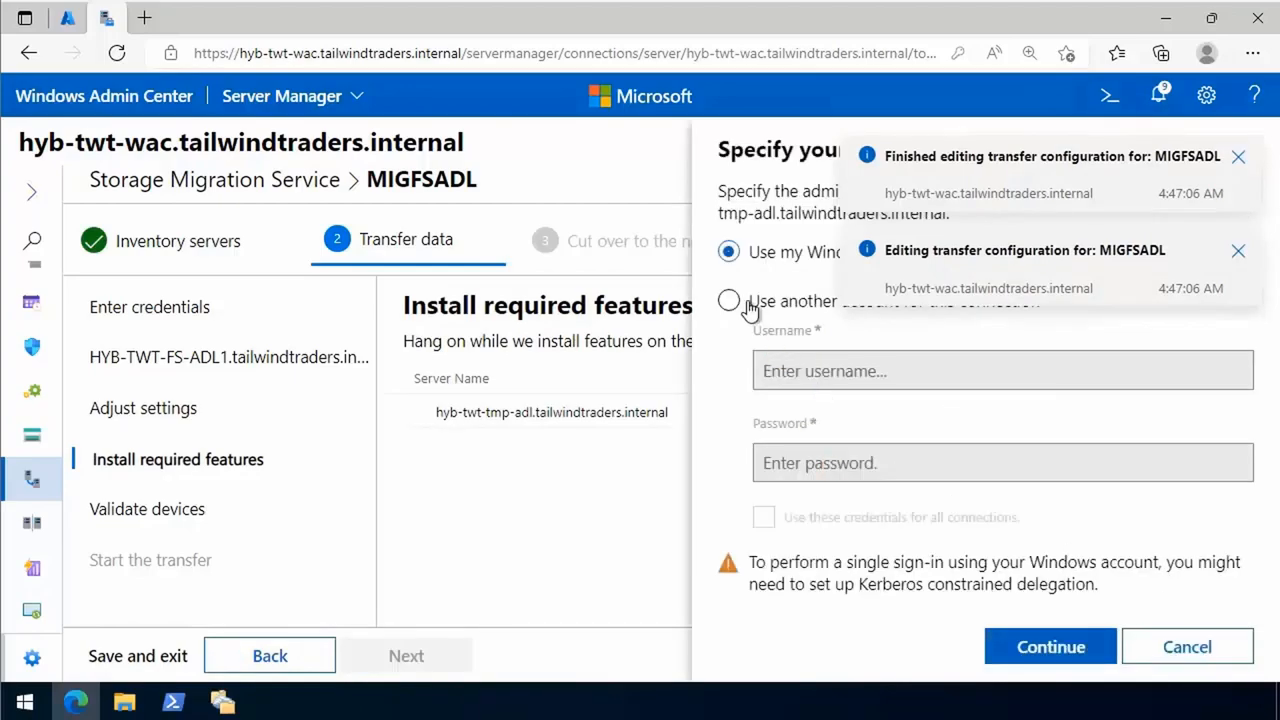
Install required features as tailwindtraders\prime, validate source and destination, and proceed to starting the transfer
type("tailwindtraders\\prime")
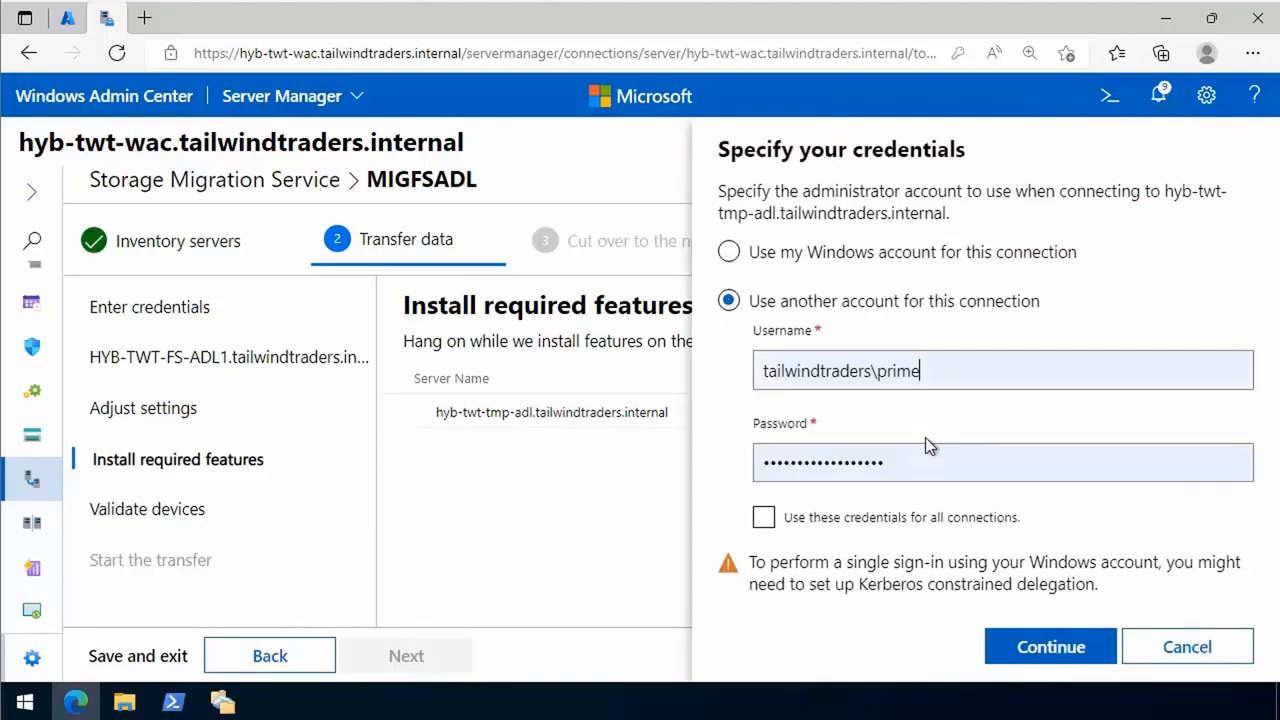
left_click(1050, 646)
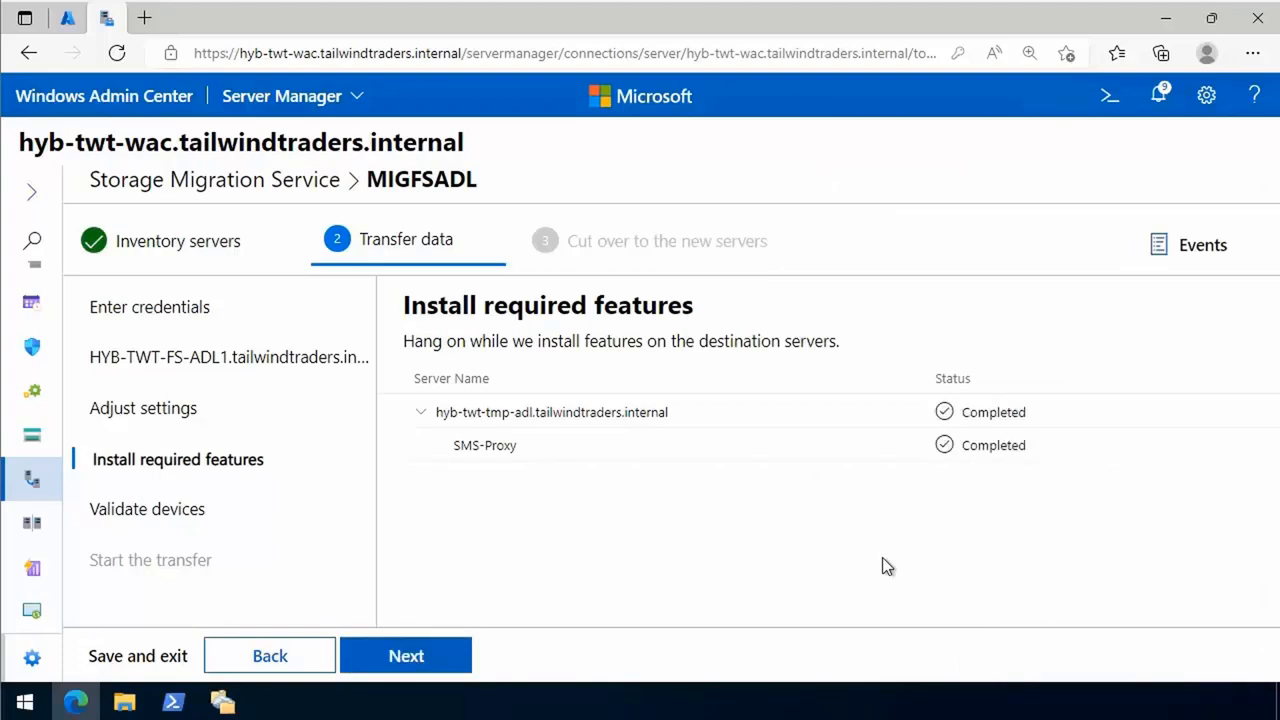
left_click(406, 656)
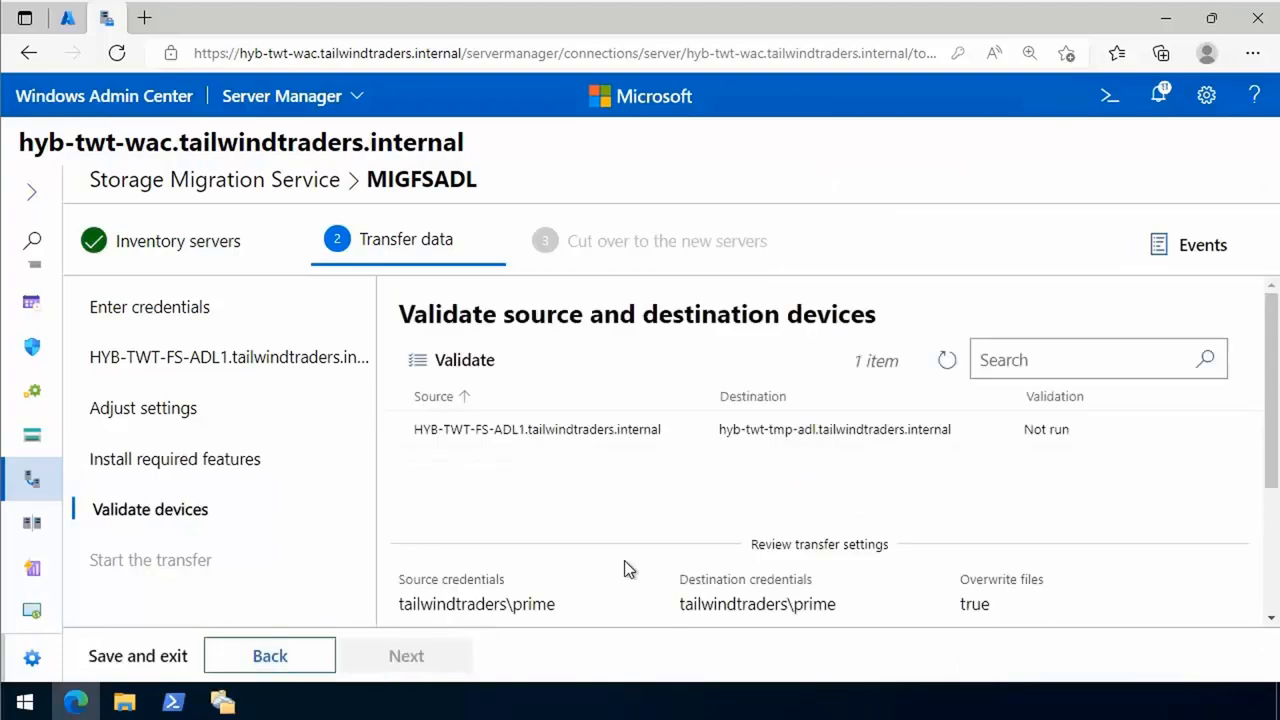
left_click(450, 360)
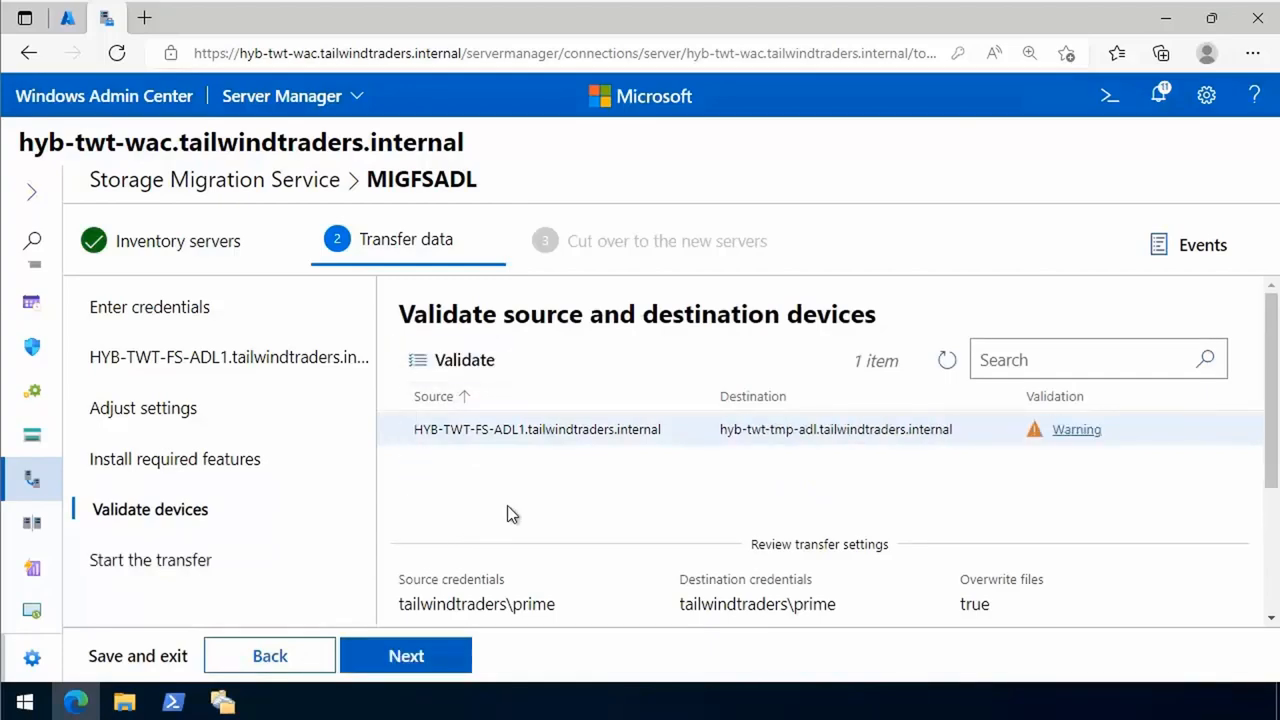
left_click(406, 656)
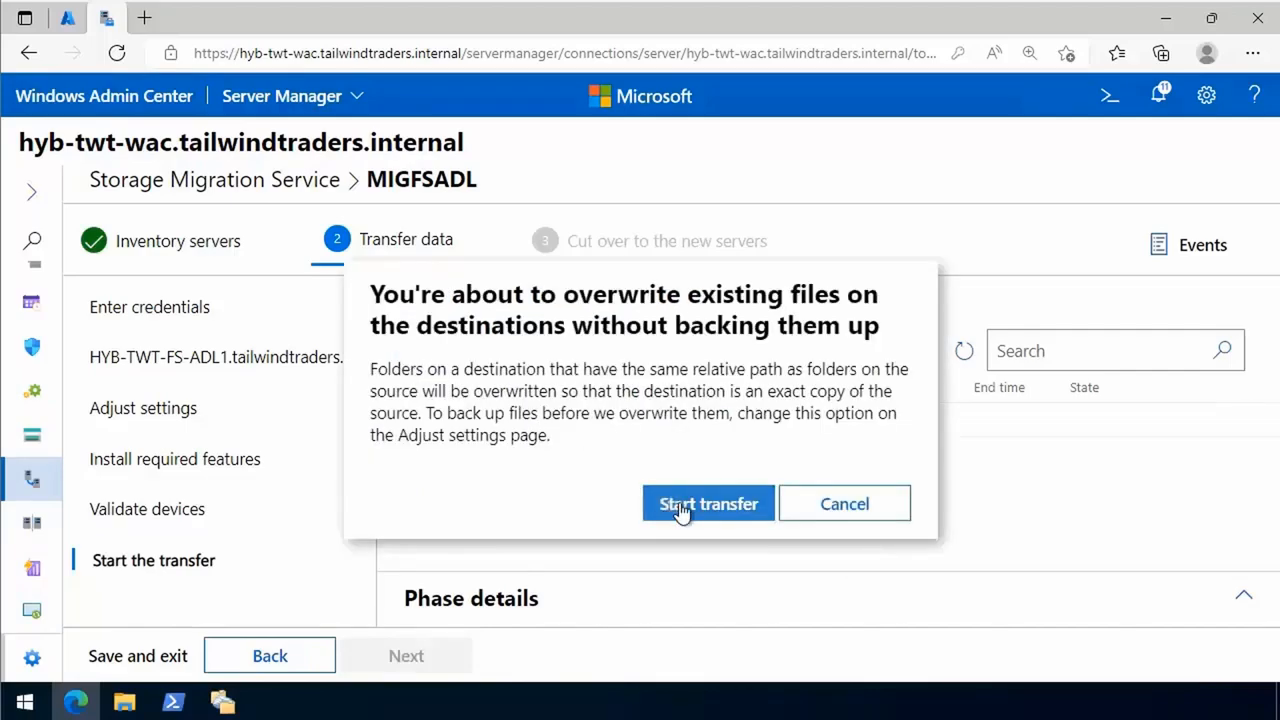
Start the transfer despite the overwrite warning, watch it reach 100 files, and return to PowerShell
left_click(708, 504)
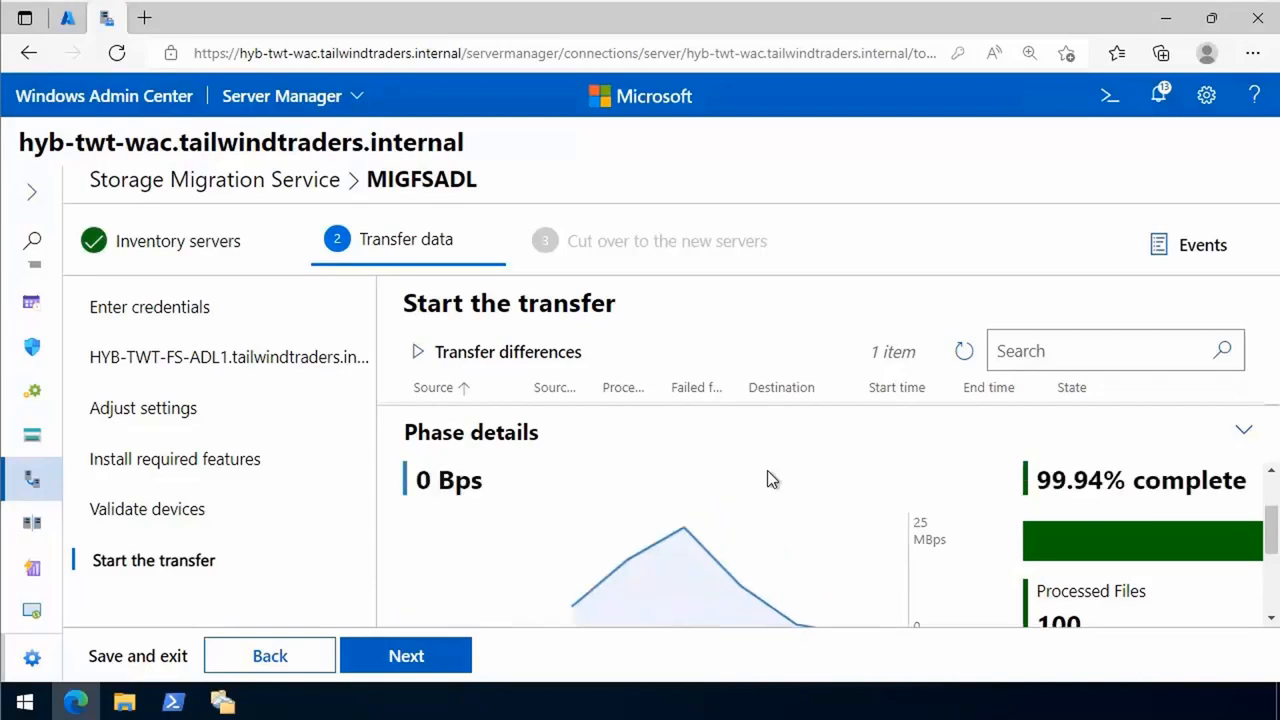
scroll("down", 3)
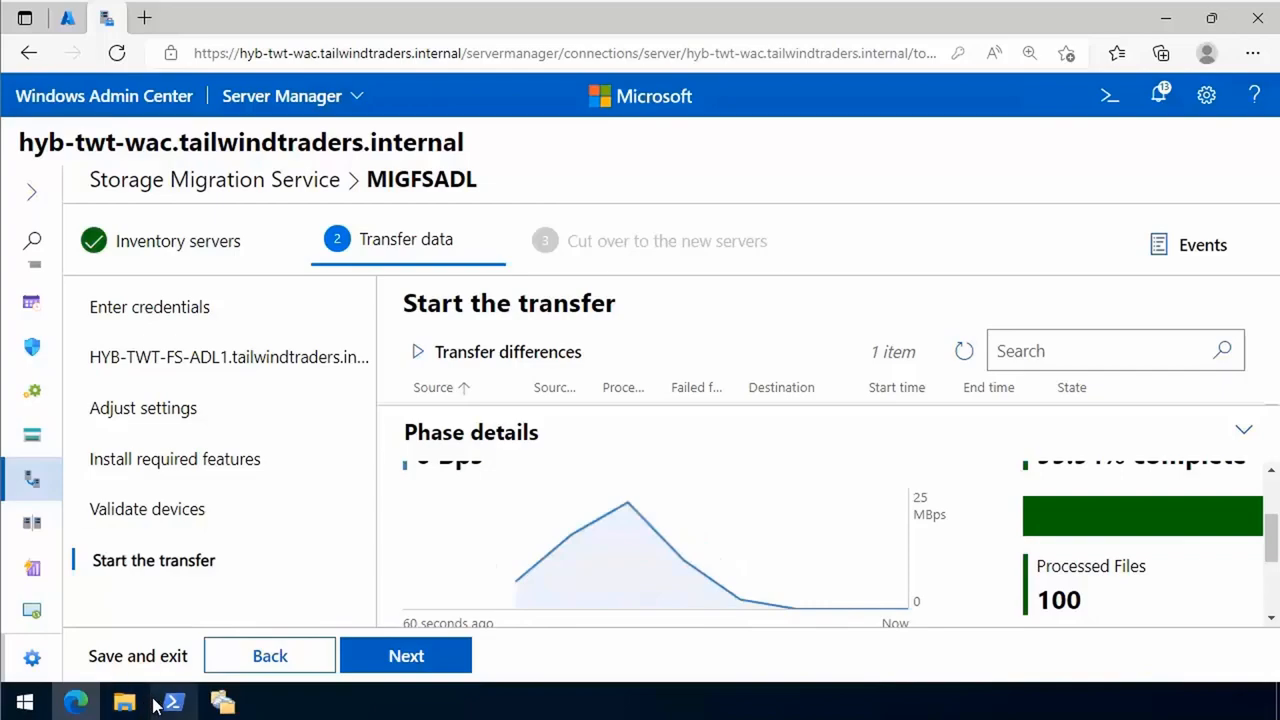
left_click(172, 700)
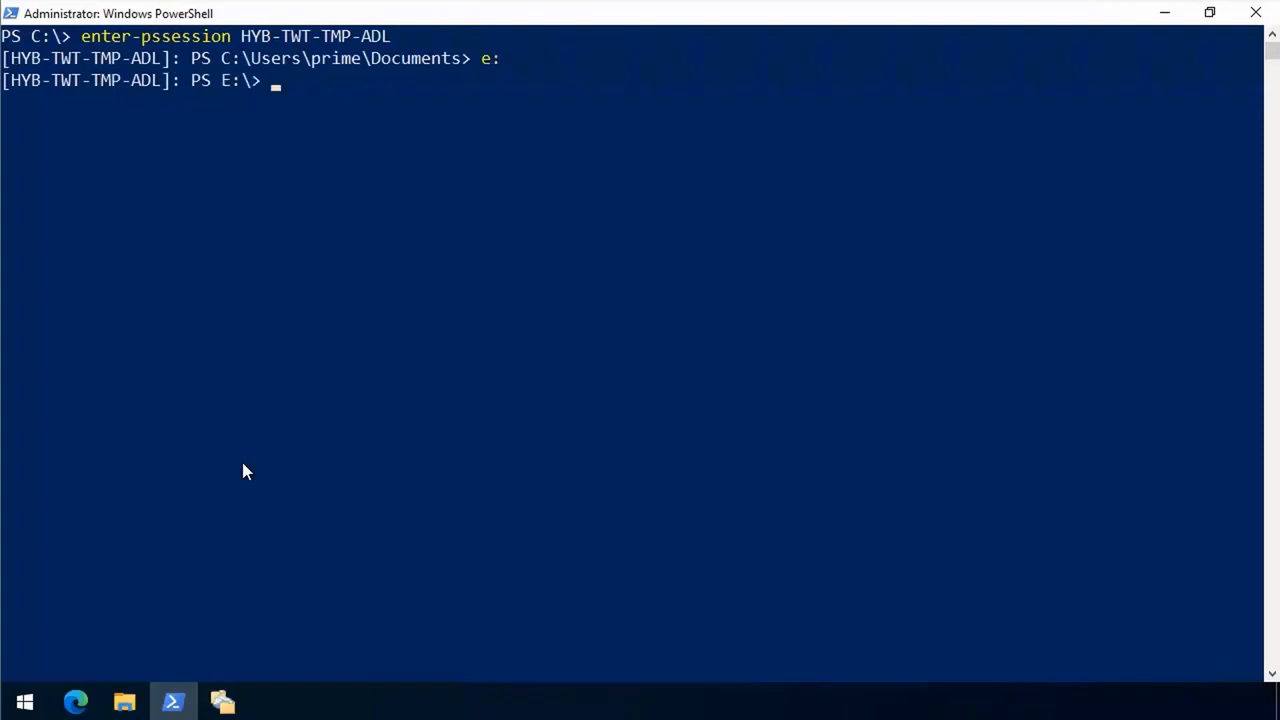
List E: on HYB-TWT-TMP-ADL, confirm the NedsDogs jpg files with dir, and exit the session
type("dir")
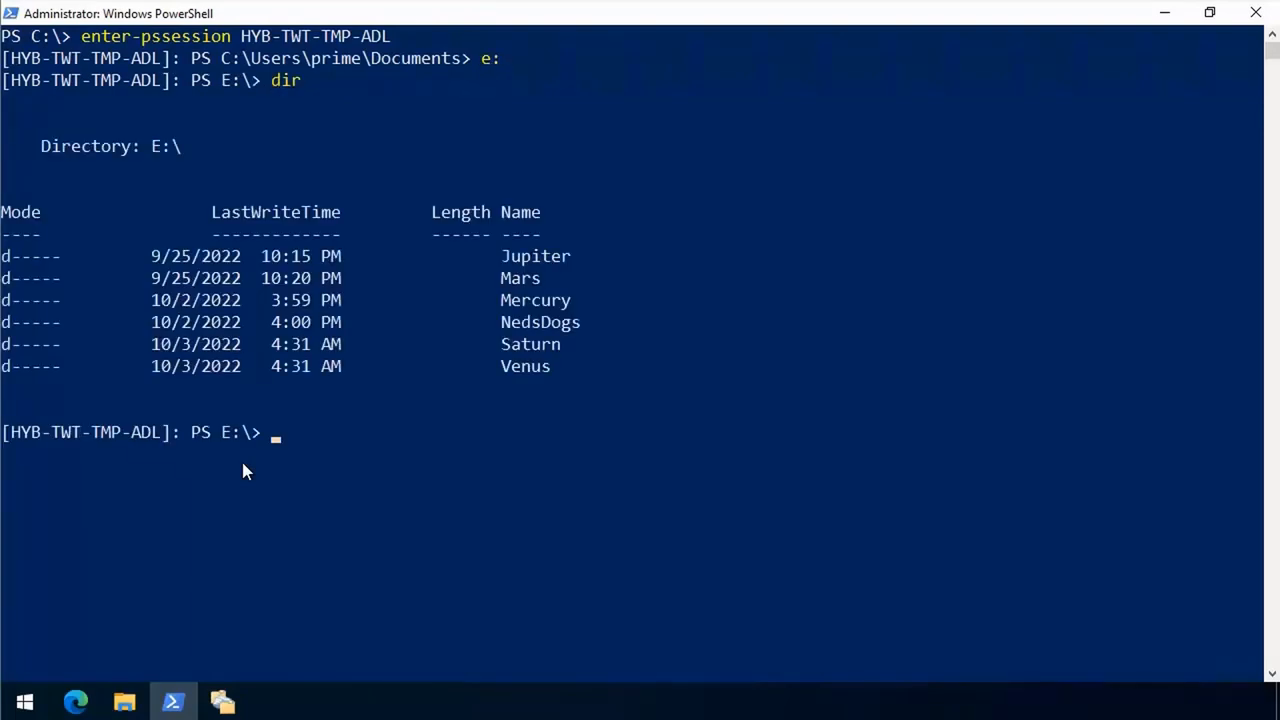
type("cd Ne")
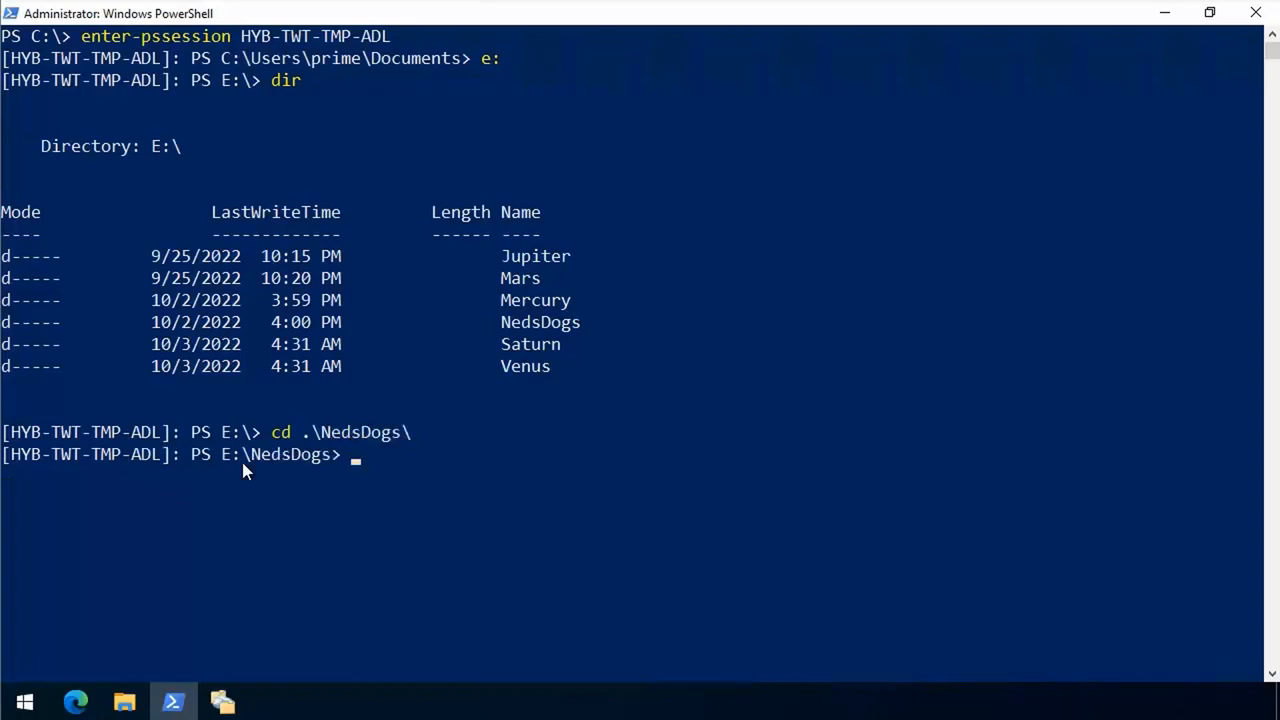
type("dir")
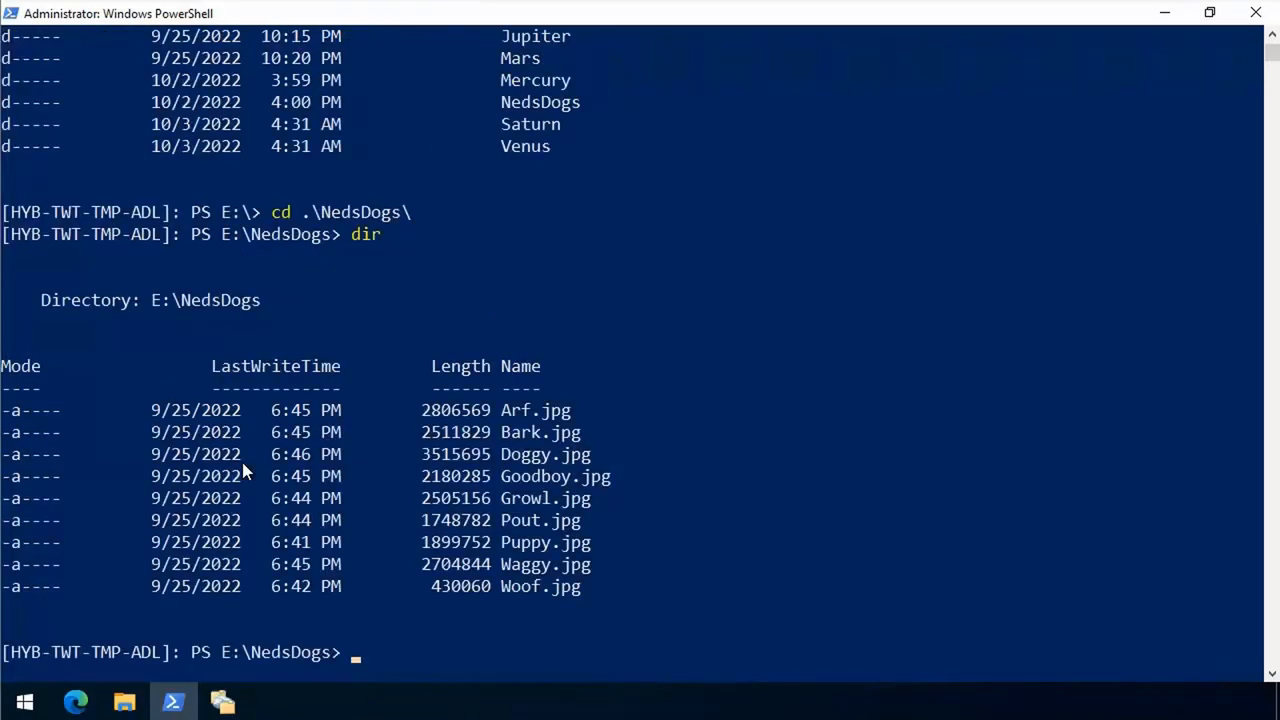
type("exit")
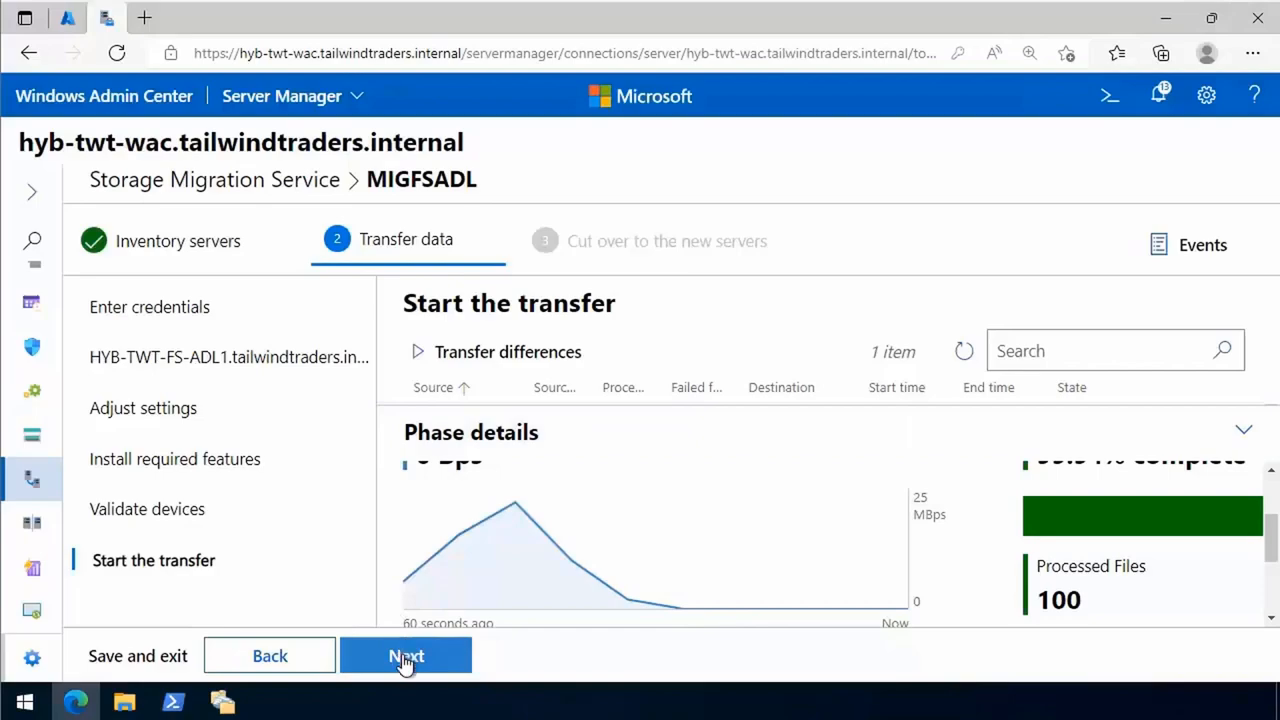
Advance the Storage Migration Service job to the cutover stage, accepting the stored credentials
left_click(404, 656)
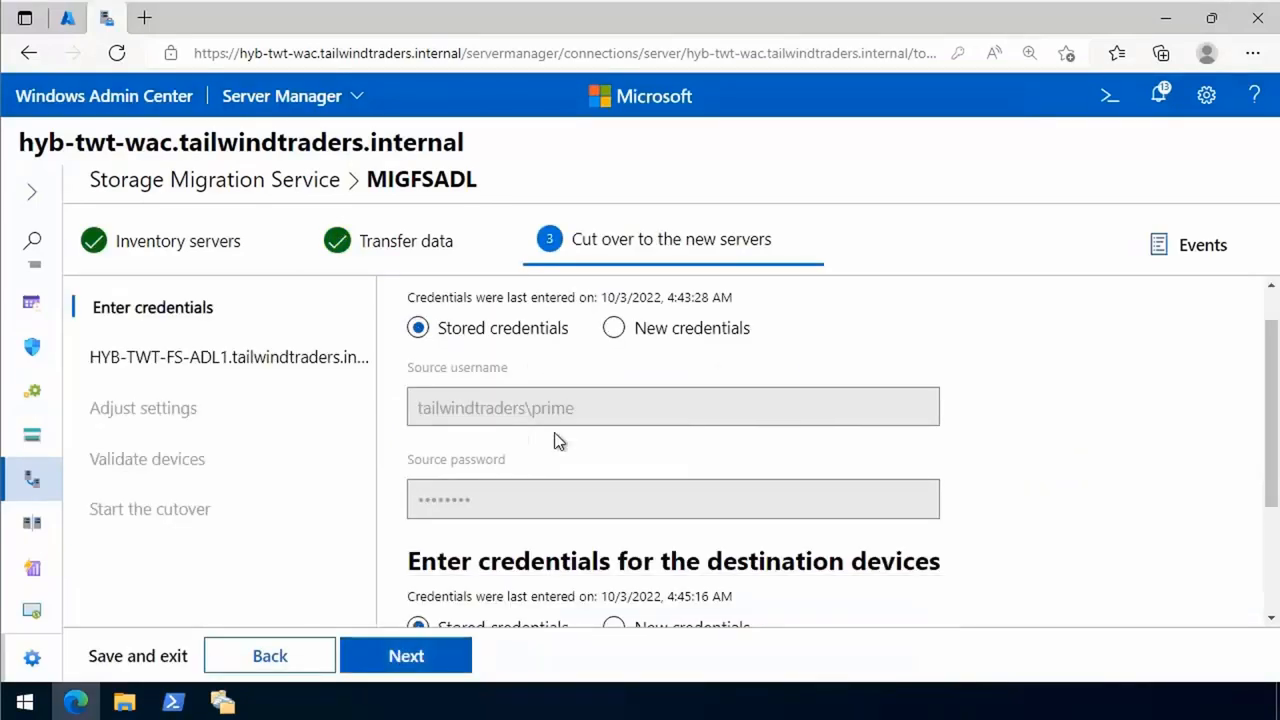
scroll("down", 3)
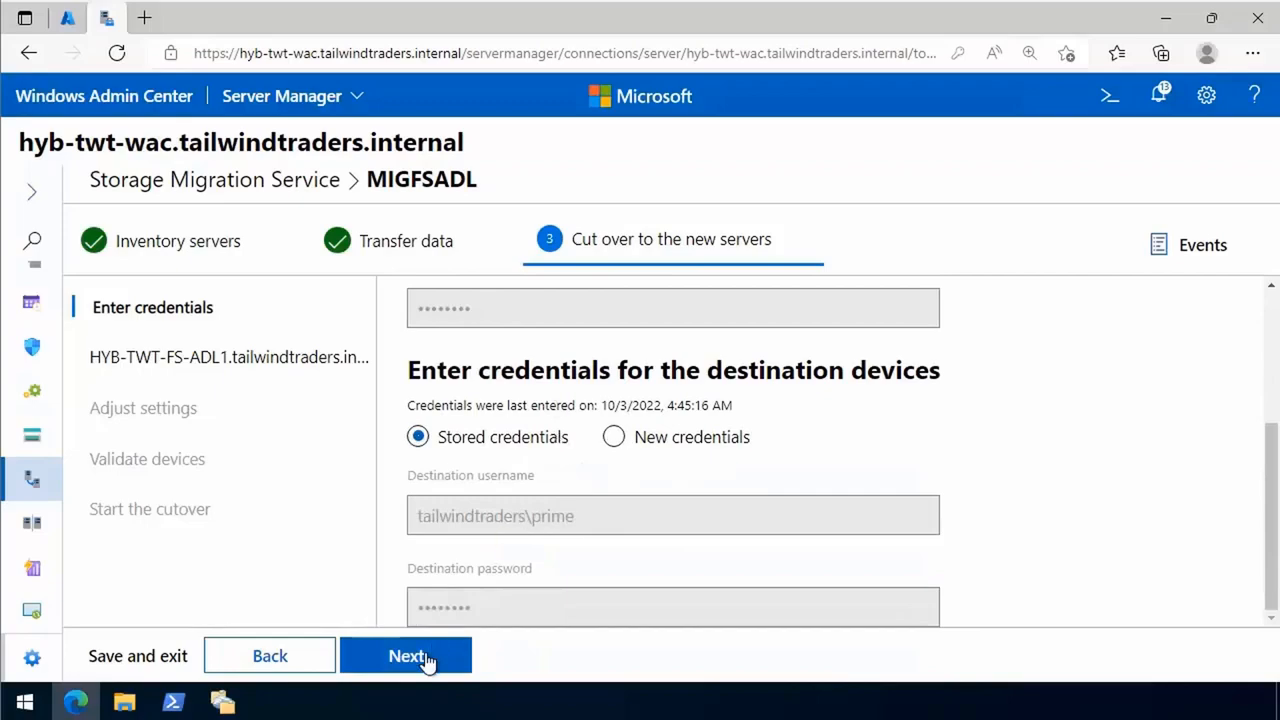
left_click(404, 656)
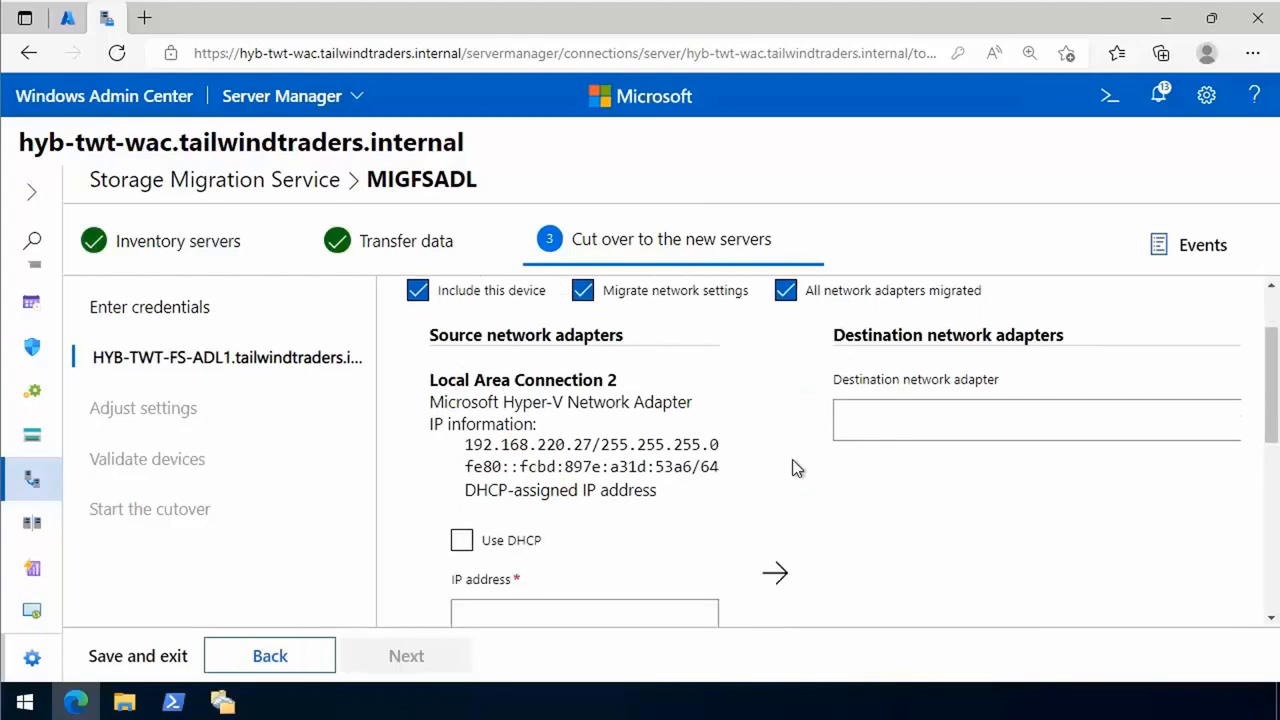
Set the source adapter to use DHCP and choose Ethernet as the destination network adapter
left_click(460, 540)
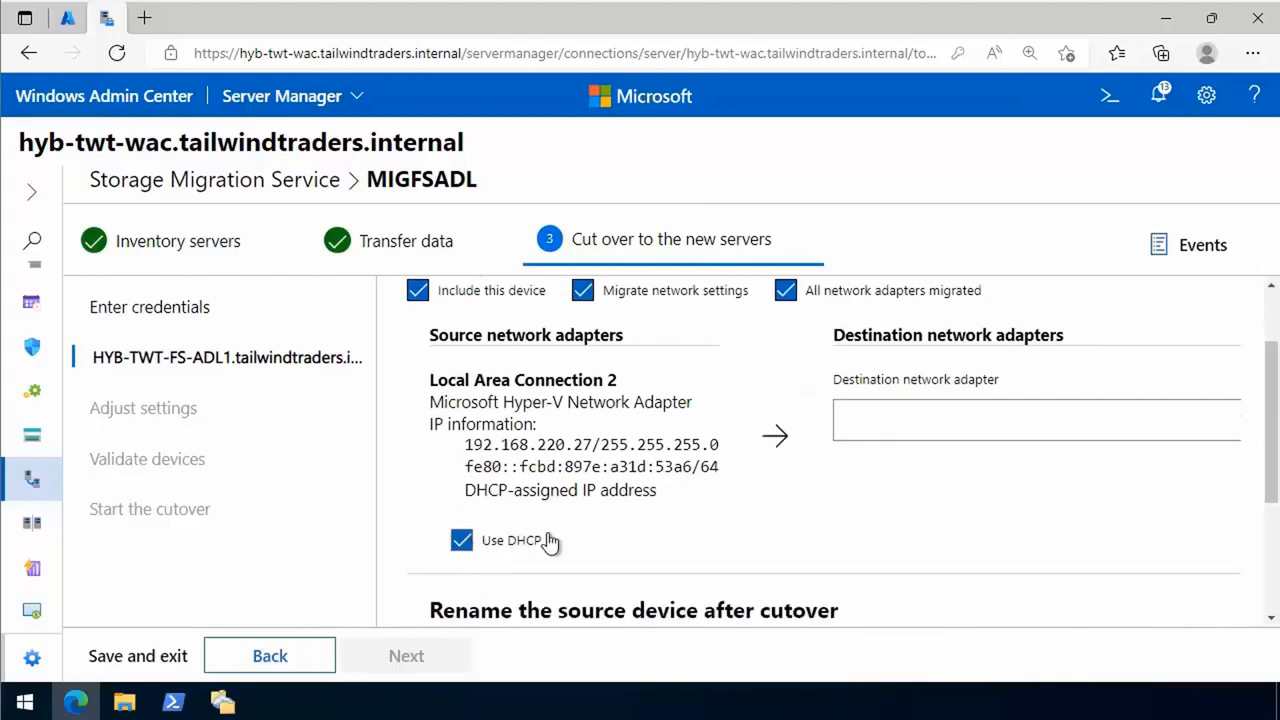
left_click(1036, 420)
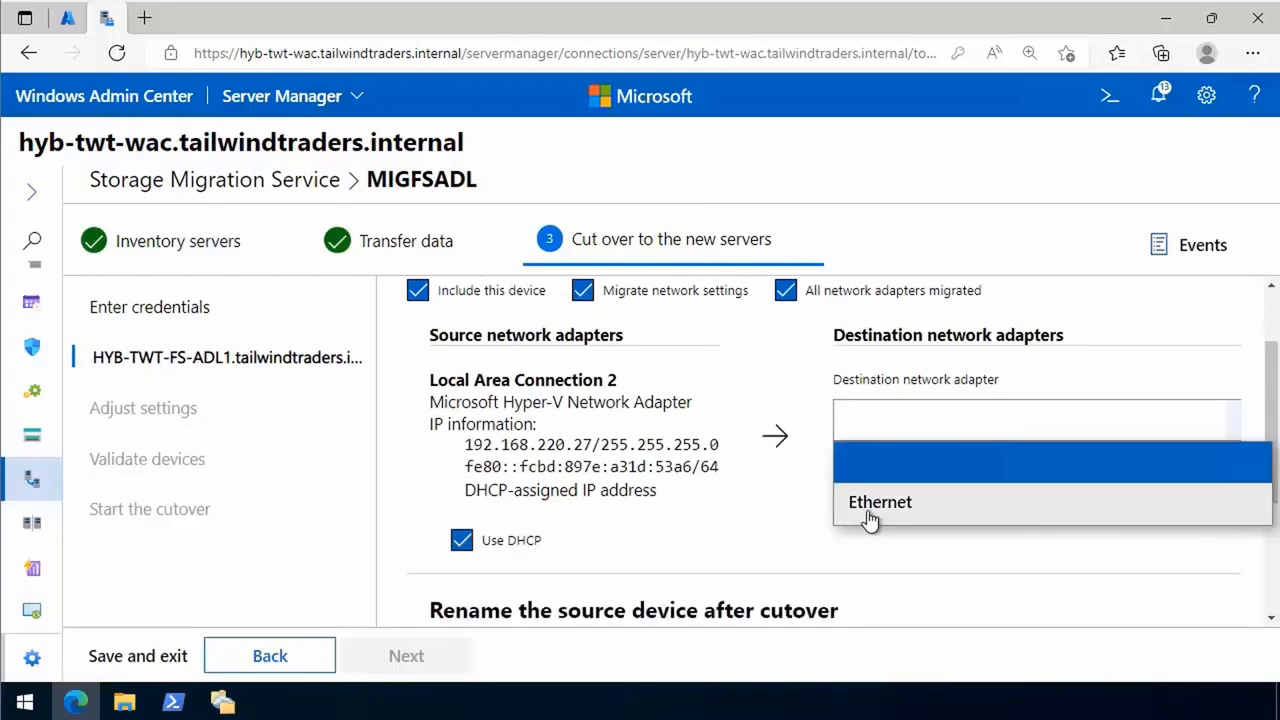
left_click(880, 502)
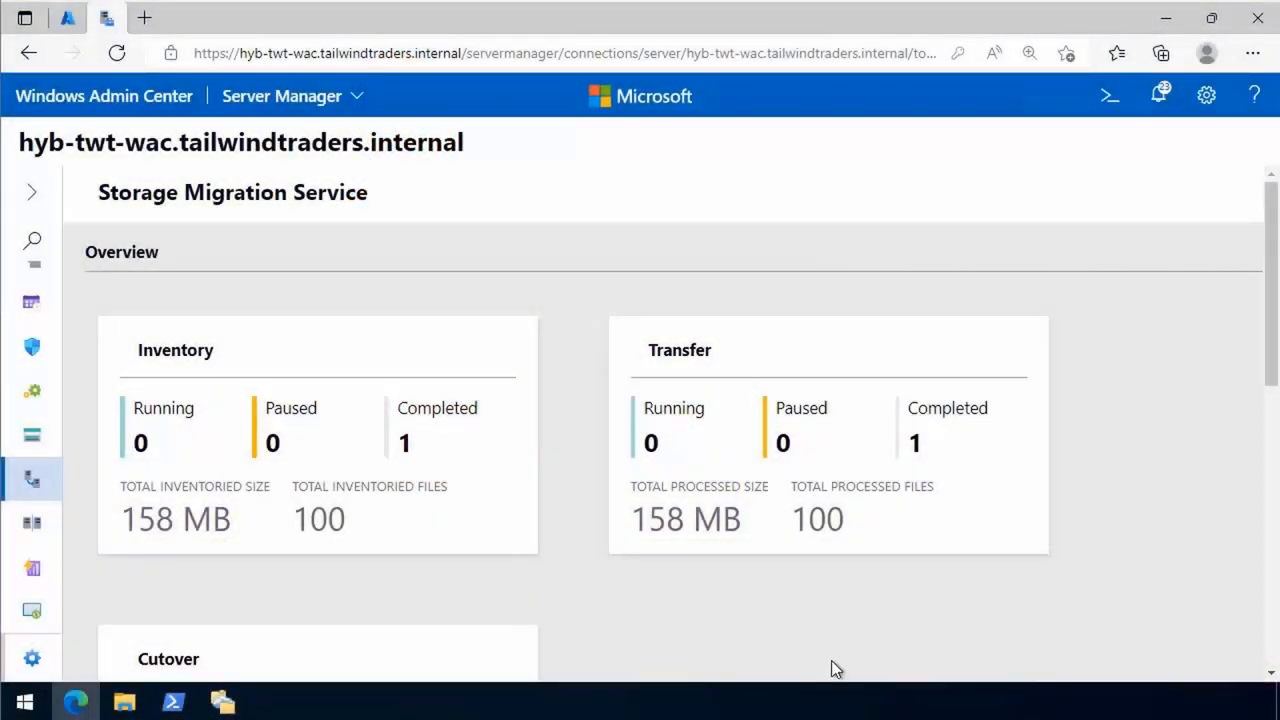
mouse_move(1194, 144)
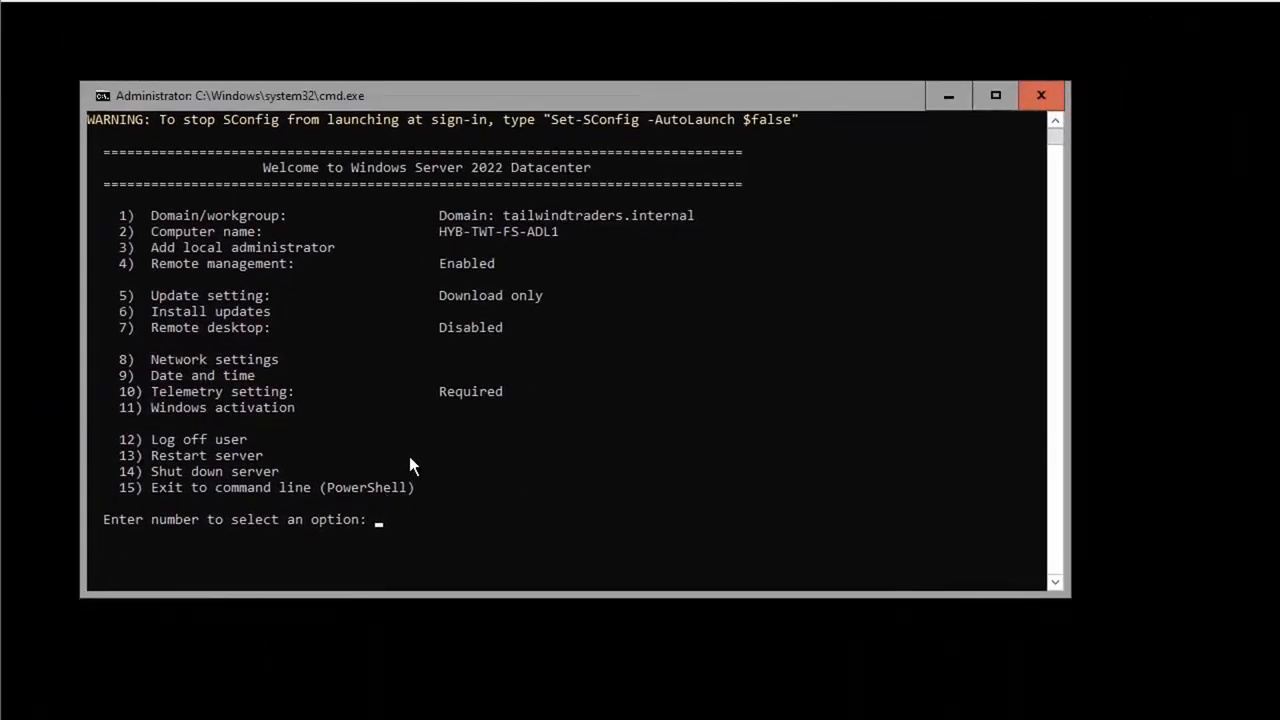
Exit sconfig with option 15, launch Explorer and select the Jupiter folder on New Volume (E:)
double_click(496, 232)
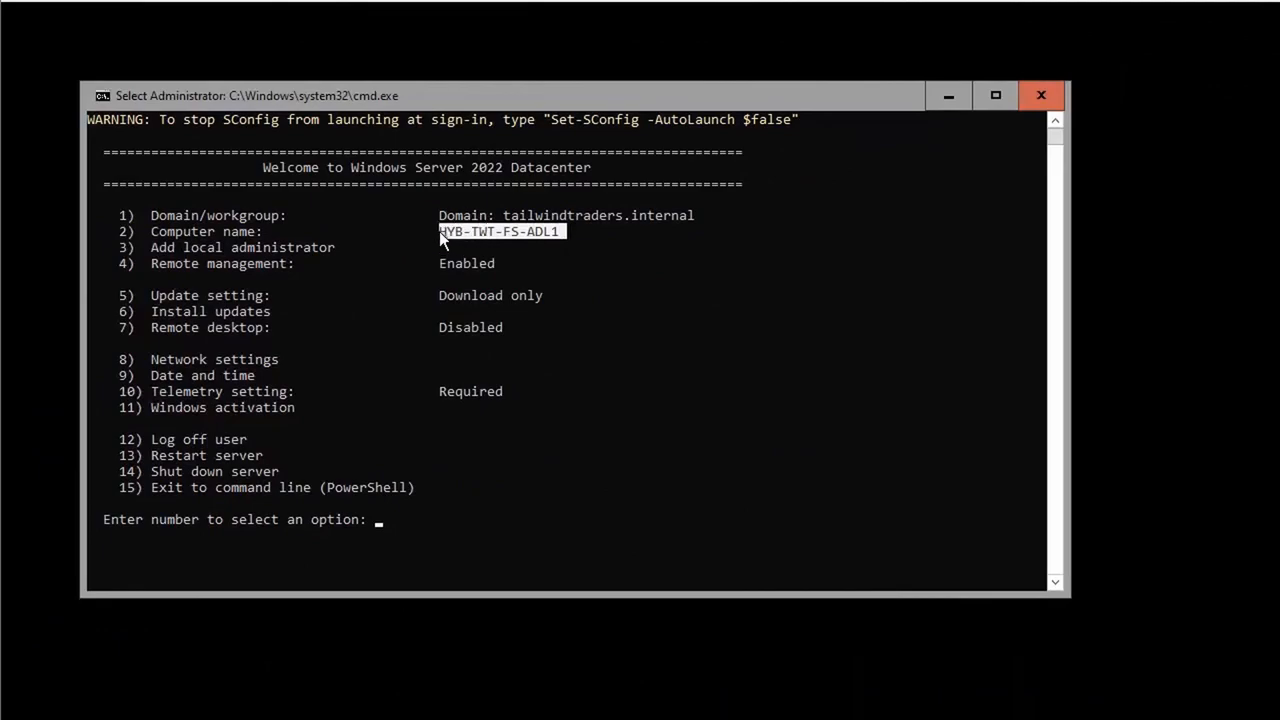
type("15")
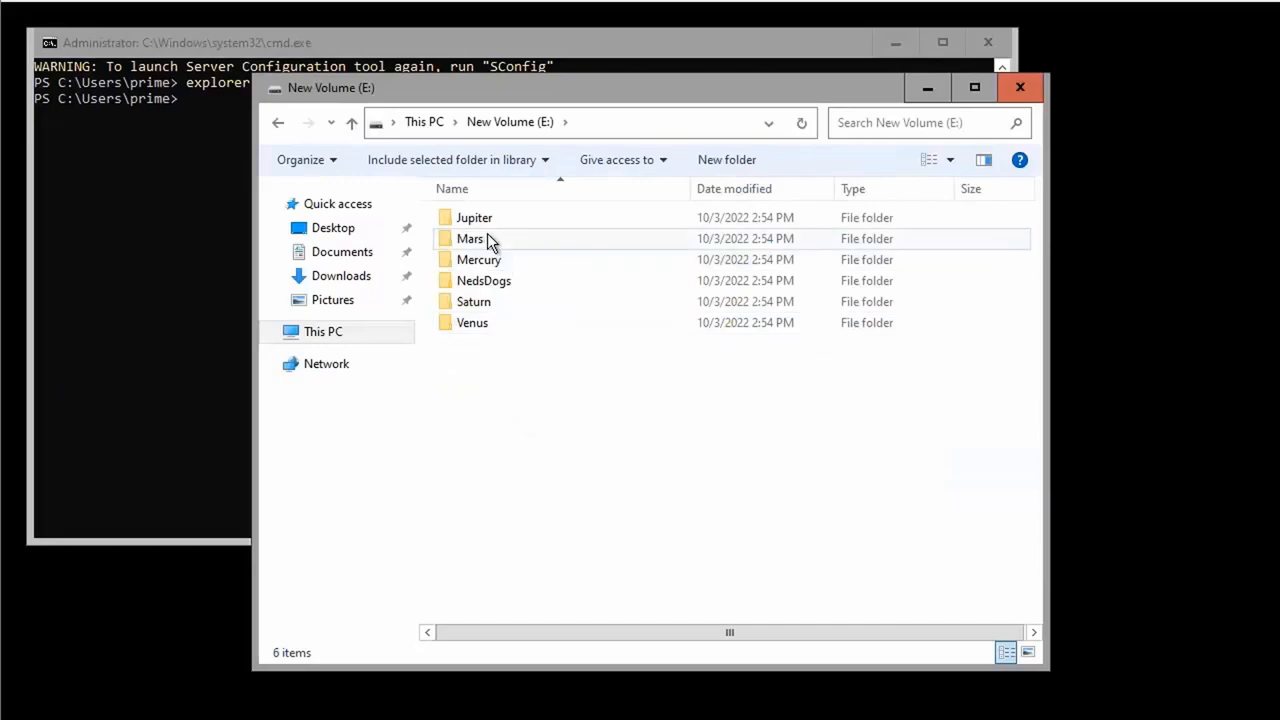
double_click(474, 216)
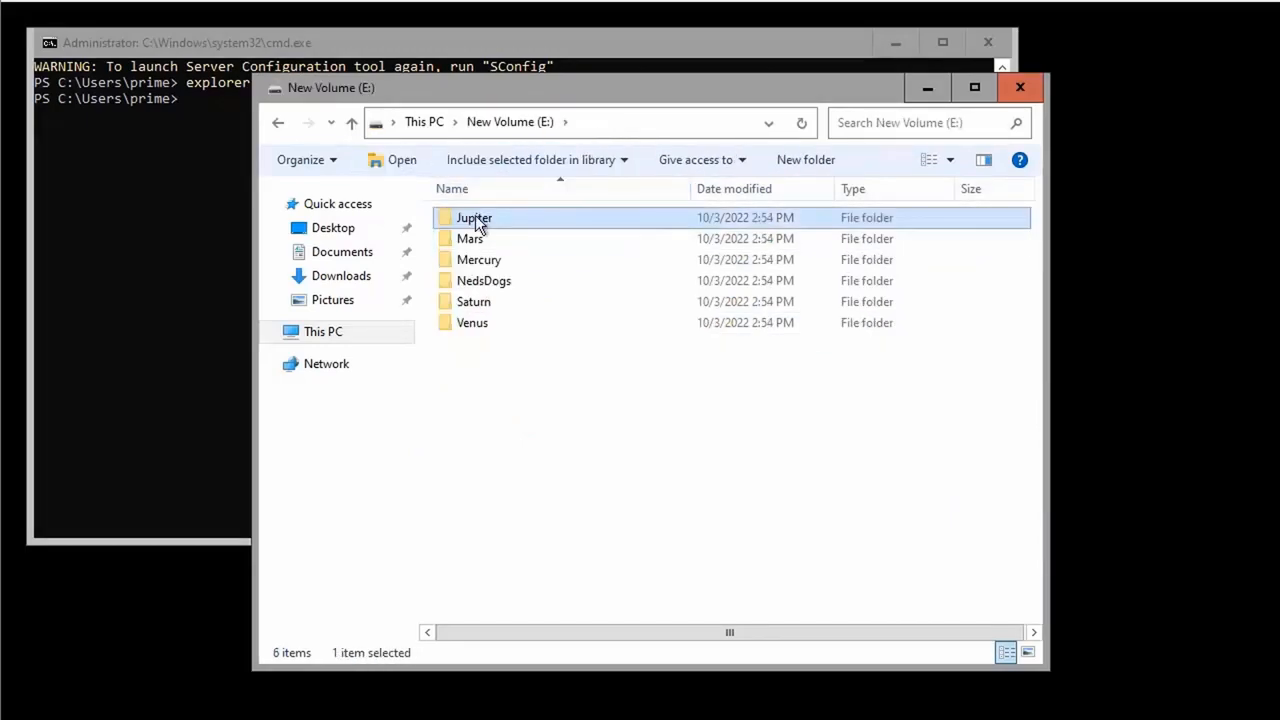
left_click(696, 160)
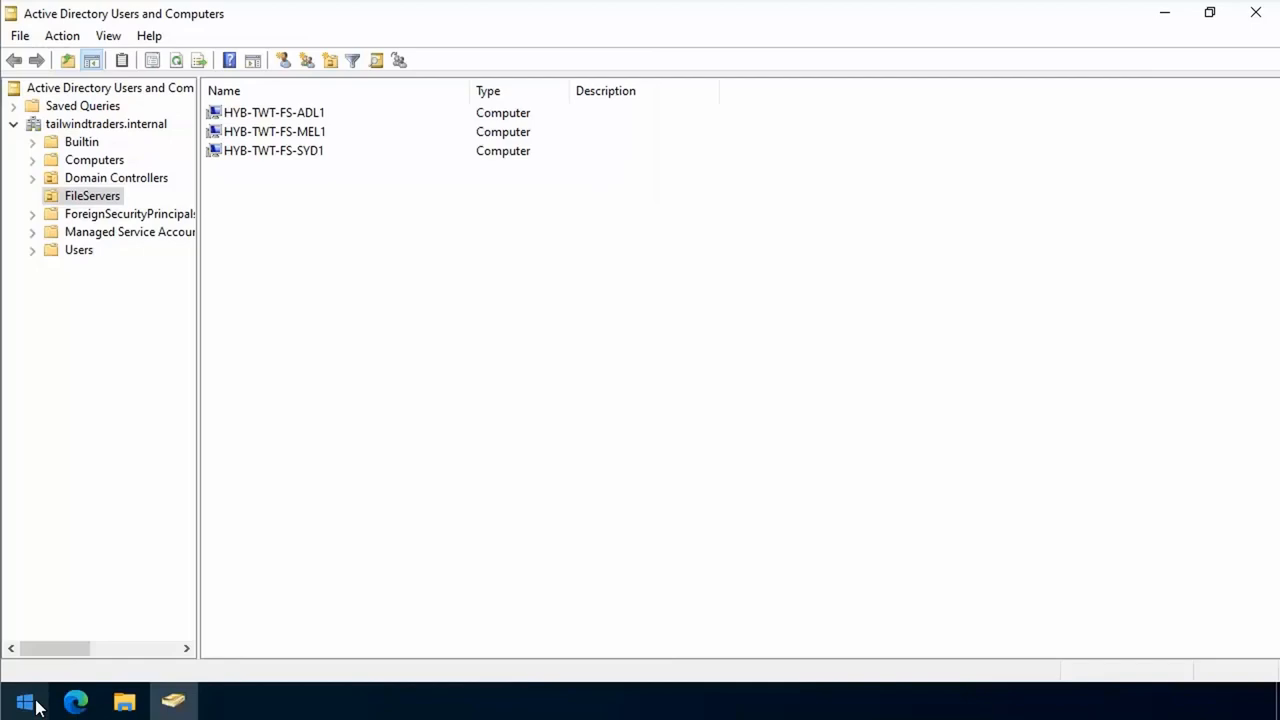
Launch Group Policy Management from Start search 'gr' and maximize its window
left_click(24, 700)
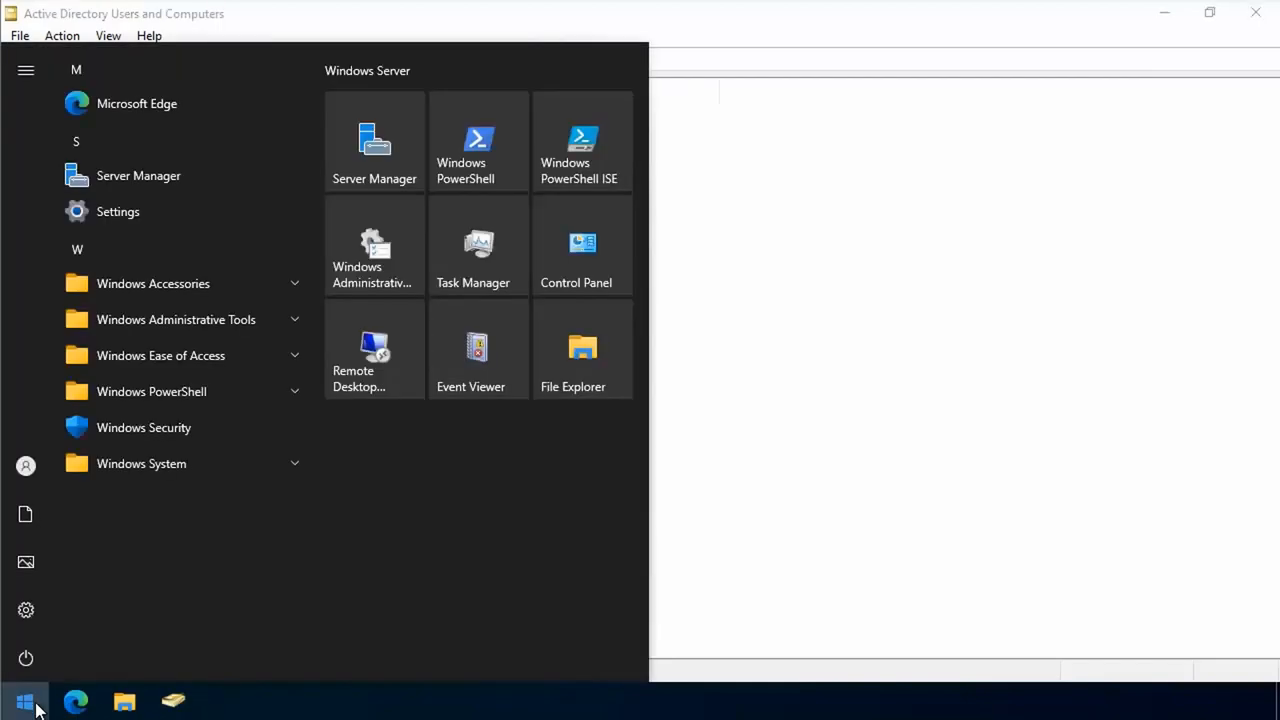
type("gr")
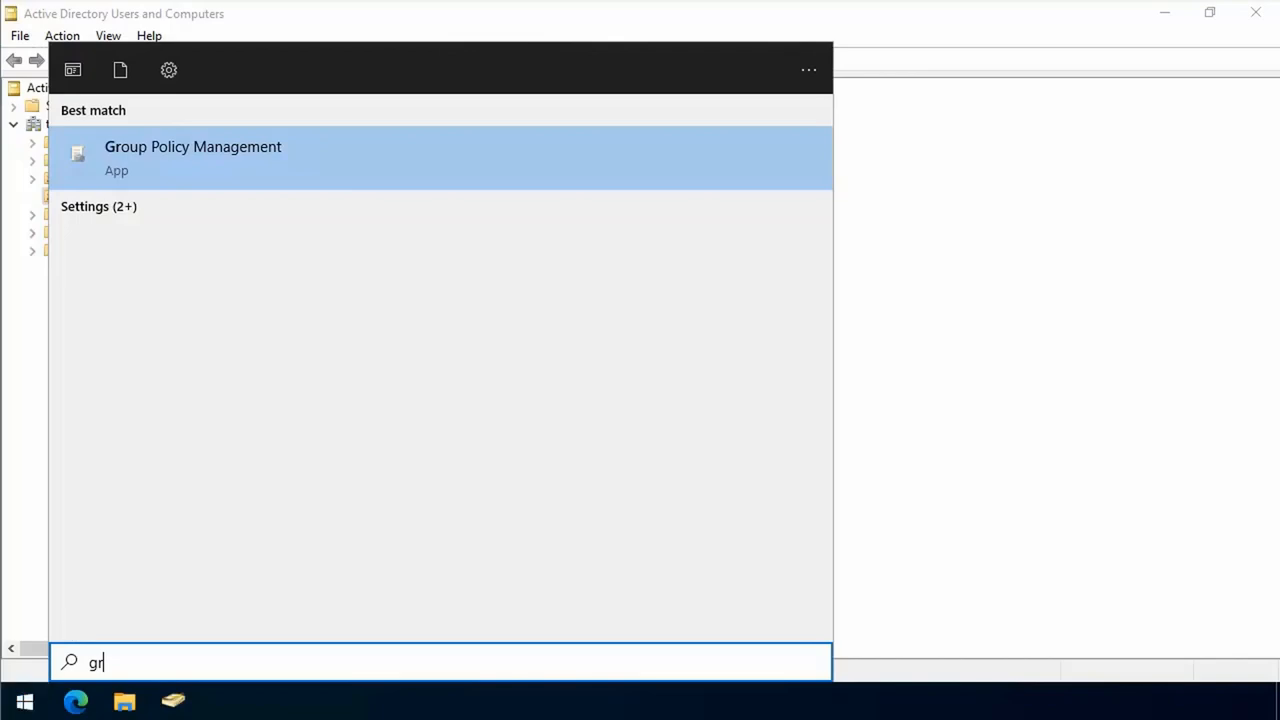
left_click(192, 156)
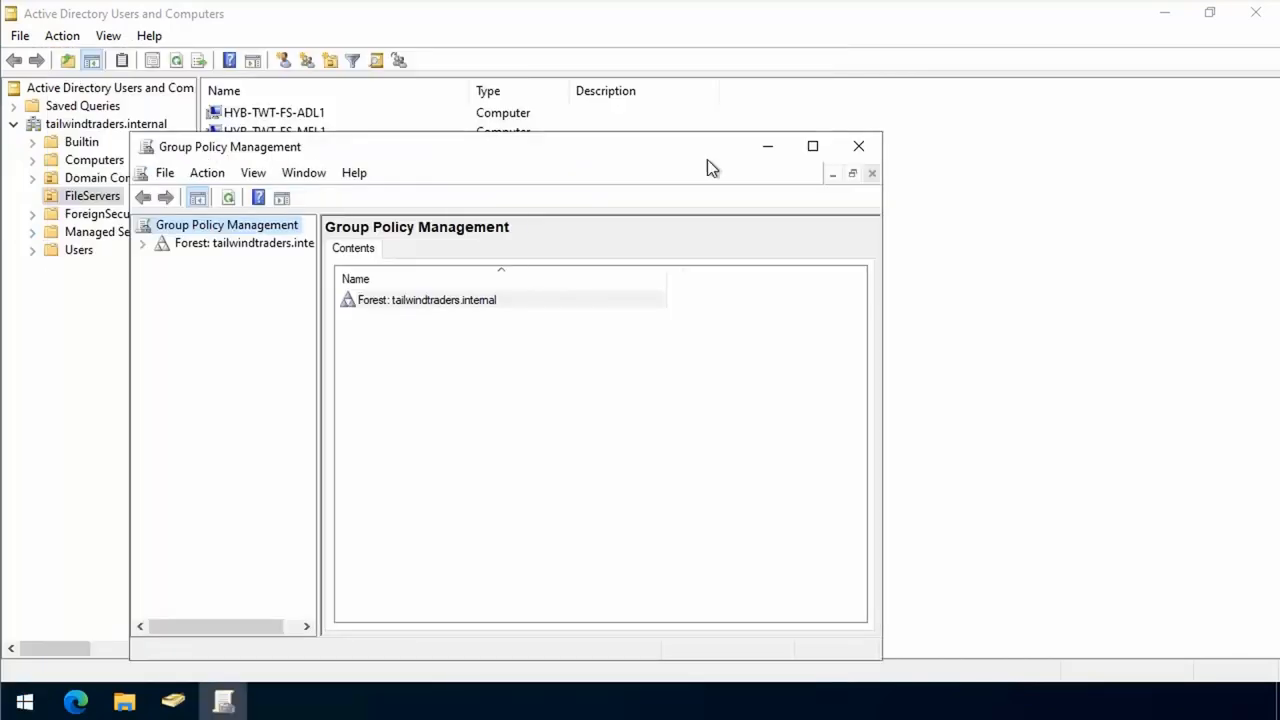
left_click(812, 146)
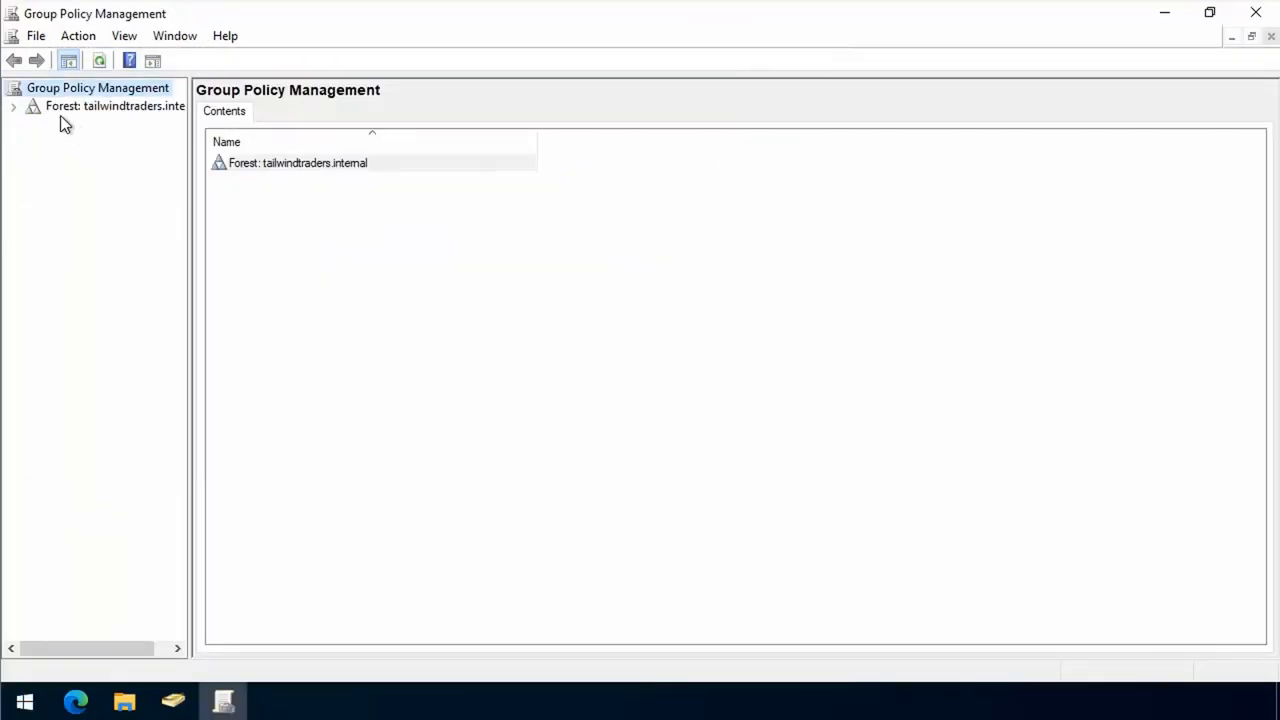
Expand tailwindtraders.internal to the FileServers OU and open FileServerPolicy for editing
left_click(14, 106)
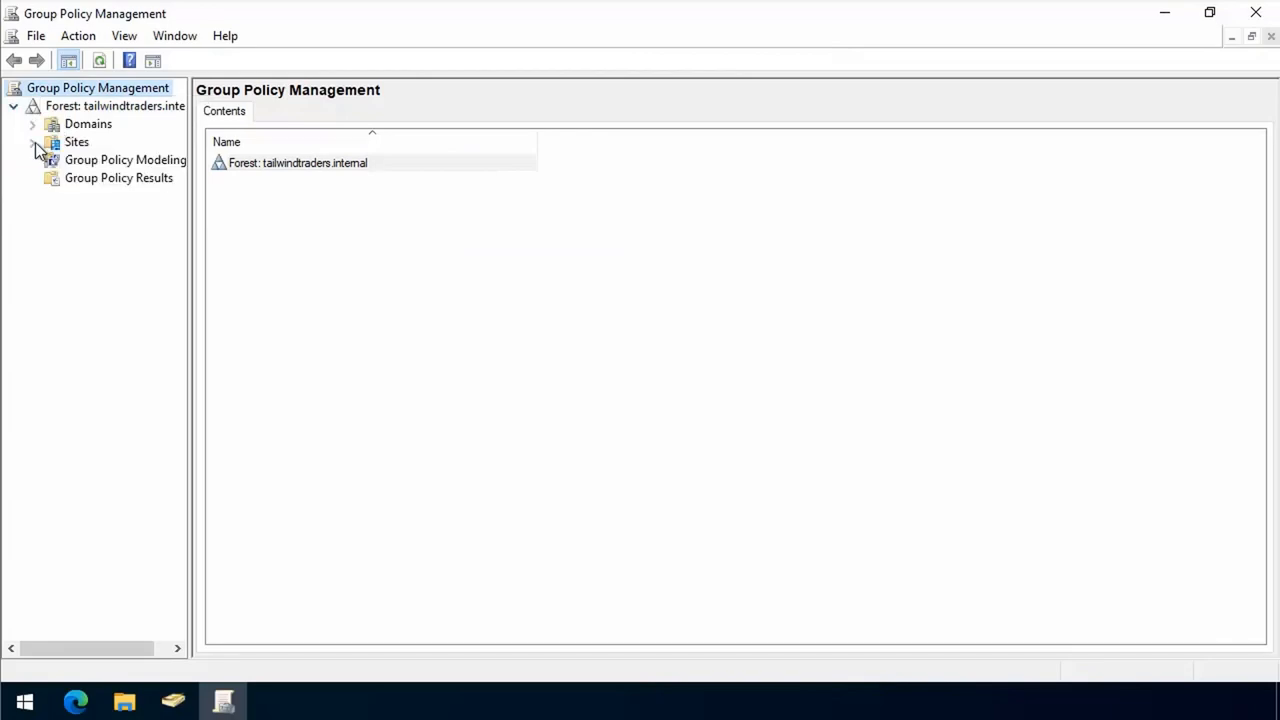
left_click(32, 124)
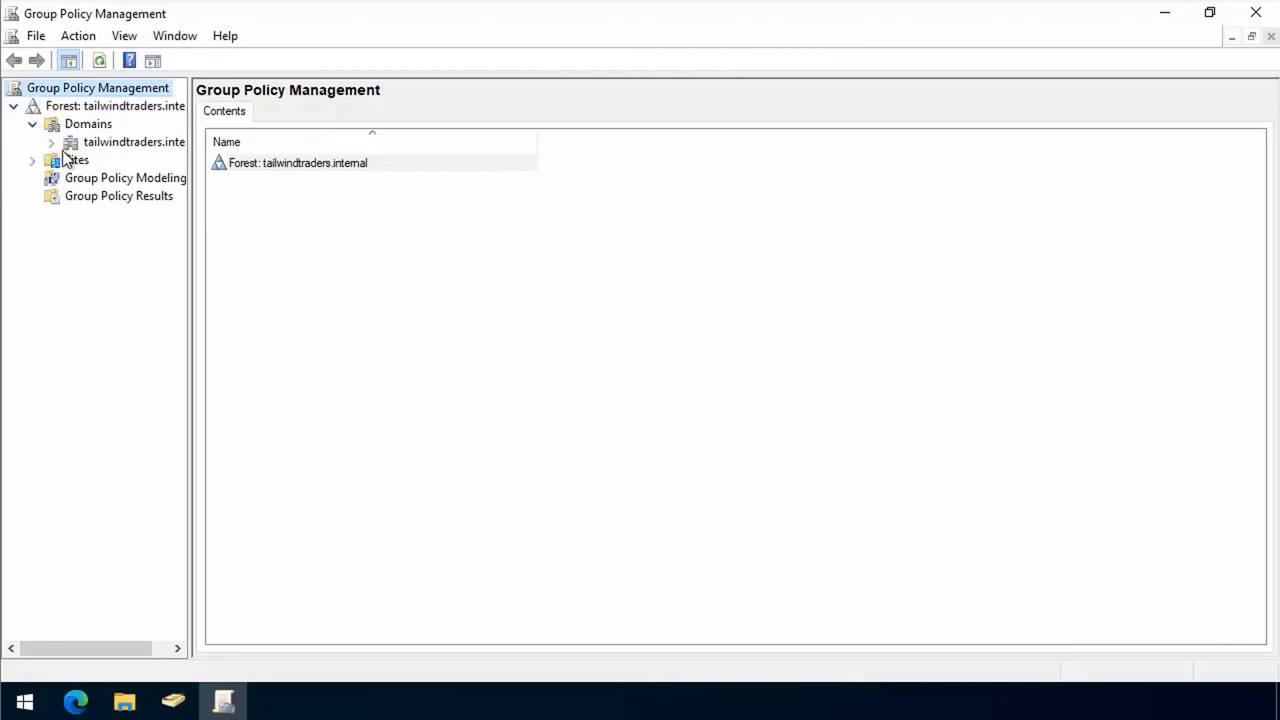
left_click(130, 196)
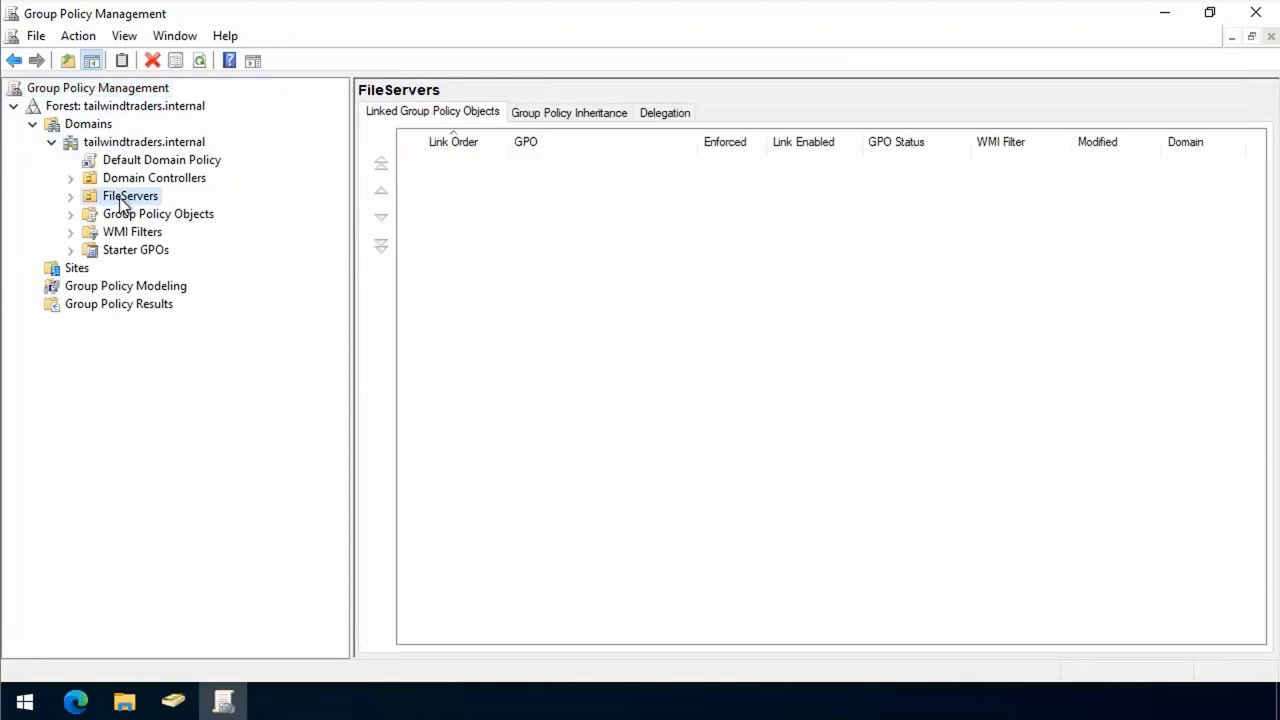
right_click(130, 196)
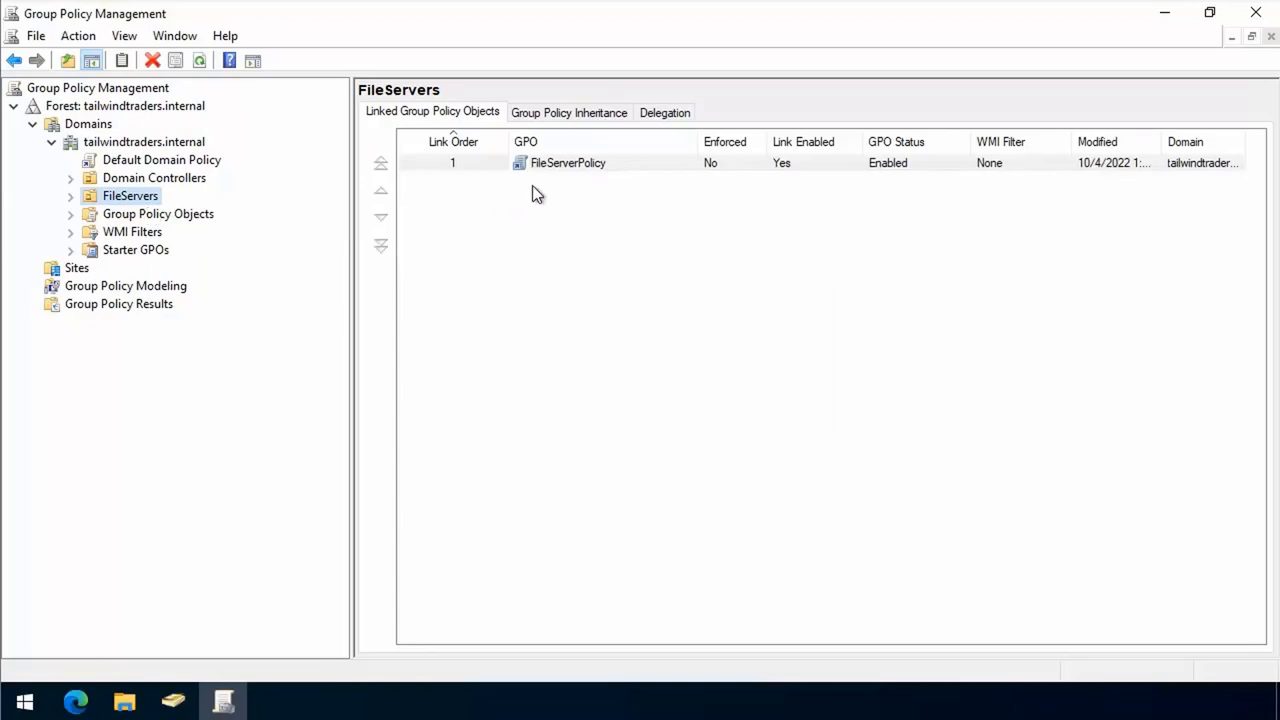
right_click(568, 162)
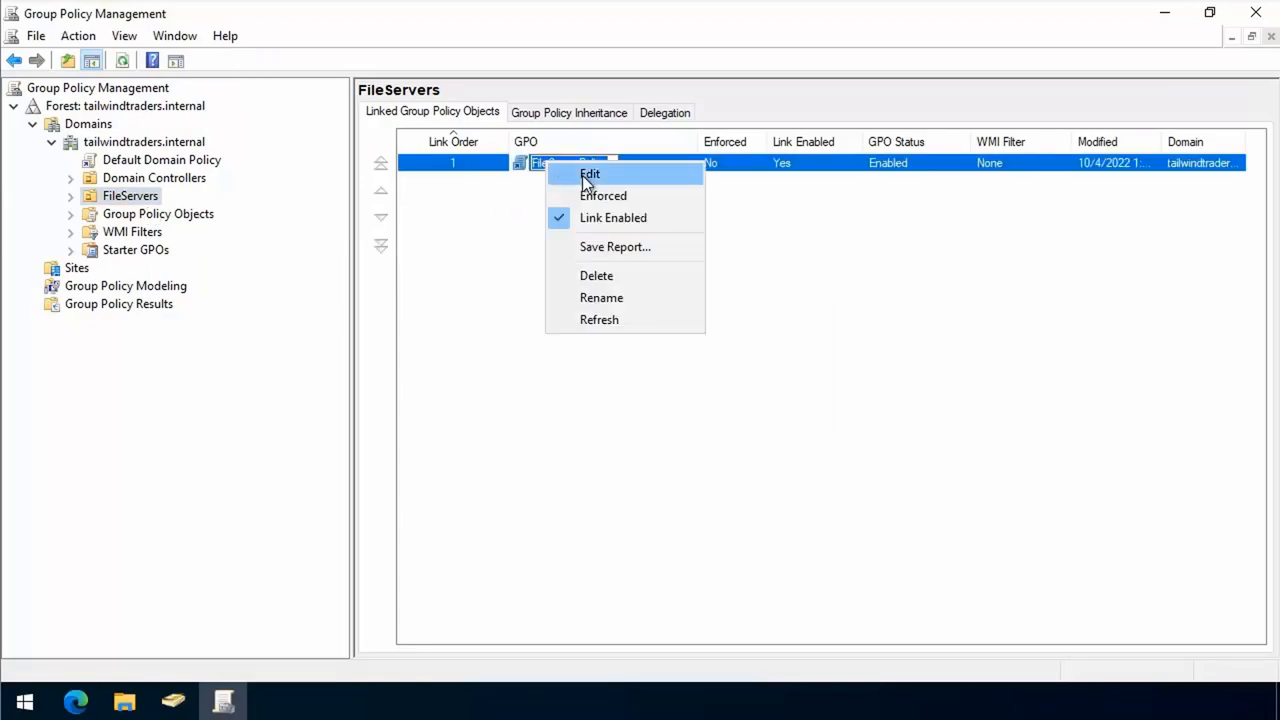
left_click(590, 172)
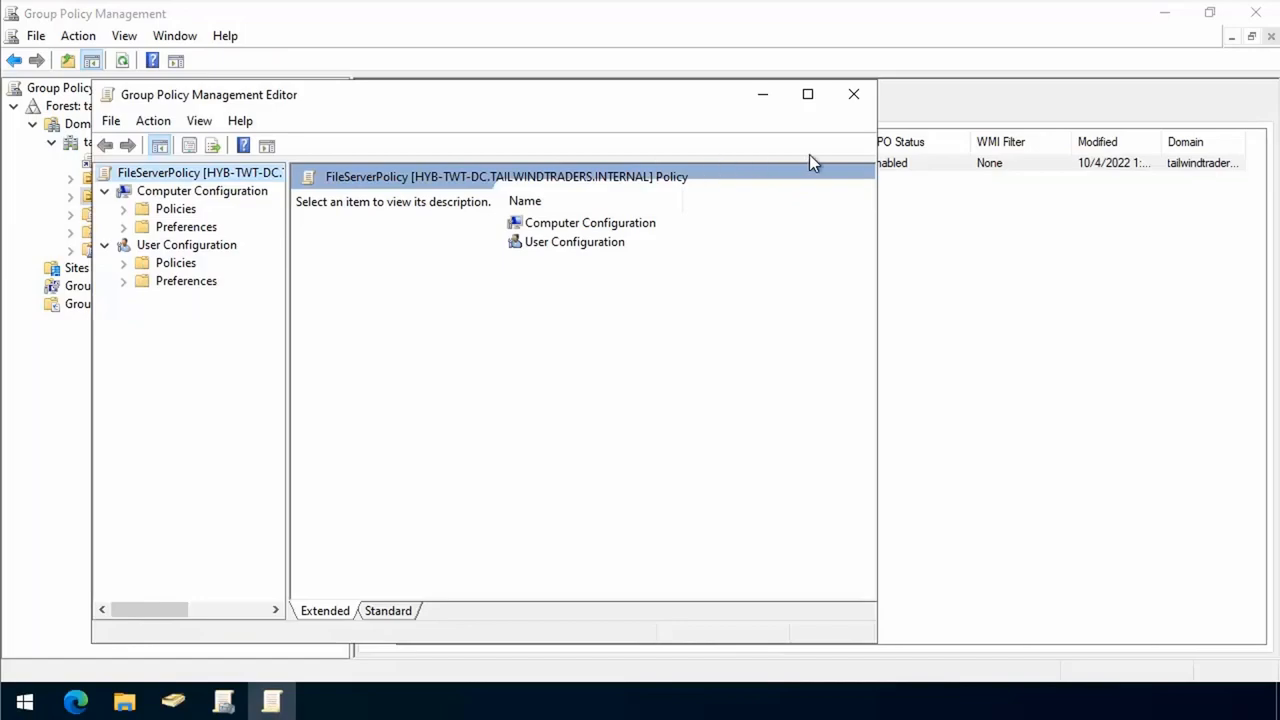
Under Security Options, set Restrict NTLM: Incoming NTLM traffic to Deny all accounts and confirm
left_click(808, 94)
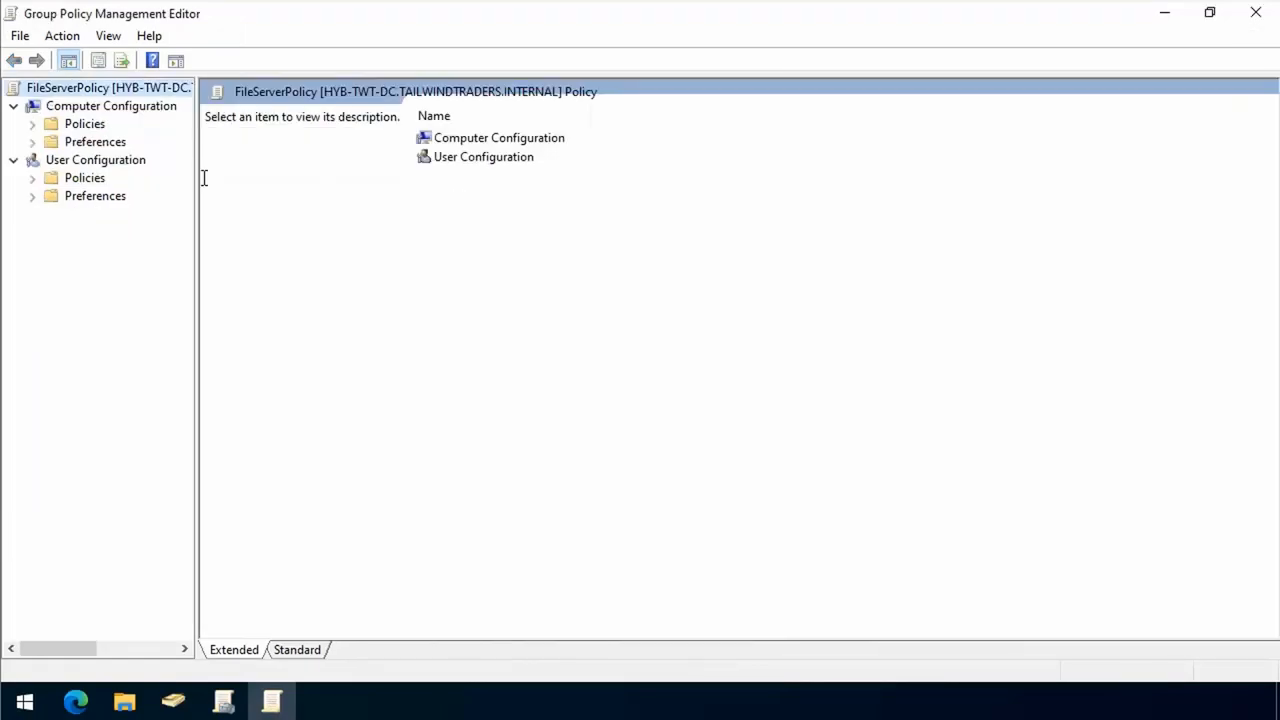
mouse_move(38, 132)
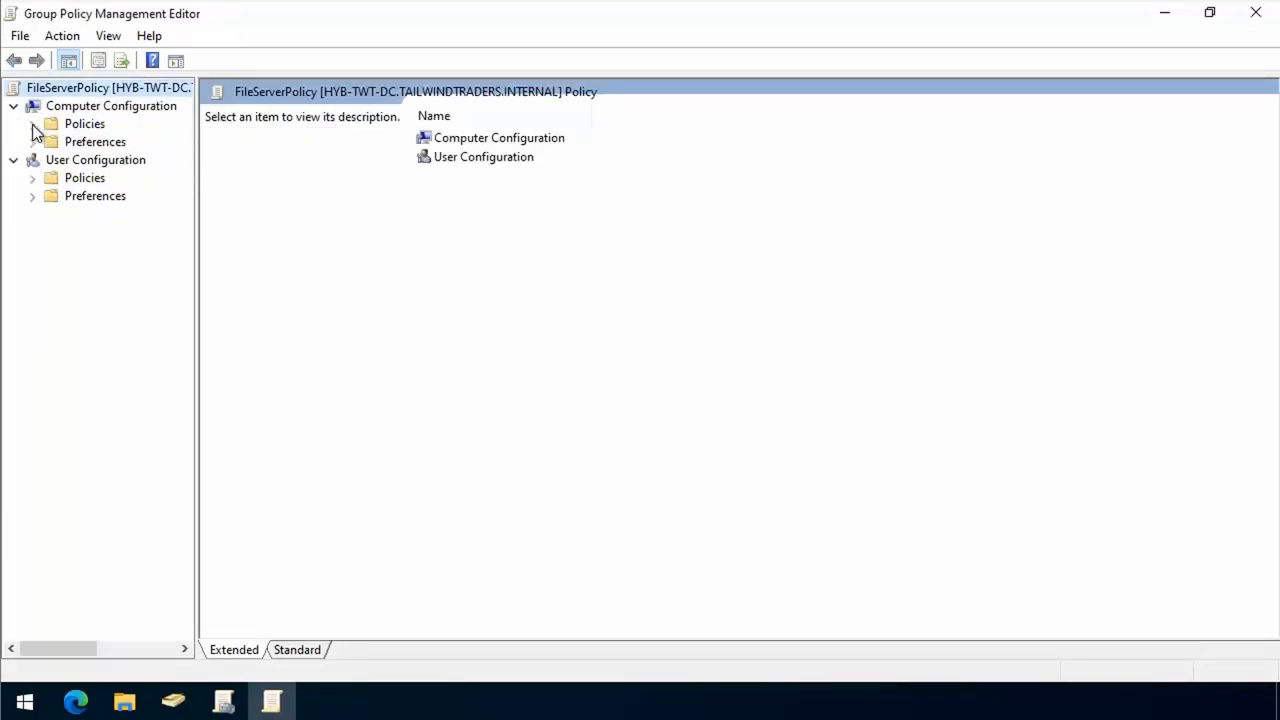
left_click(32, 124)
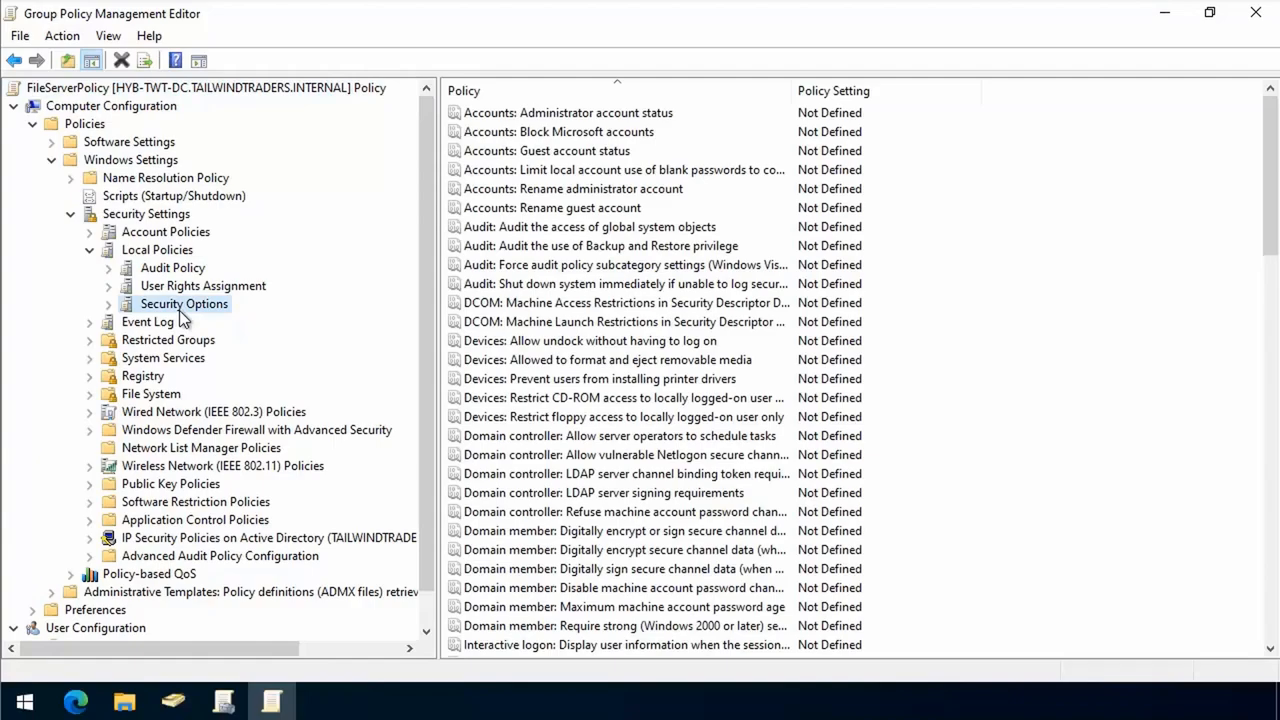
scroll("down", 3)
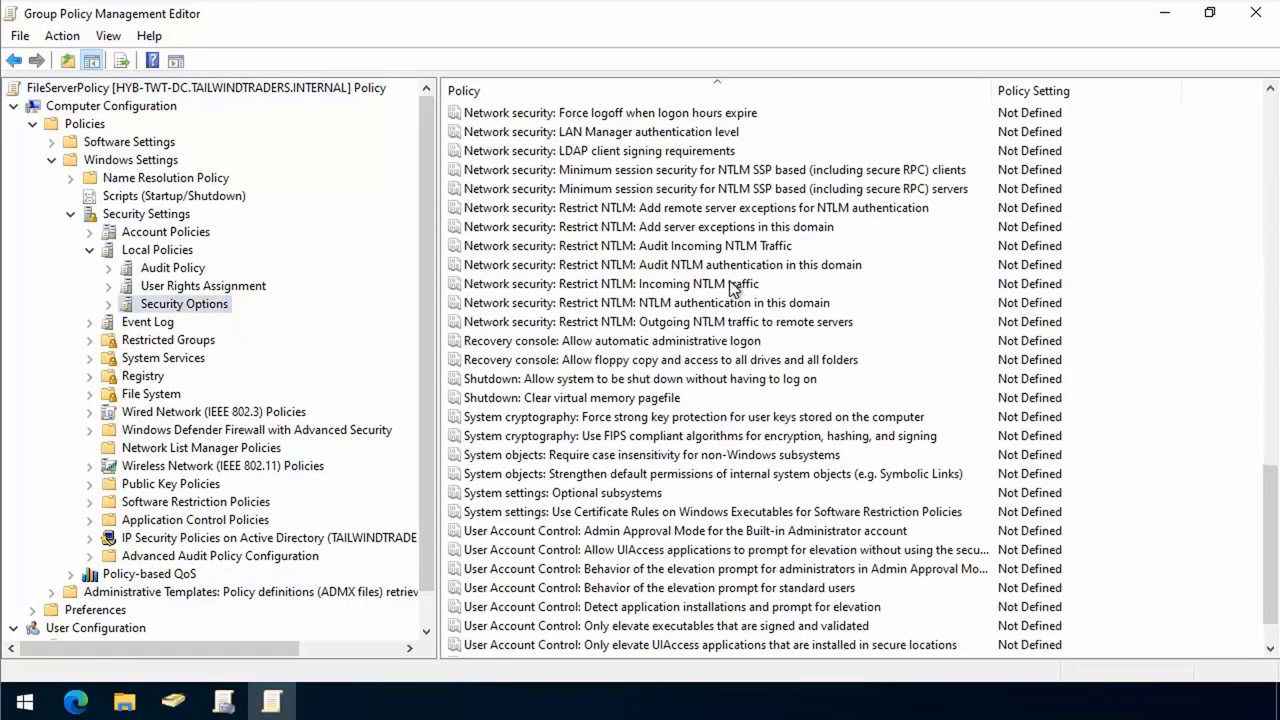
left_click(608, 284)
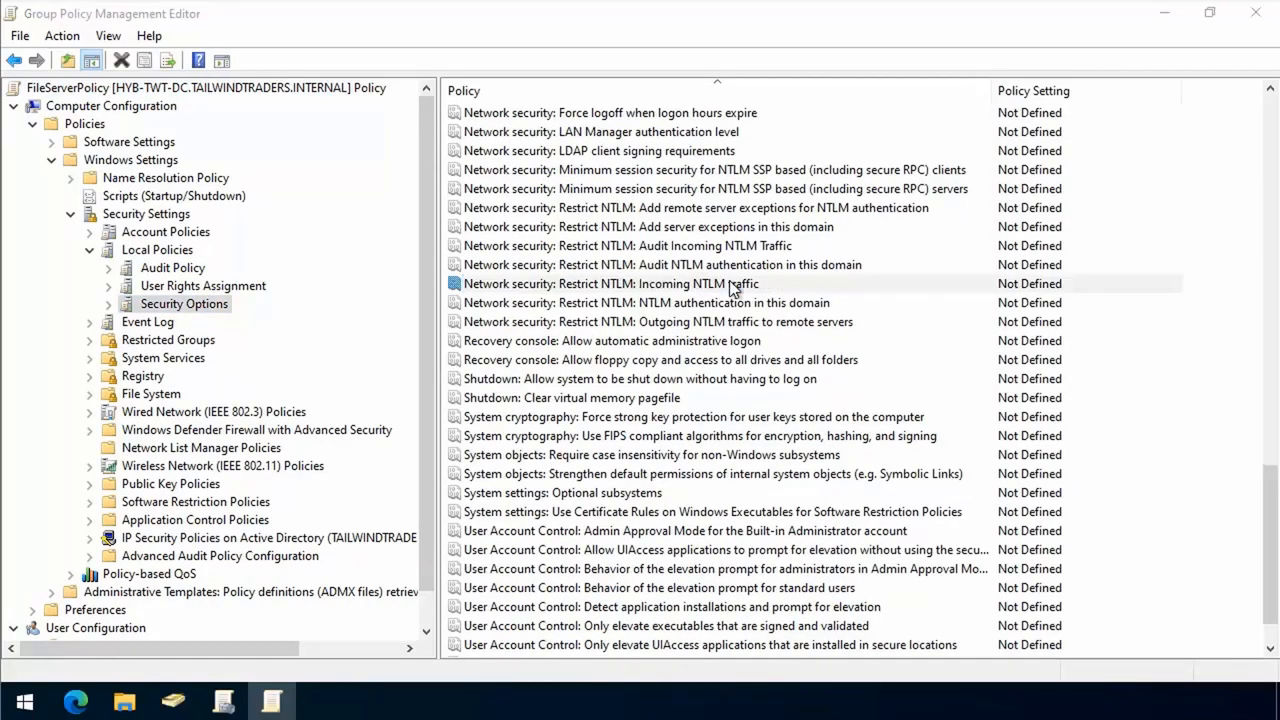
double_click(608, 284)
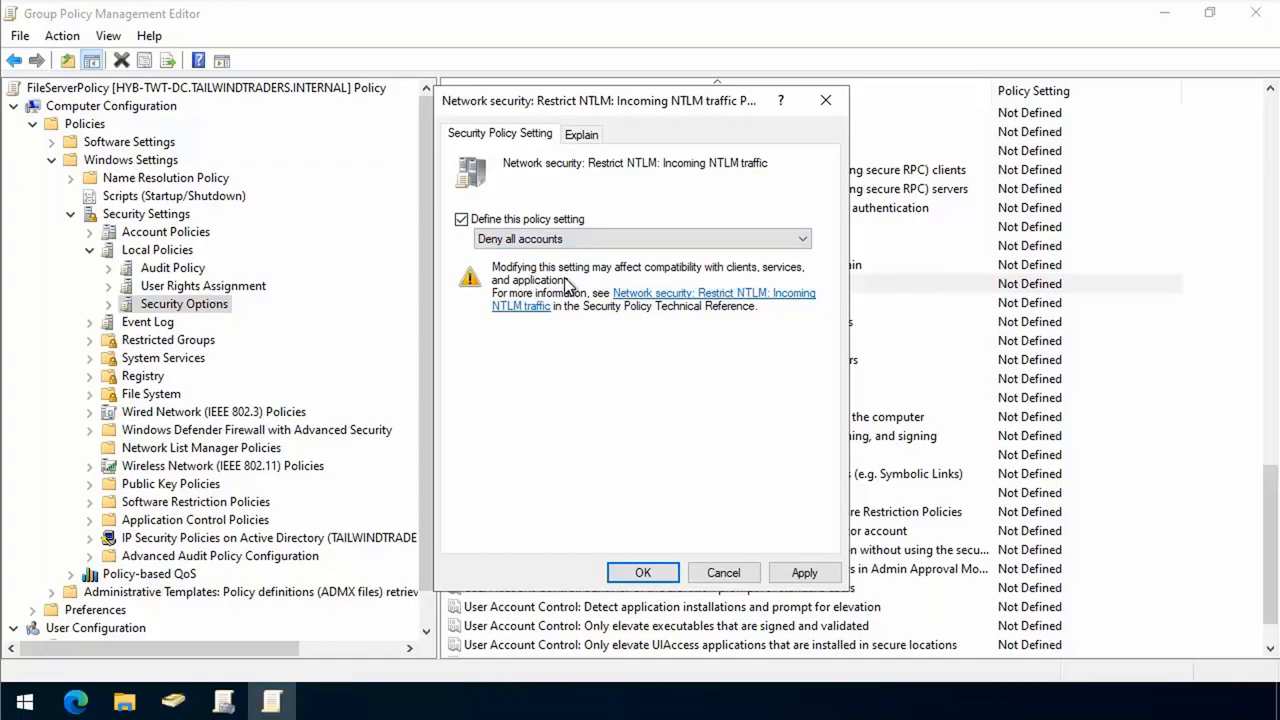
mouse_move(724, 534)
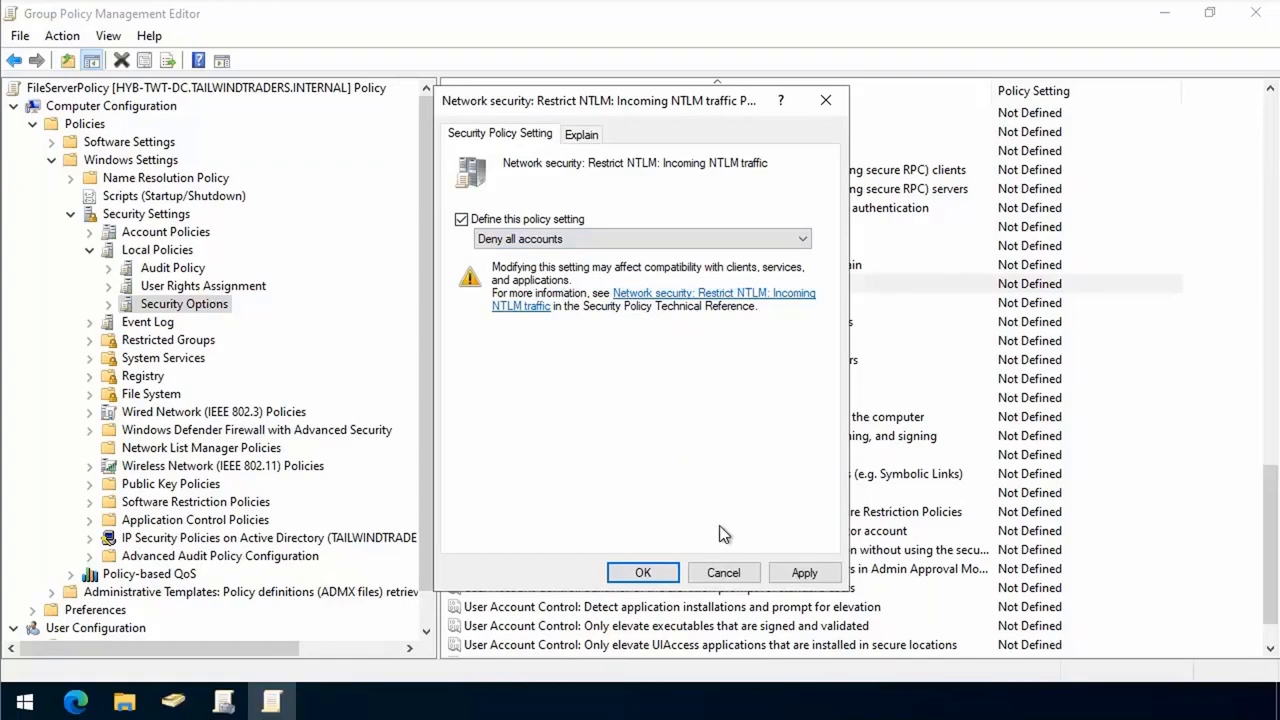
left_click(804, 572)
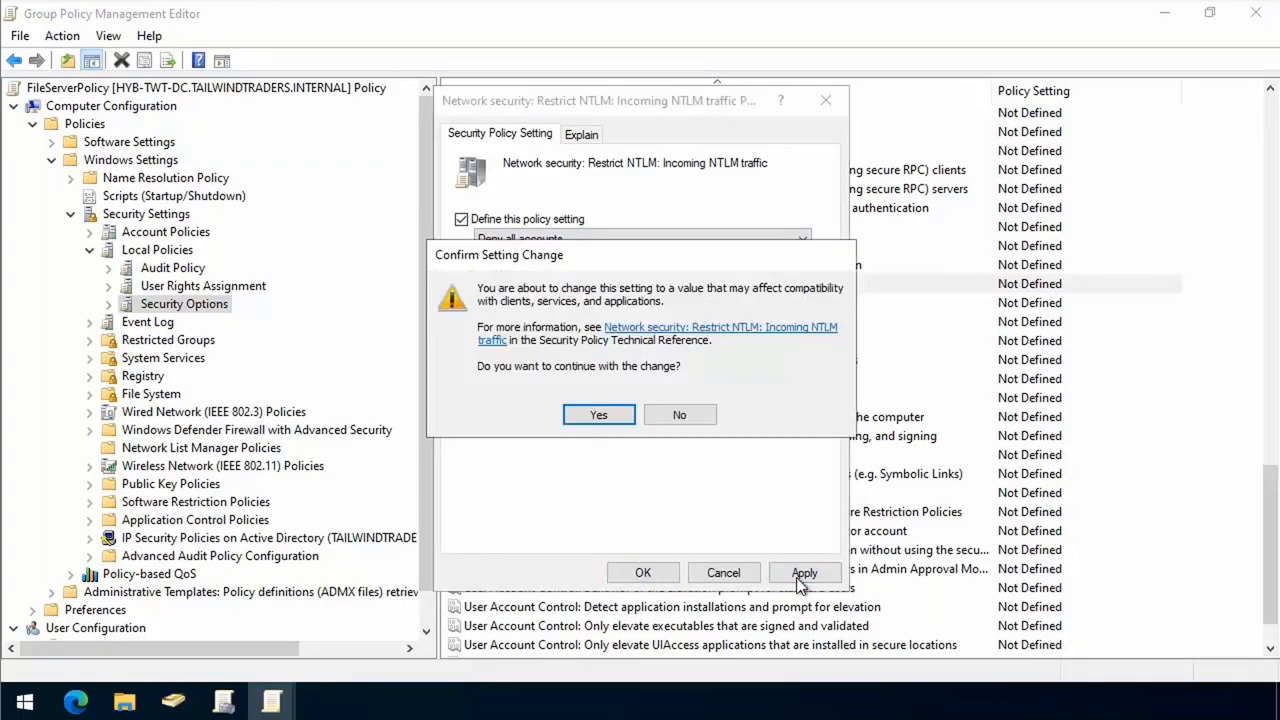
left_click(598, 414)
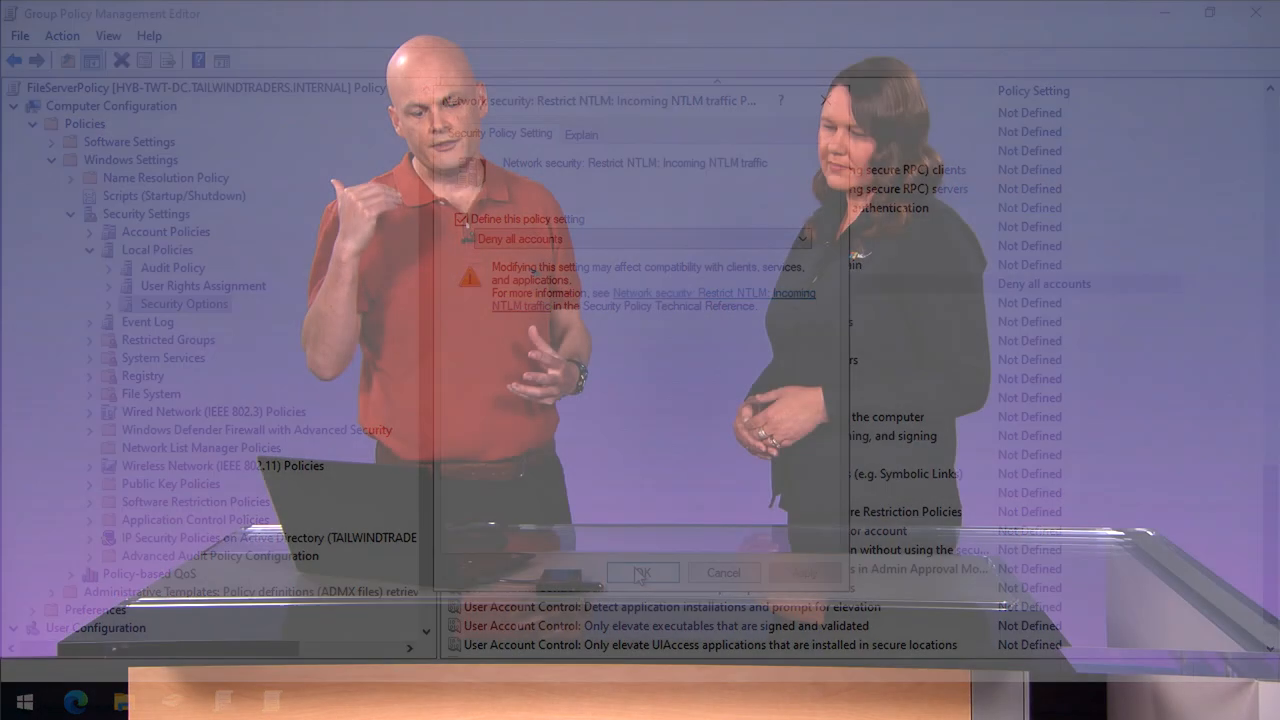
Under Windows Defender Firewall with Advanced Security, start a new connection security rule
left_click(642, 572)
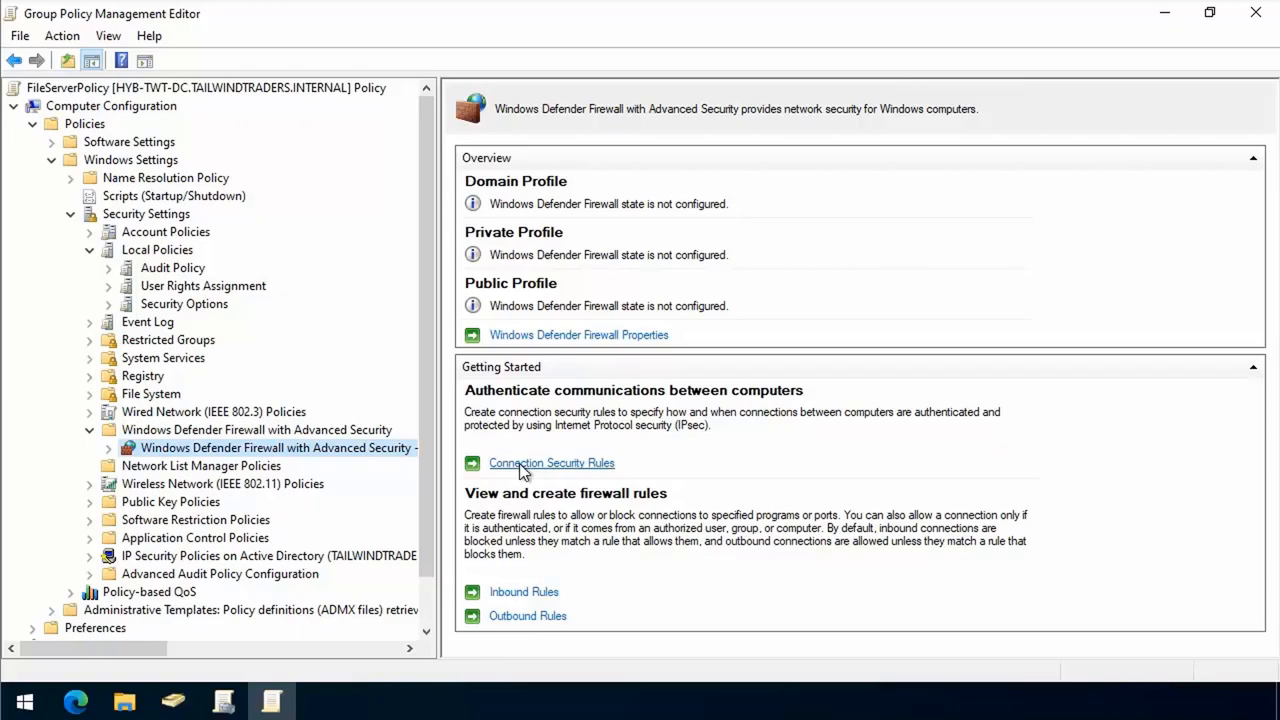
left_click(552, 462)
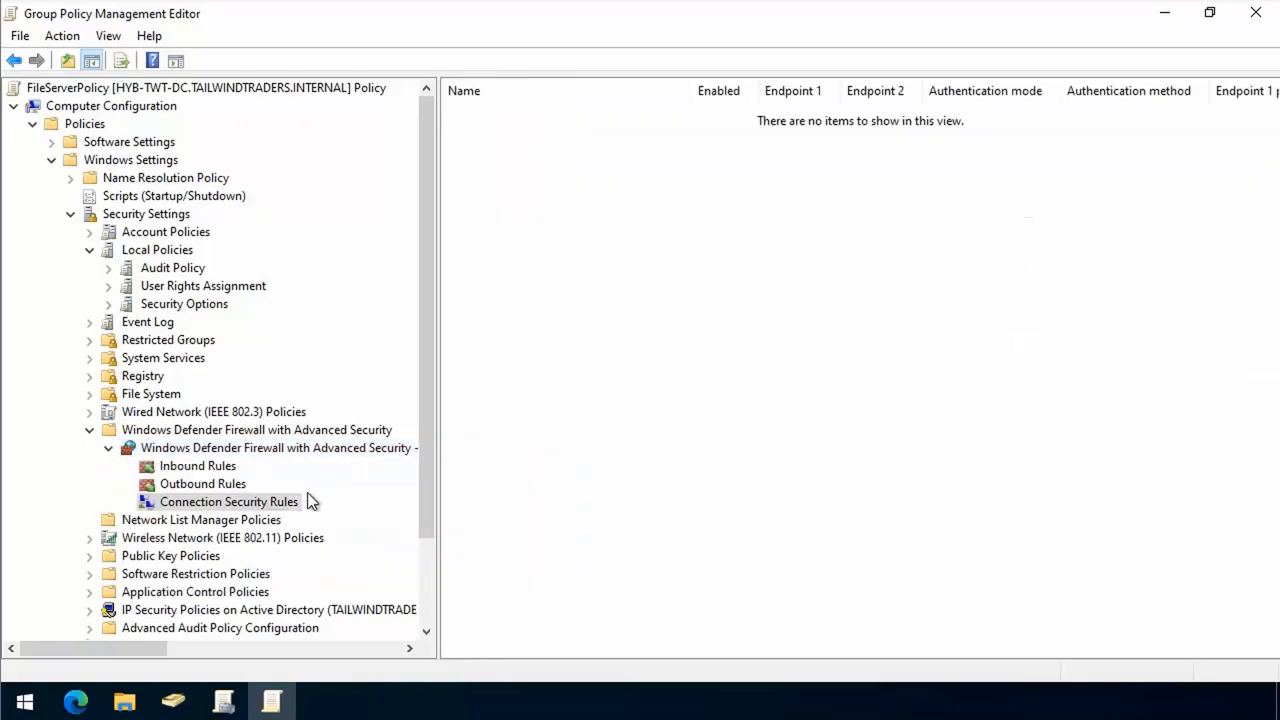
right_click(228, 500)
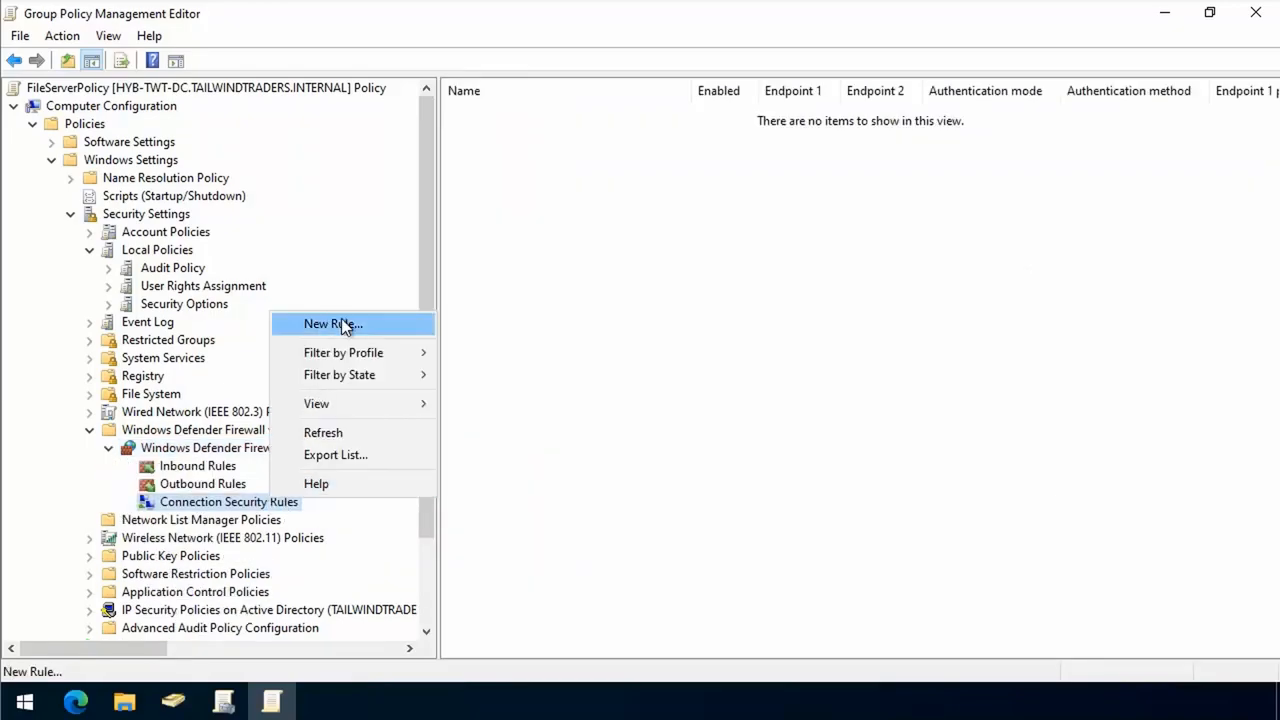
left_click(332, 324)
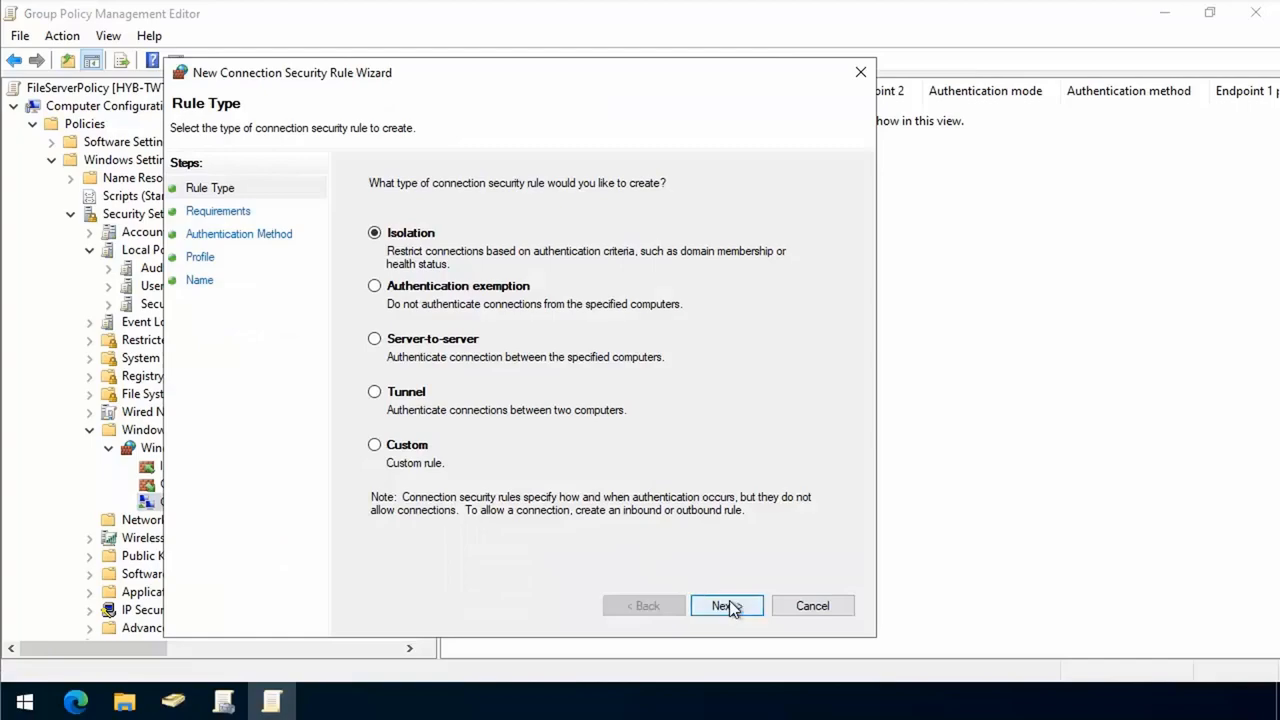
Create an Isolation rule requiring inbound, requesting outbound, with computer and user Kerberos V5 for all profiles
left_click(728, 604)
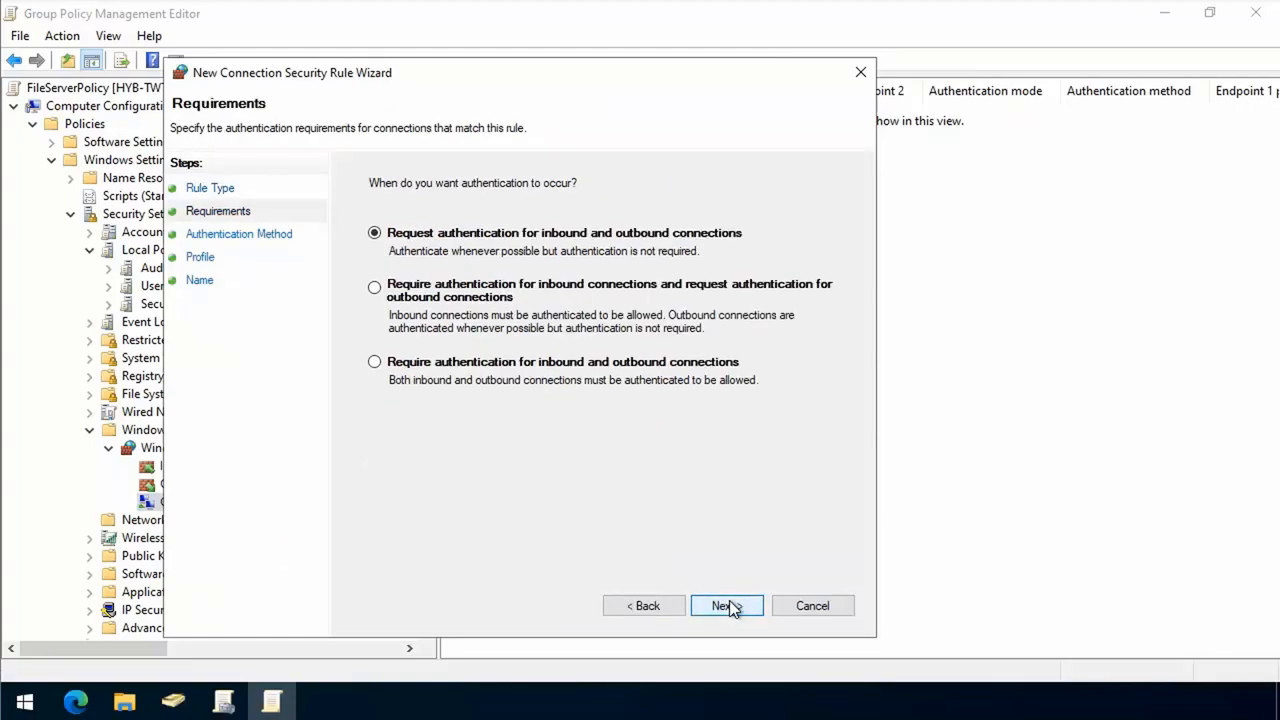
mouse_move(462, 308)
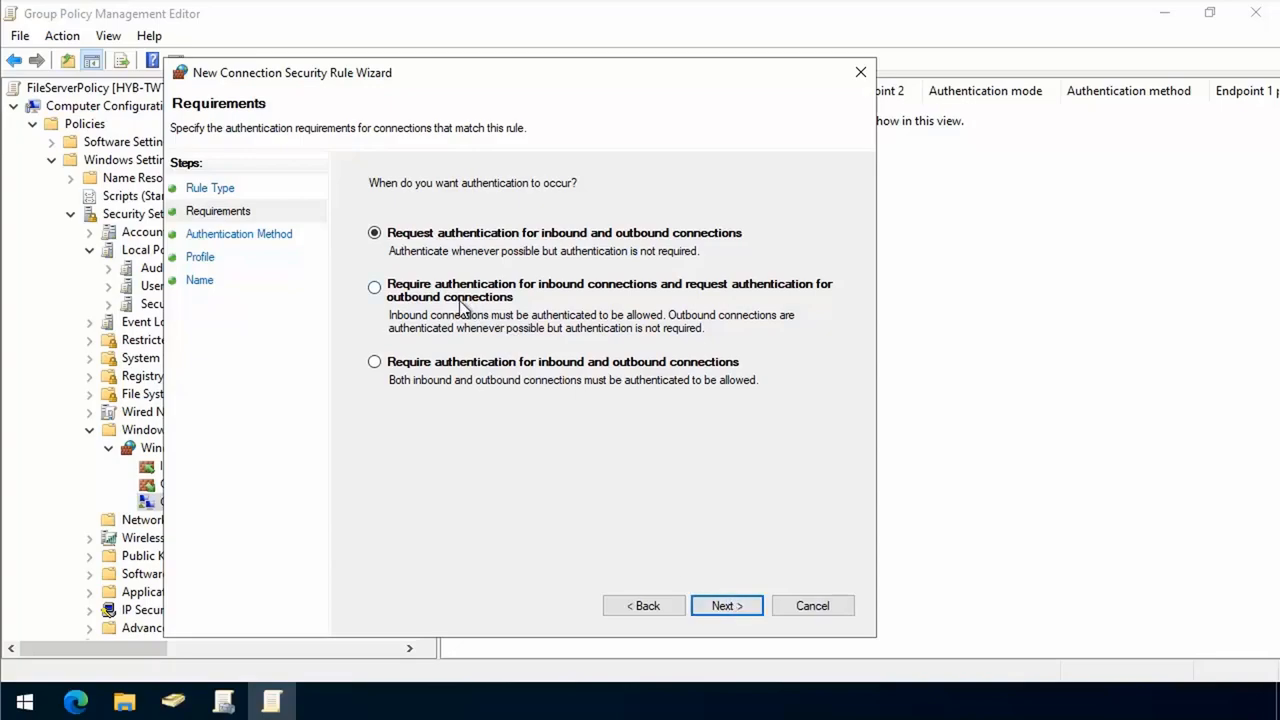
left_click(374, 288)
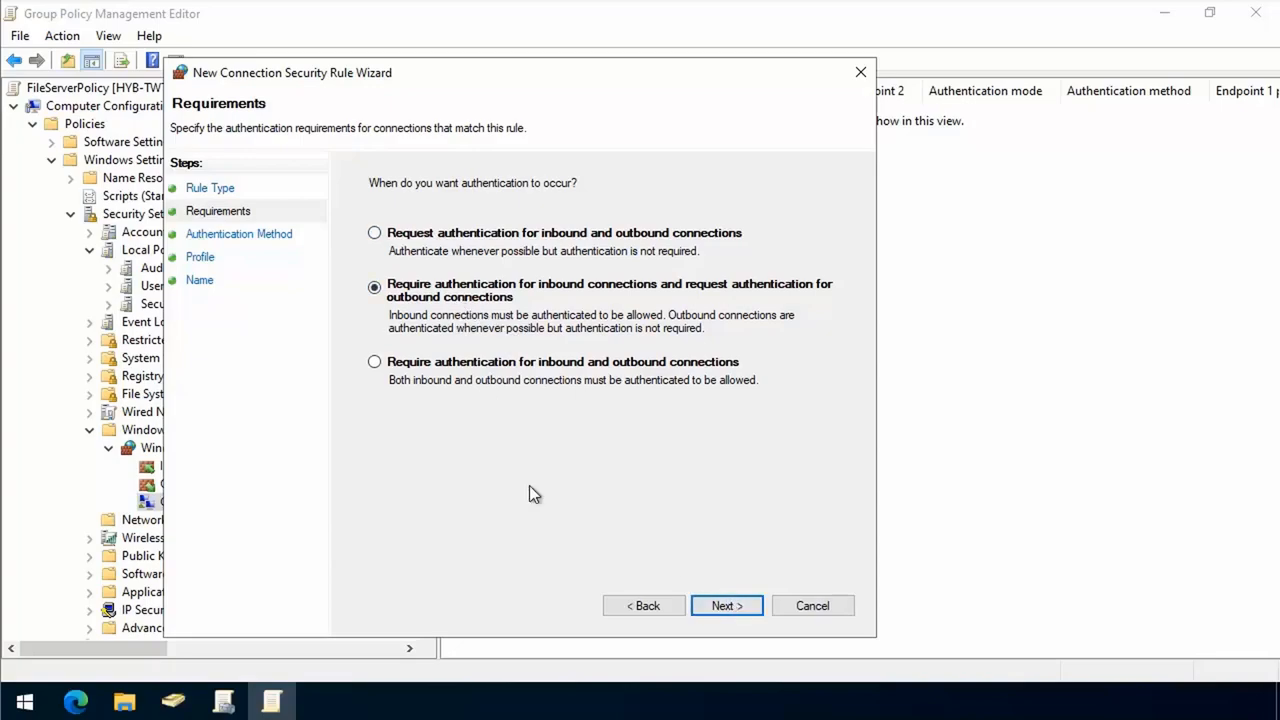
left_click(726, 604)
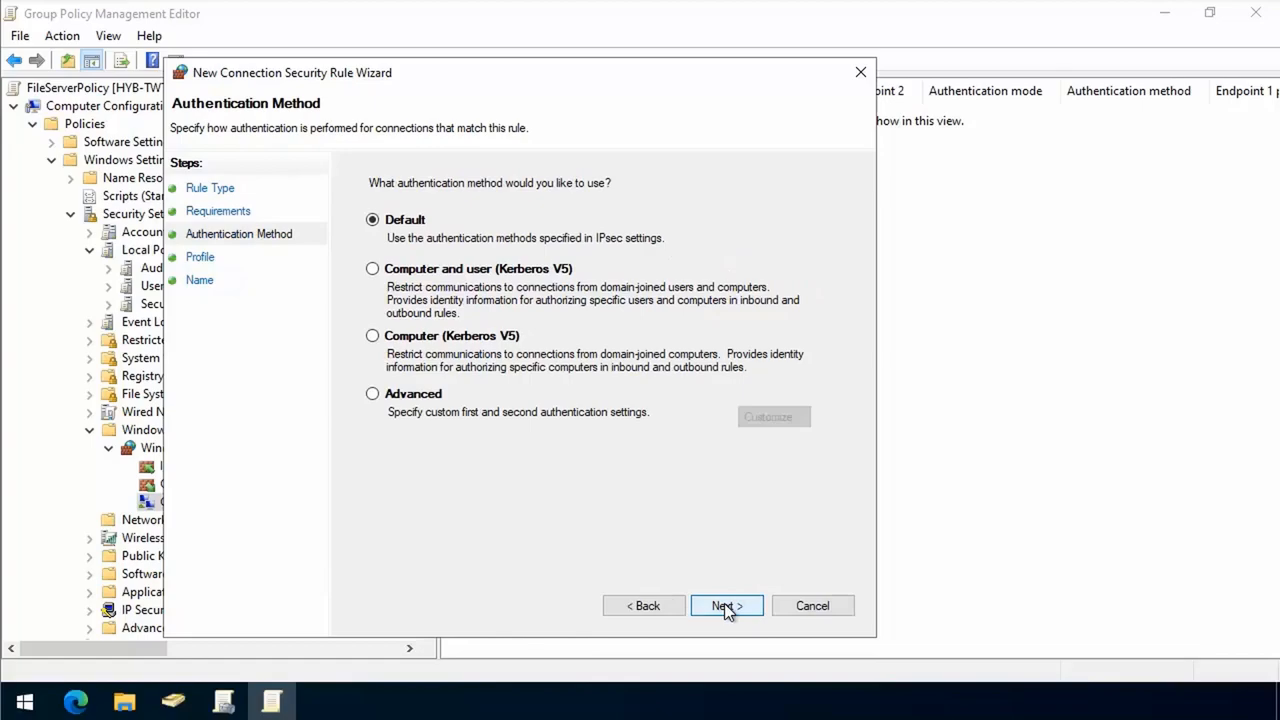
left_click(372, 268)
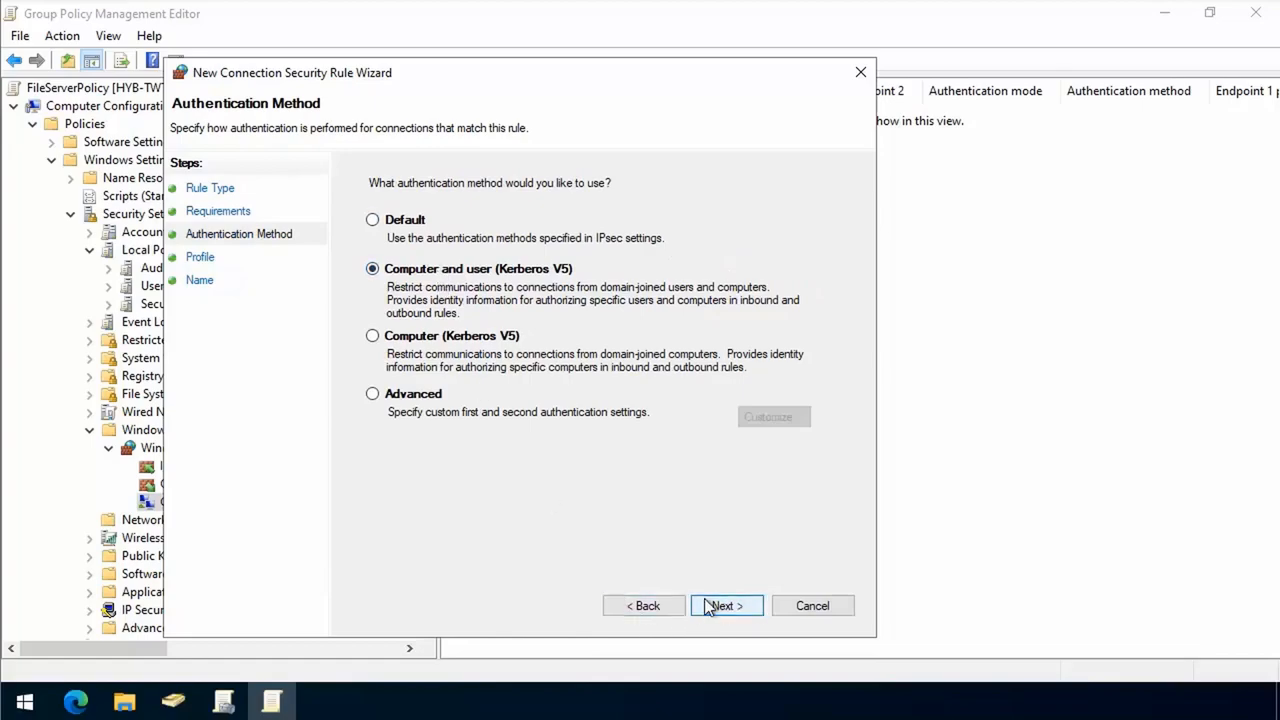
left_click(724, 604)
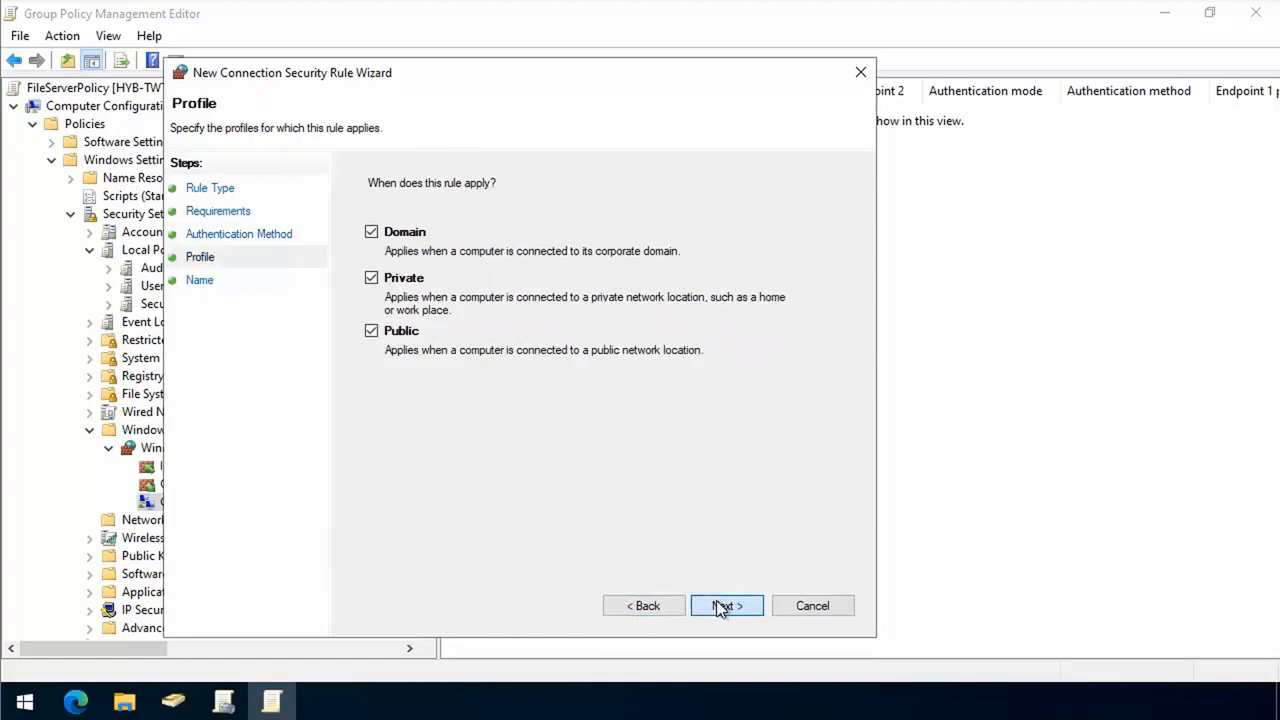
left_click(726, 604)
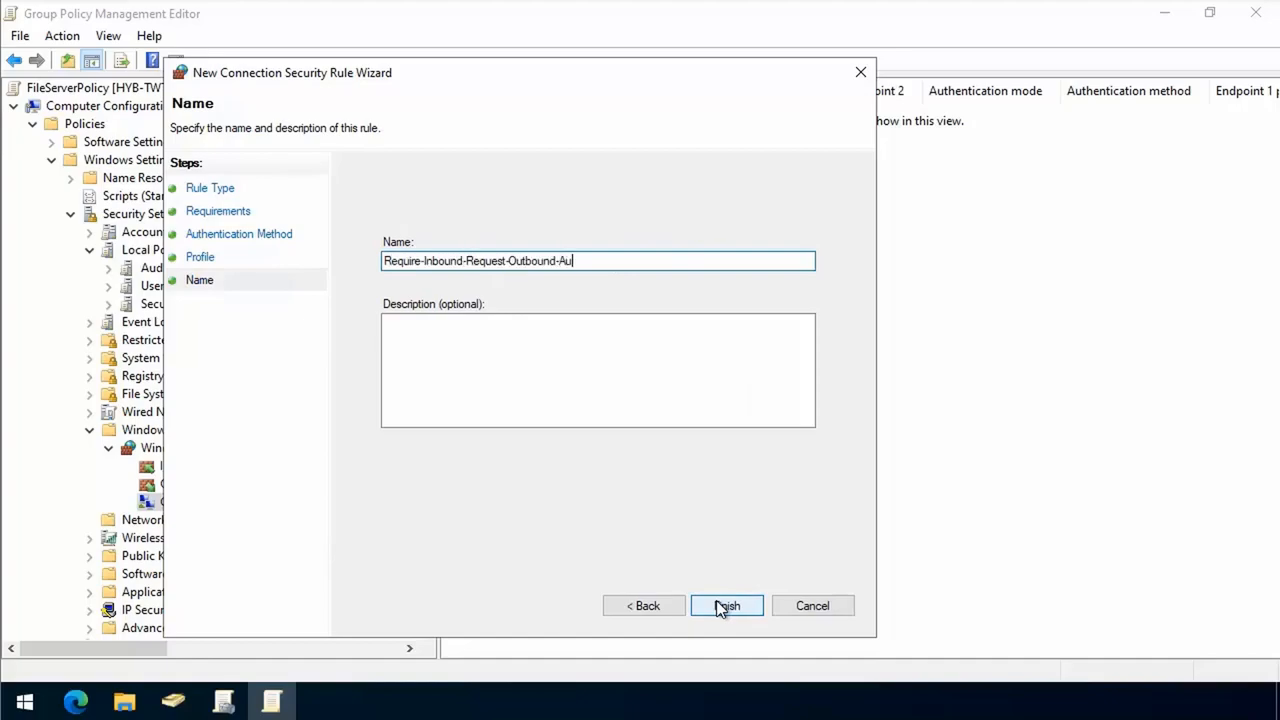
left_click(726, 604)
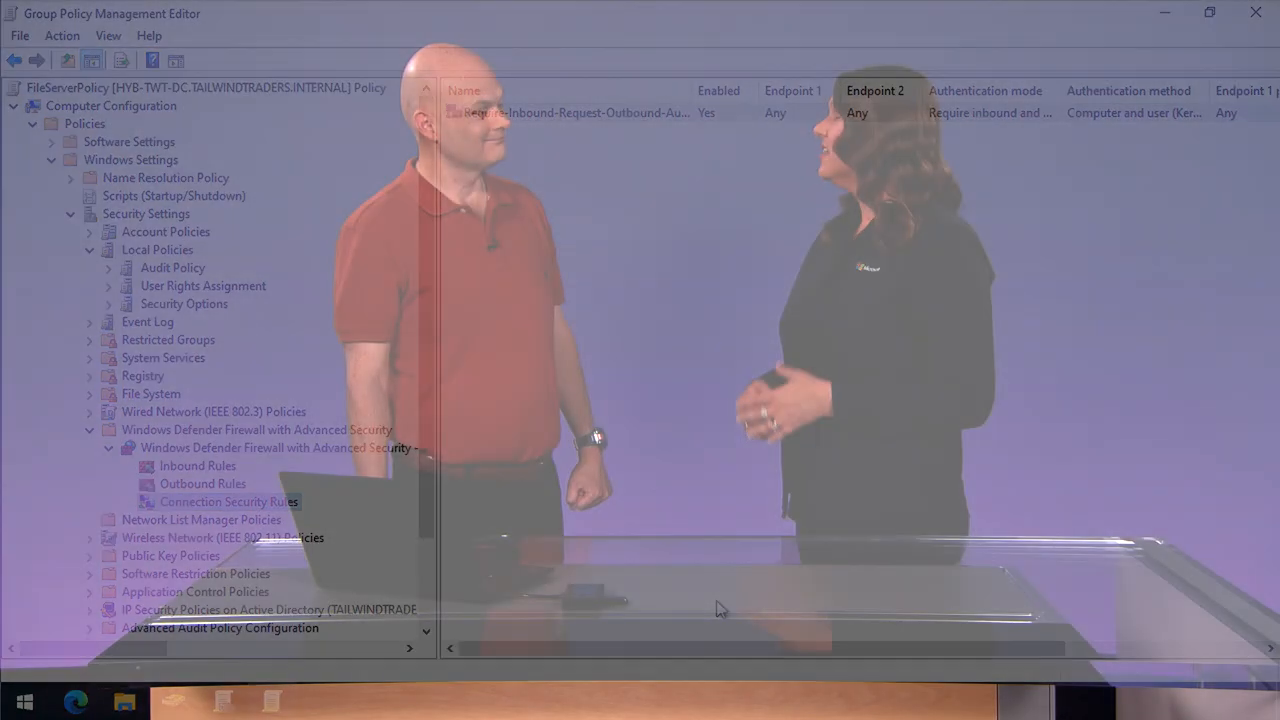
type("file ser")
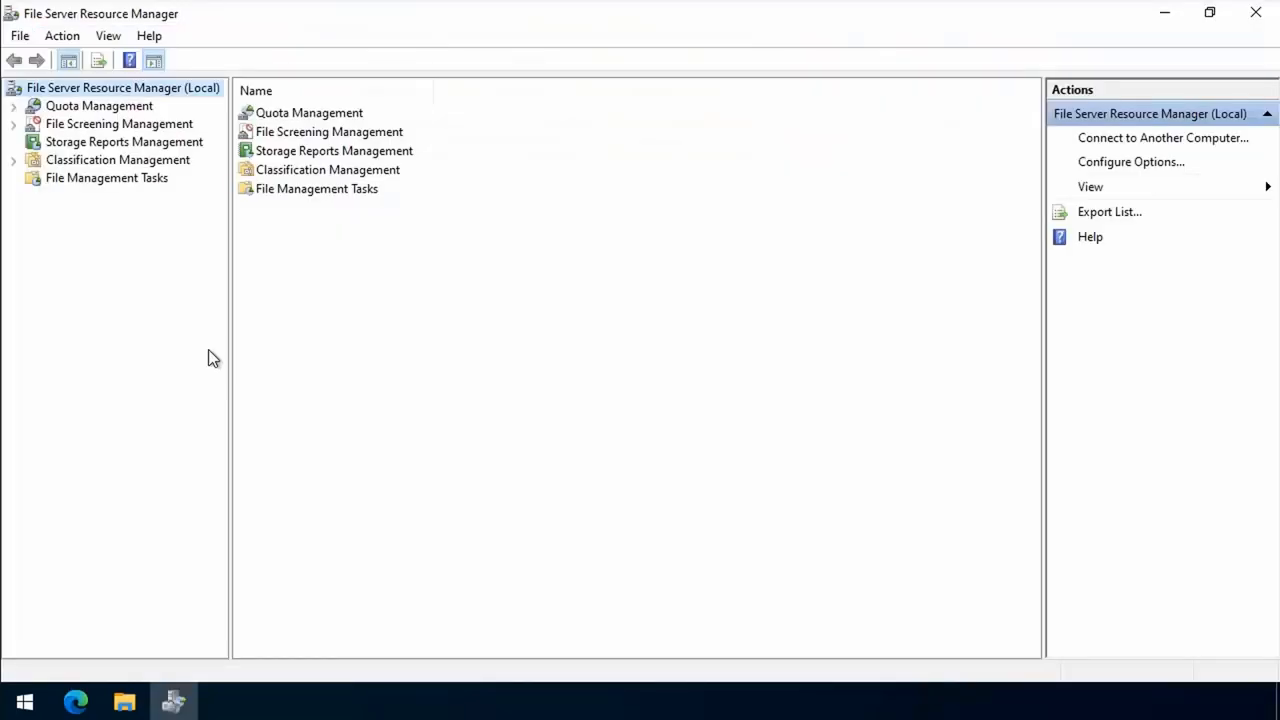
mouse_move(116, 114)
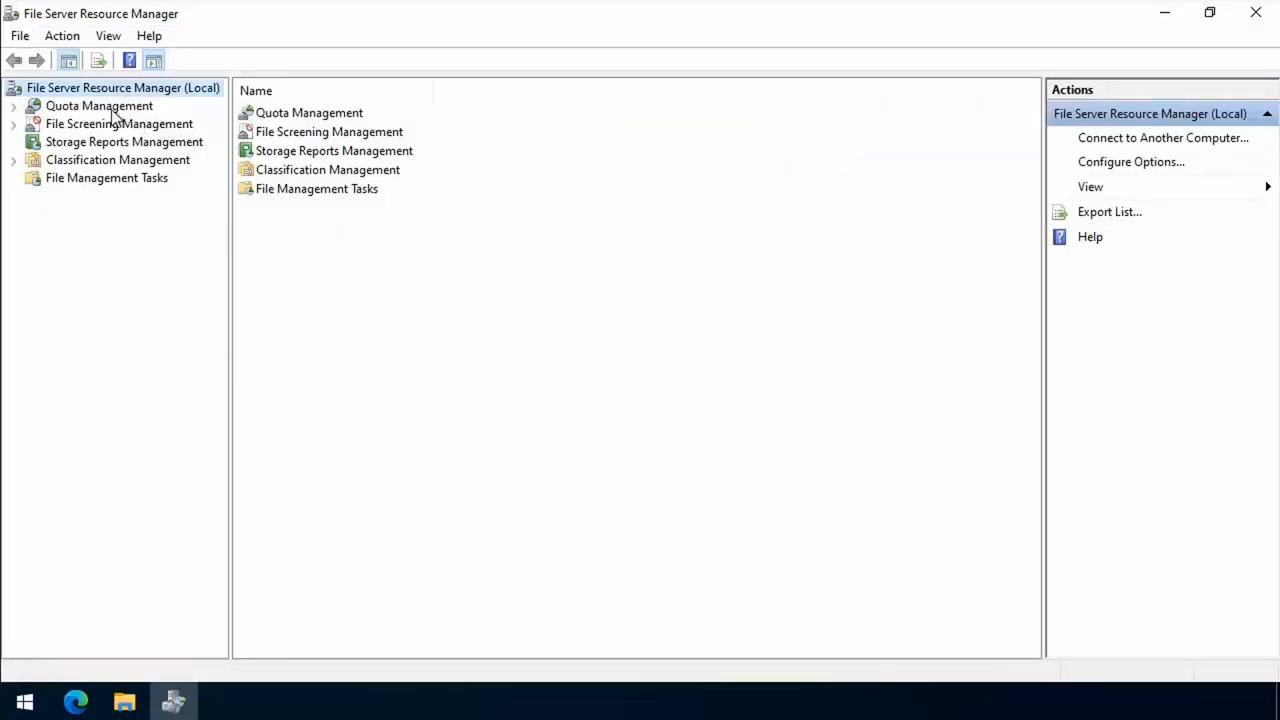
Create a file screen from the Block Executable Files template on the E:\Jupiter folder
left_click(14, 124)
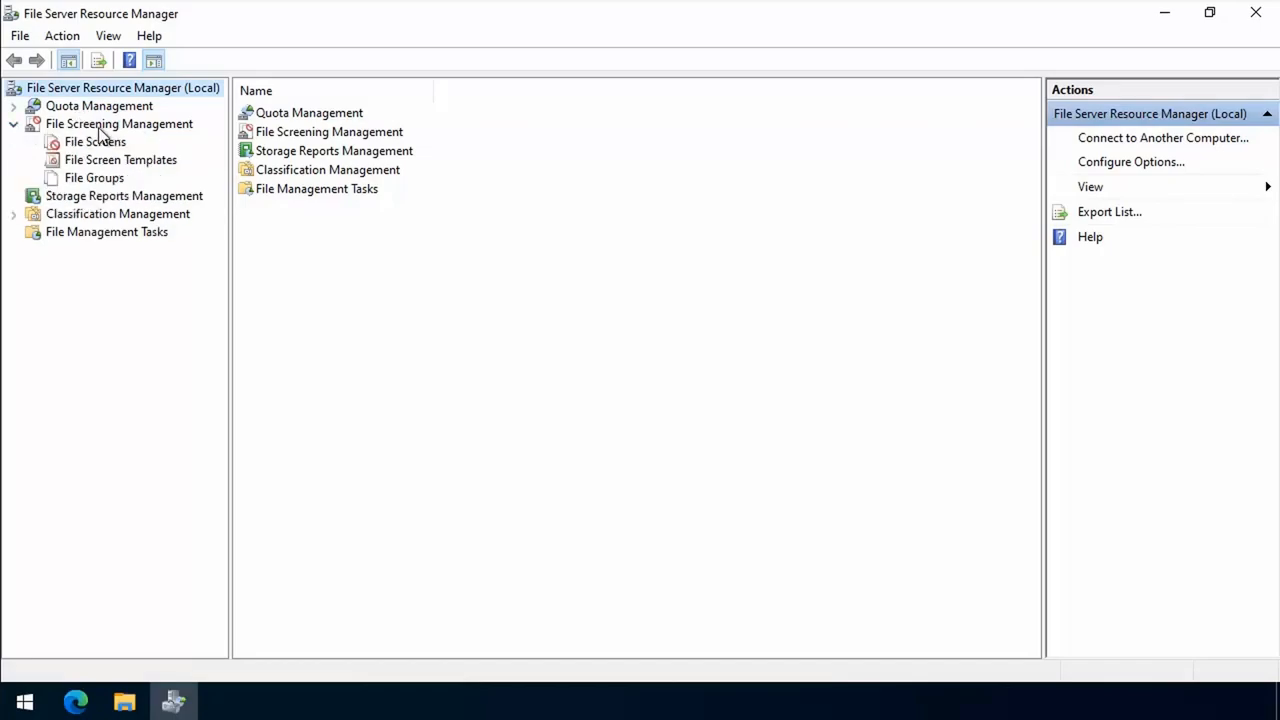
left_click(120, 160)
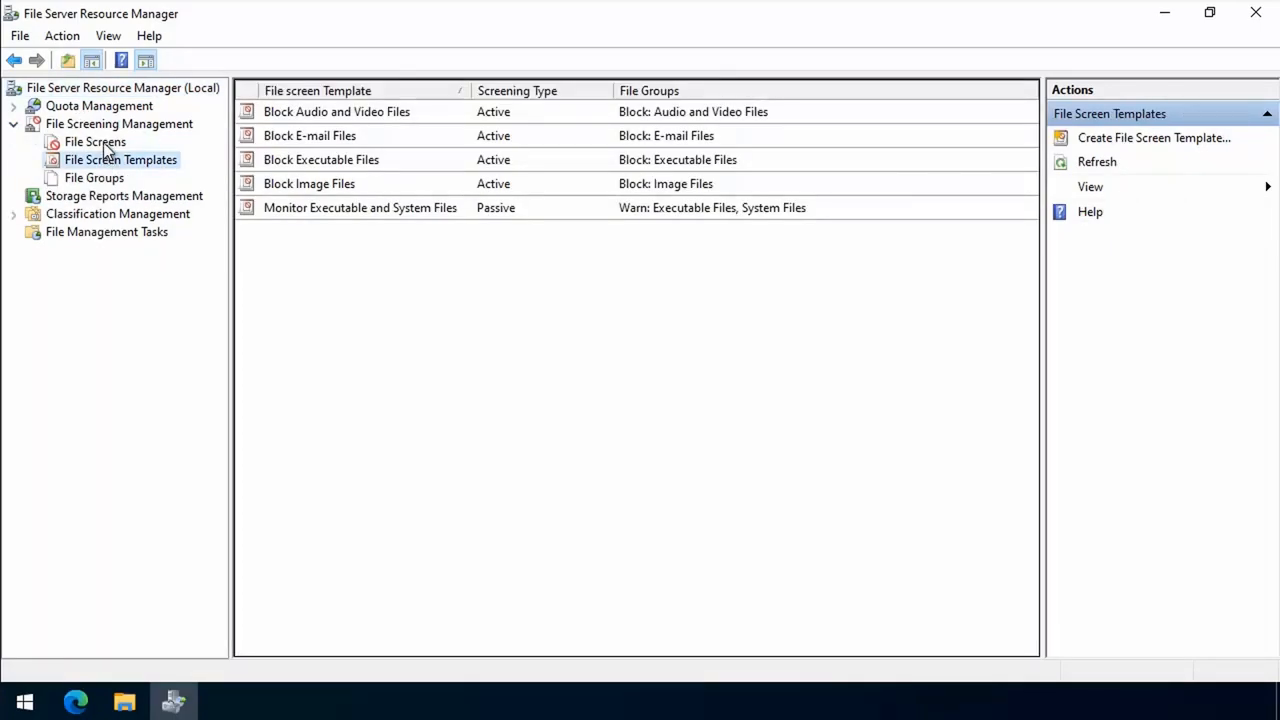
right_click(96, 140)
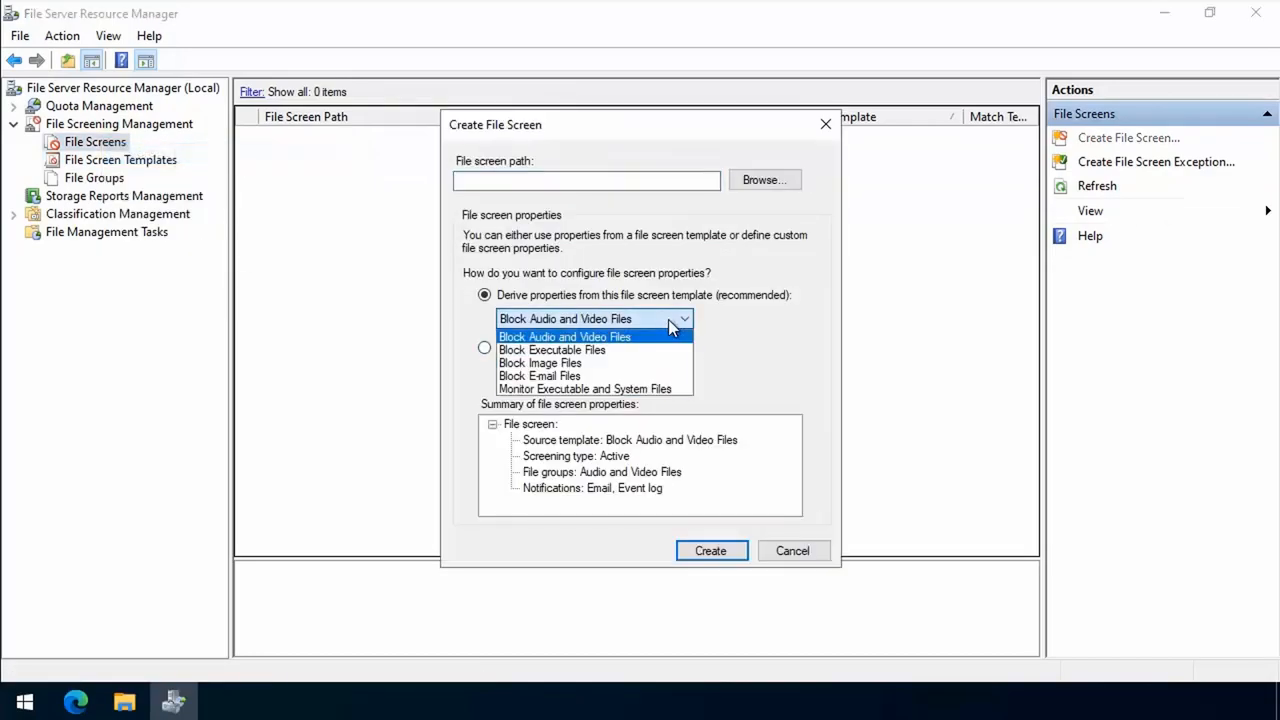
left_click(552, 348)
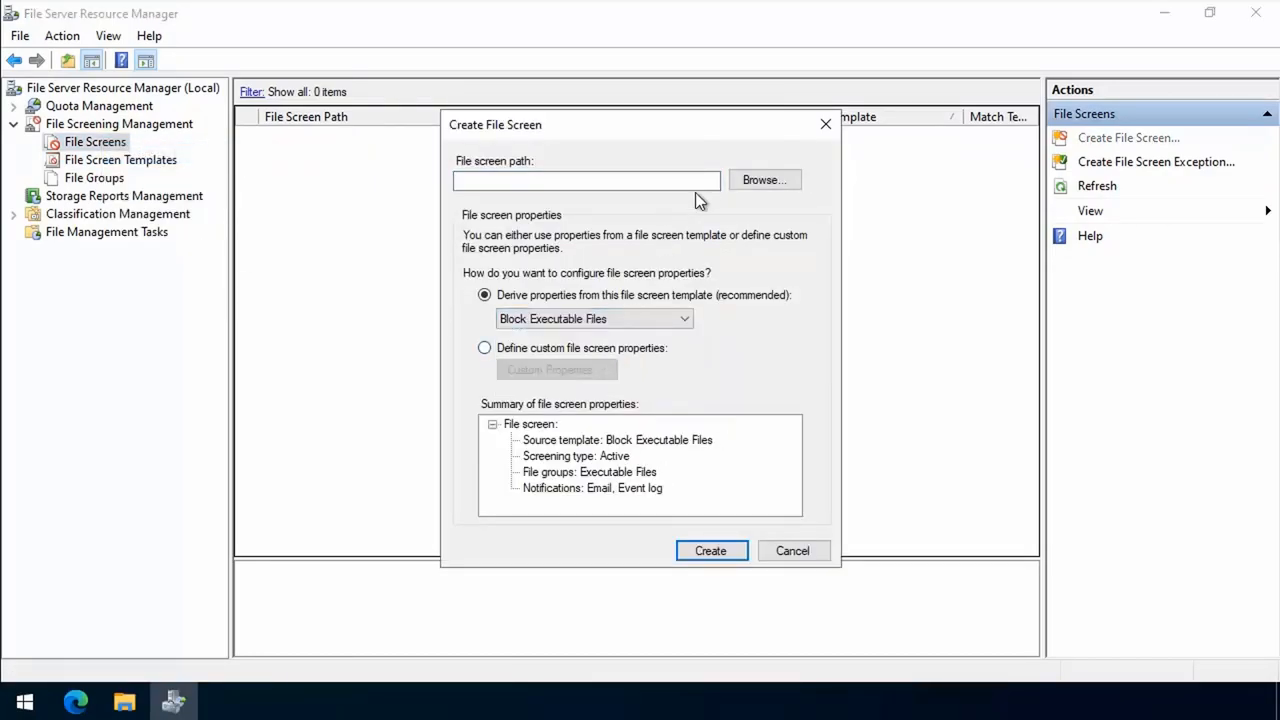
left_click(764, 180)
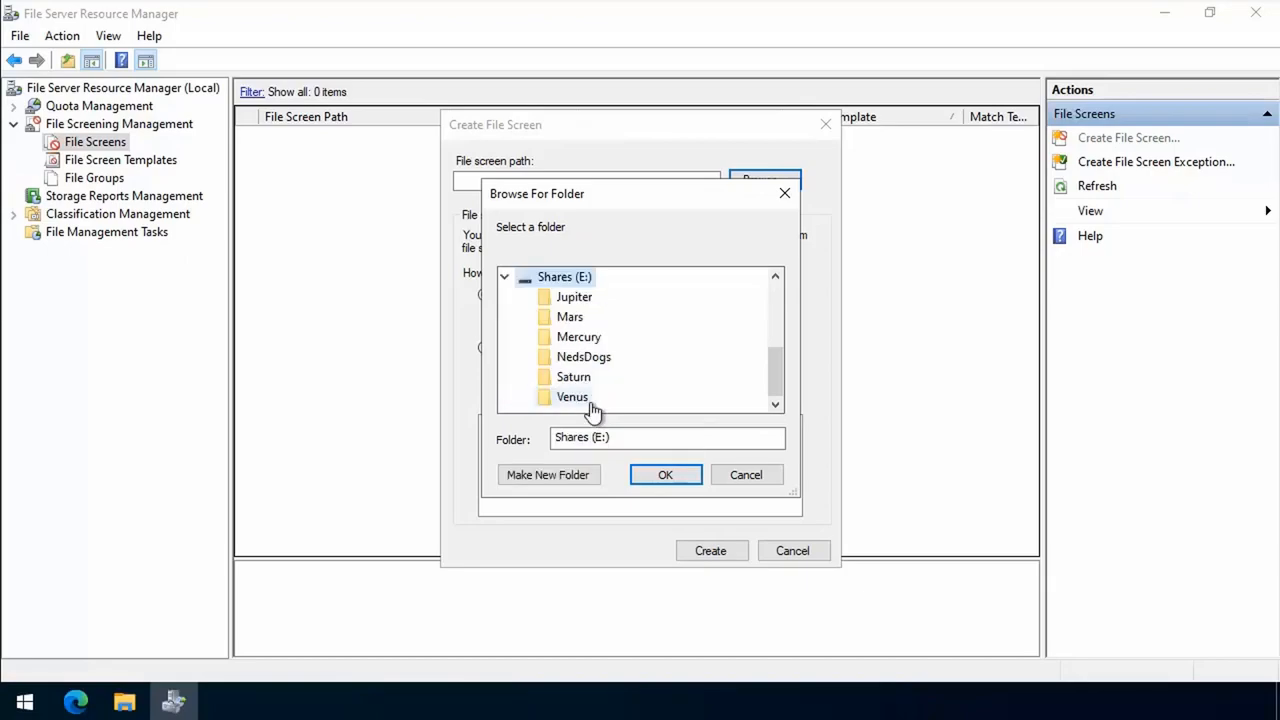
left_click(574, 296)
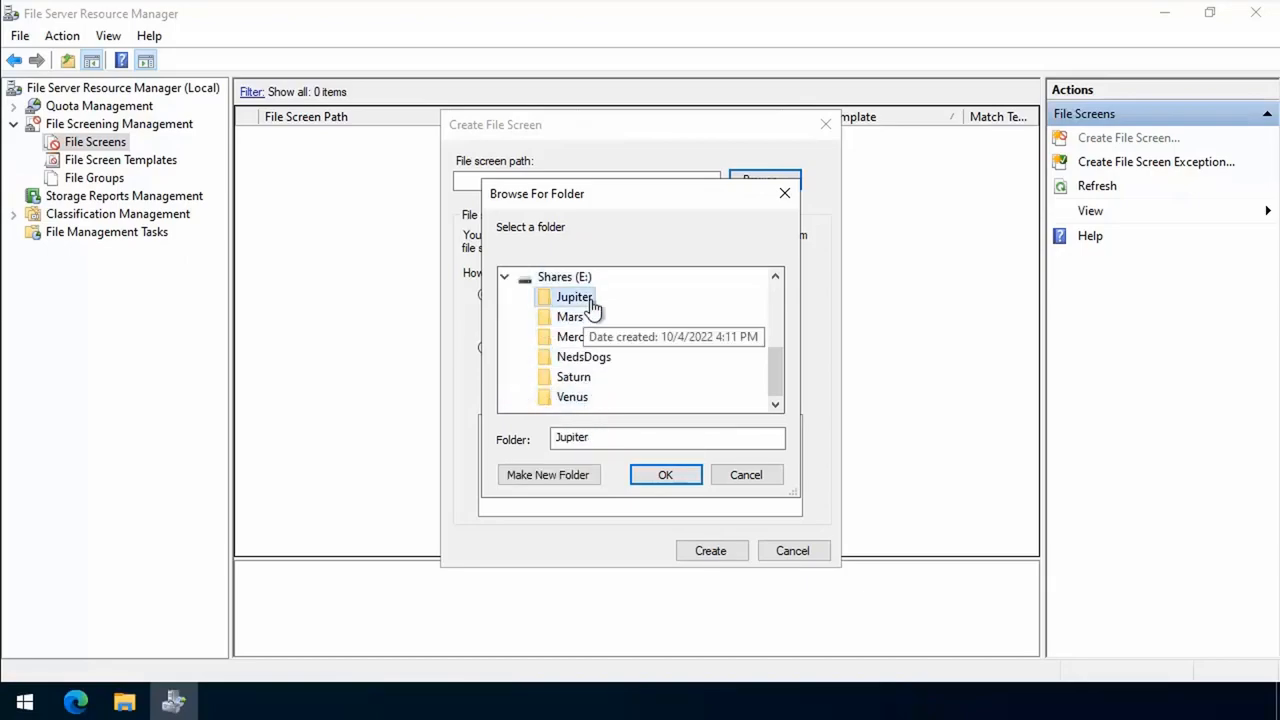
left_click(664, 474)
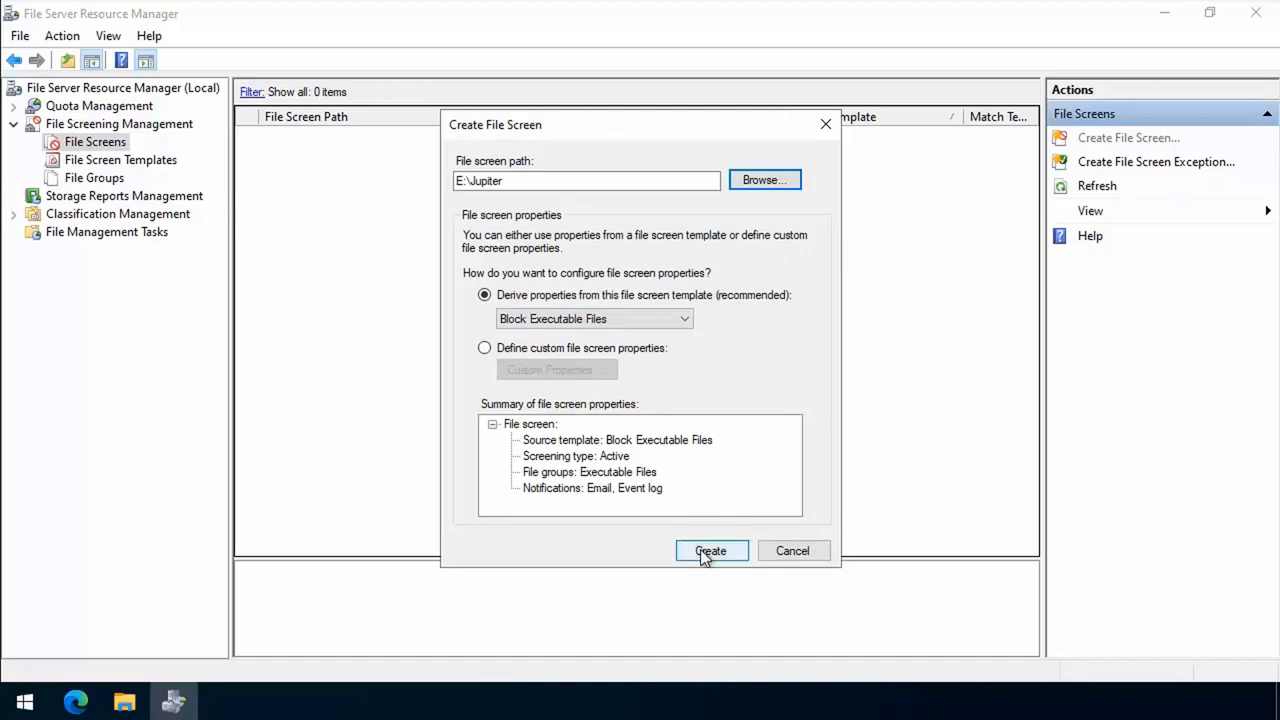
left_click(710, 552)
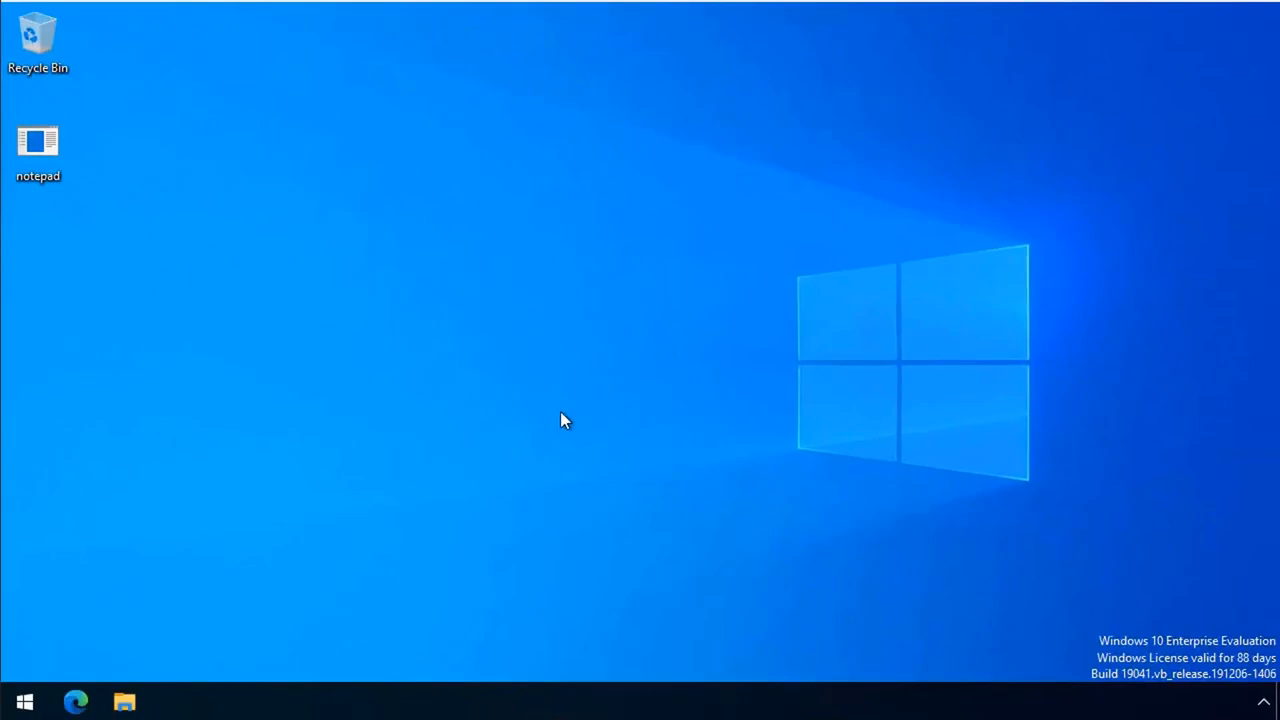
left_click(38, 144)
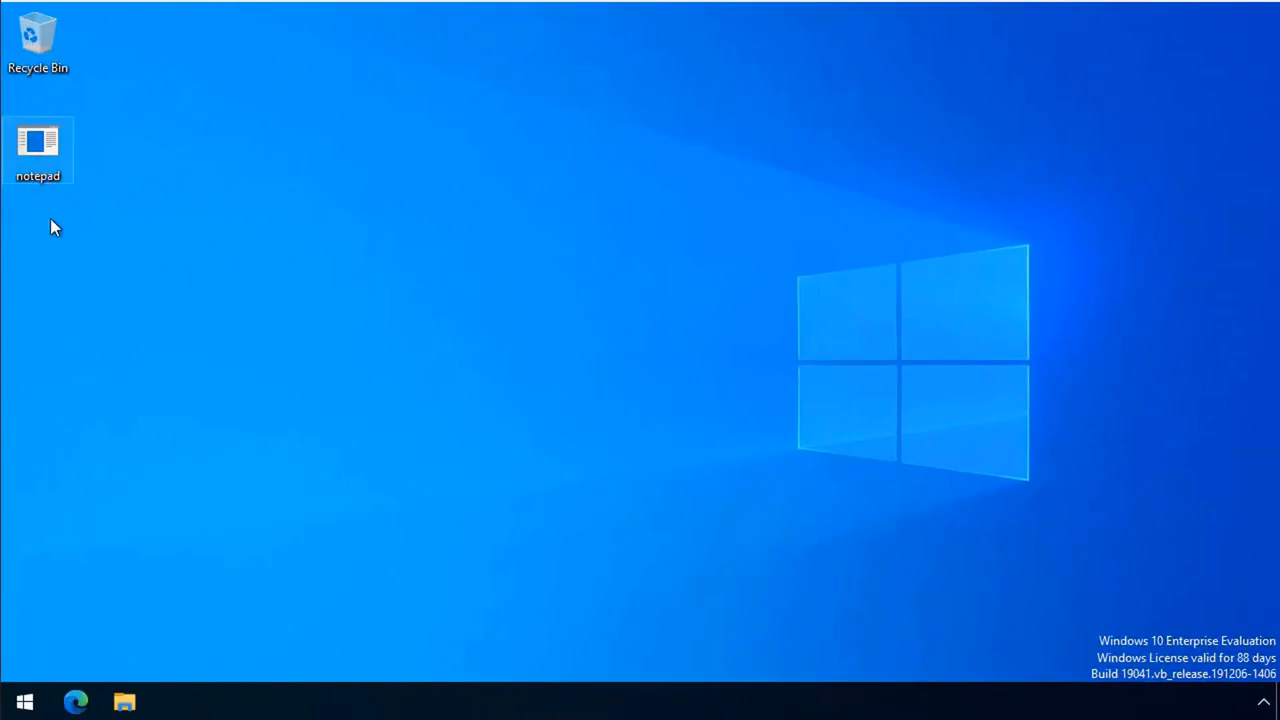
right_click(38, 144)
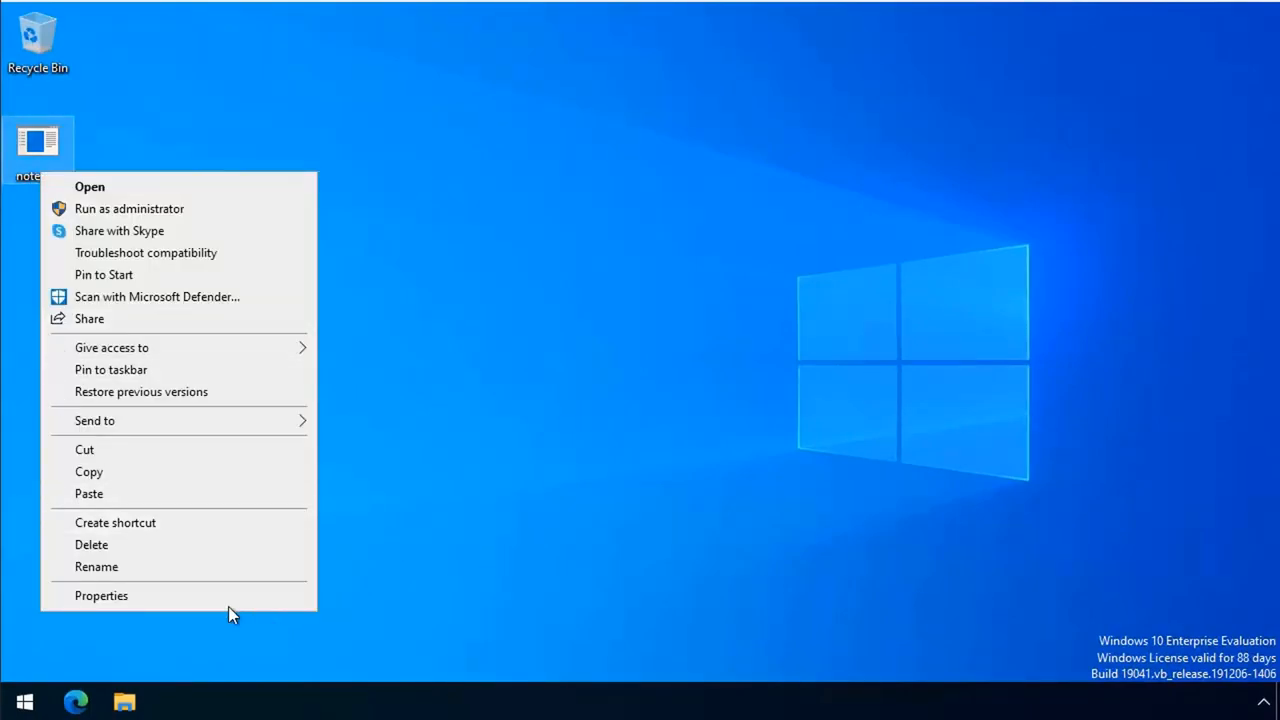
left_click(100, 596)
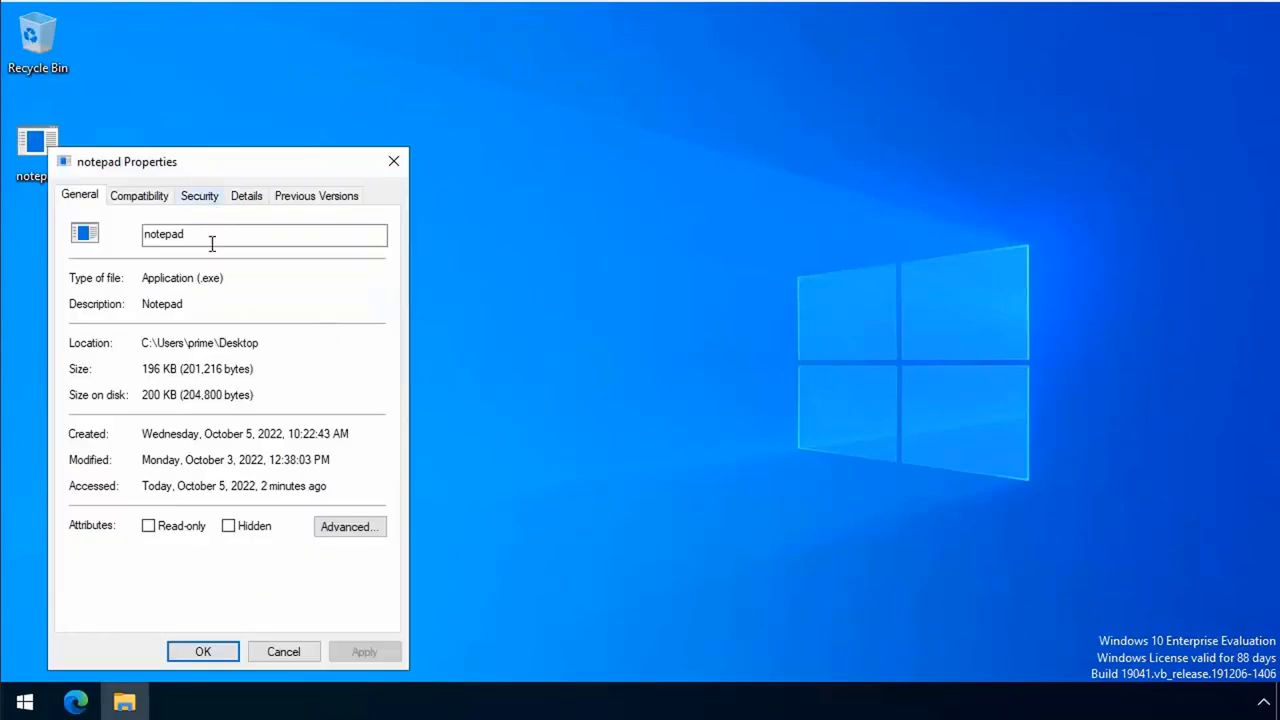
left_click(202, 652)
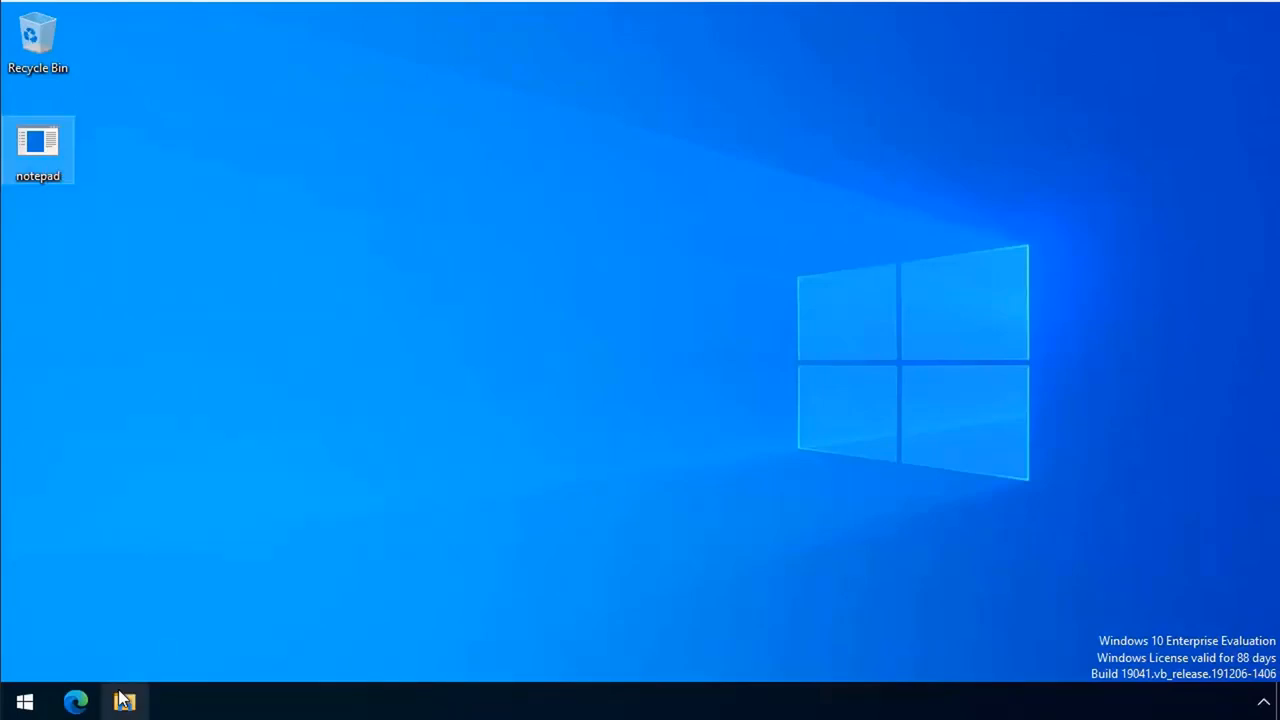
Browse via \\ to the file server's shares, open Mercury to copy notepad, then open the Jupiter share
left_click(124, 700)
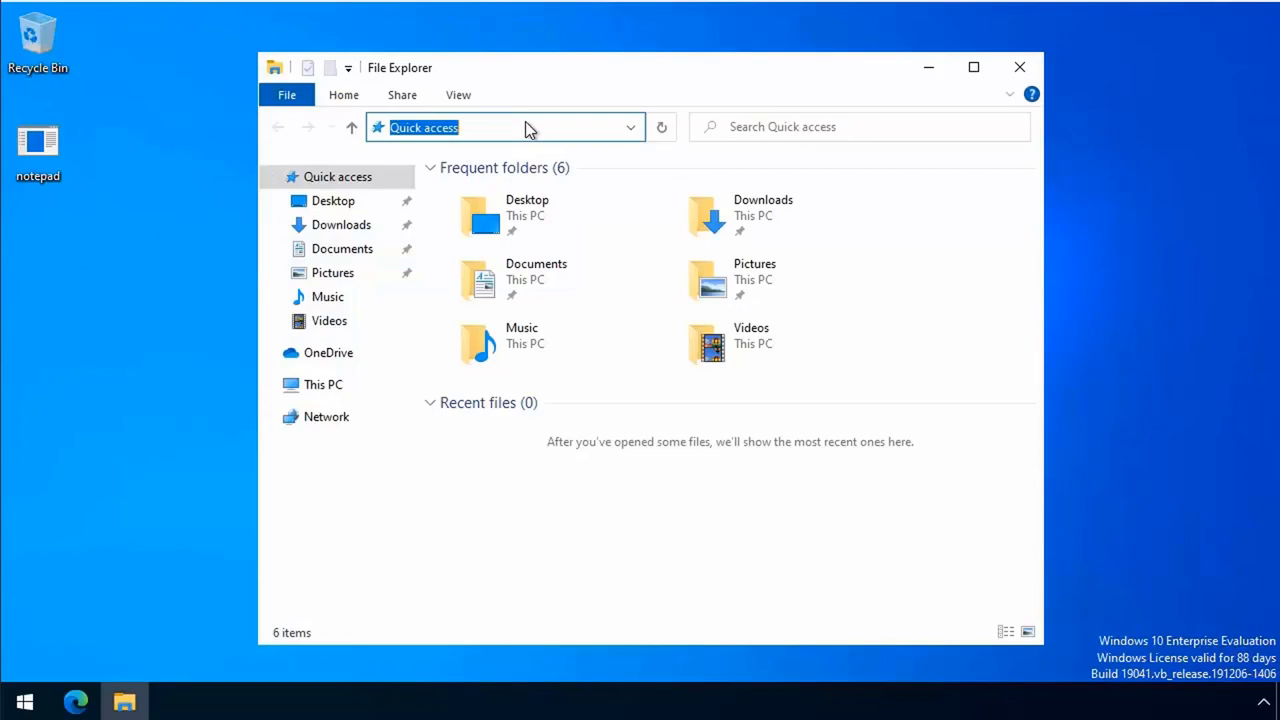
type("\\\\")
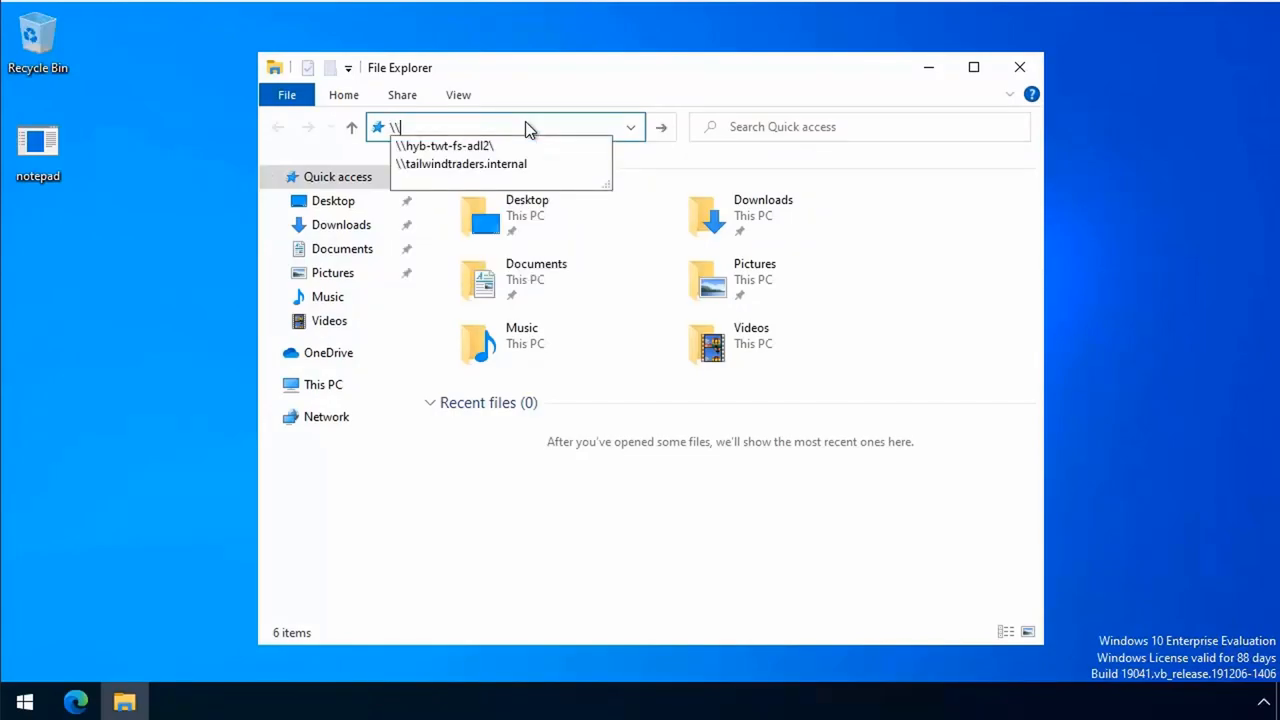
left_click(444, 144)
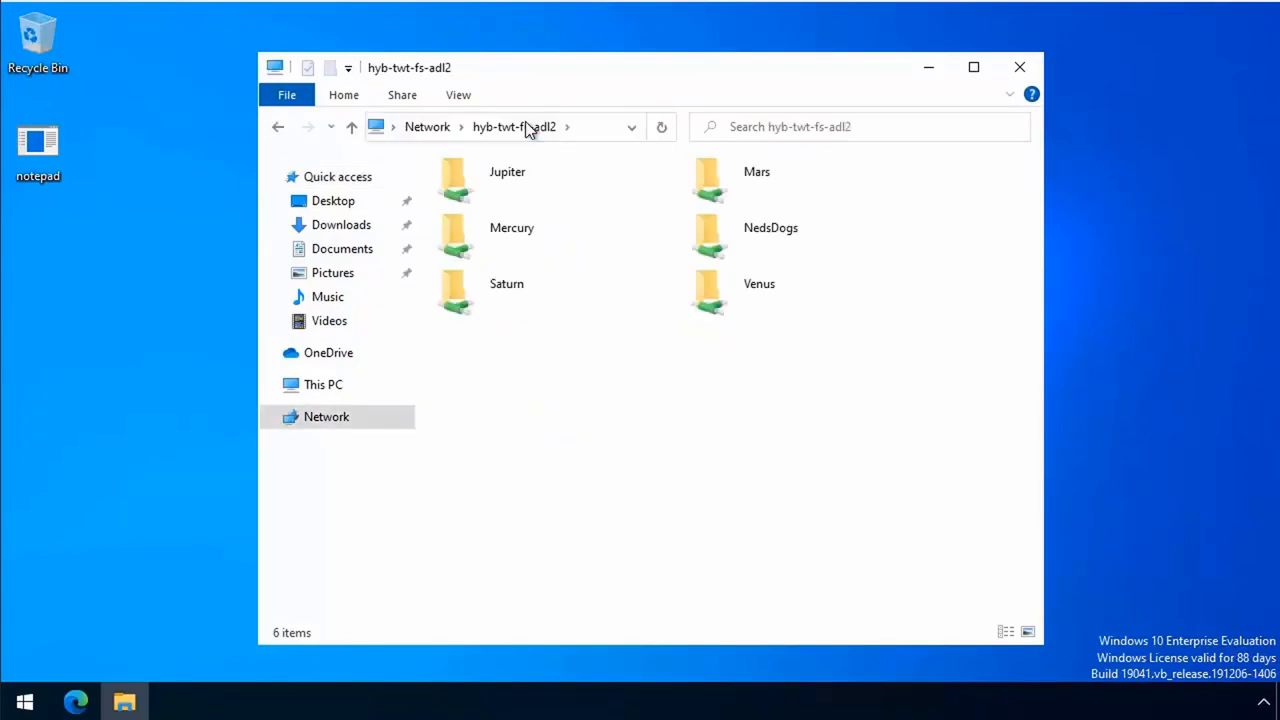
left_click(510, 228)
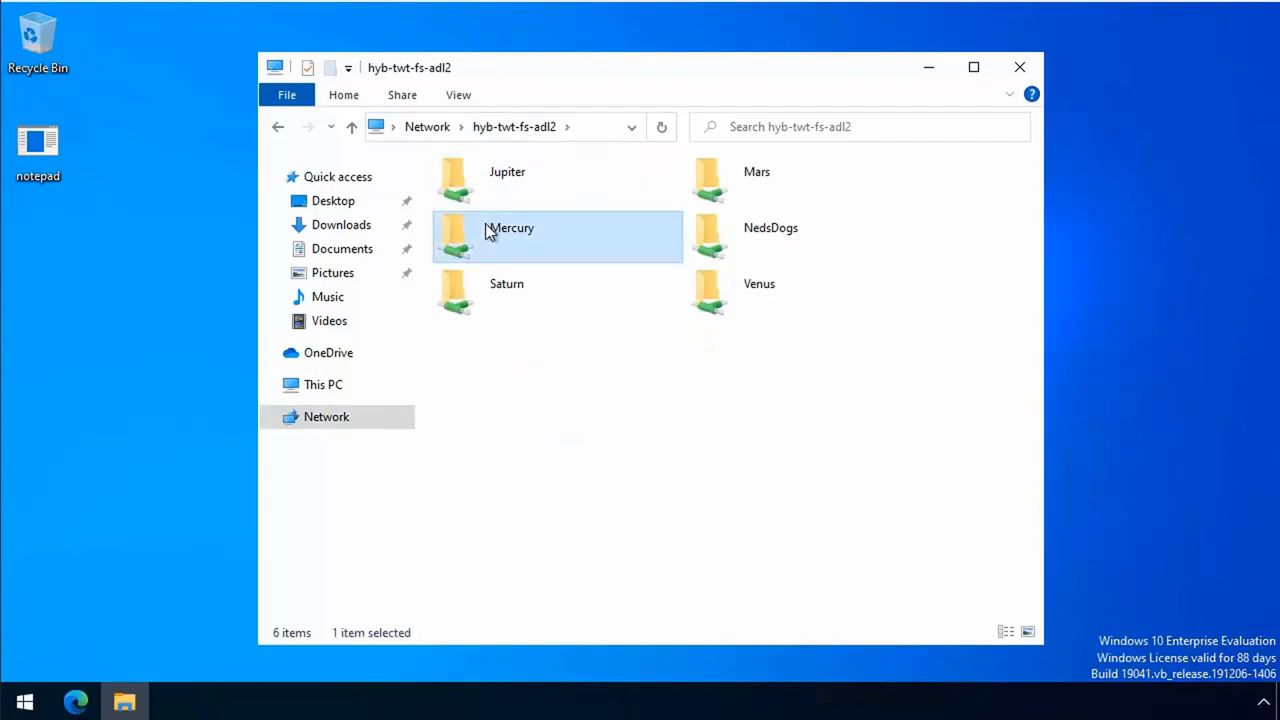
double_click(510, 228)
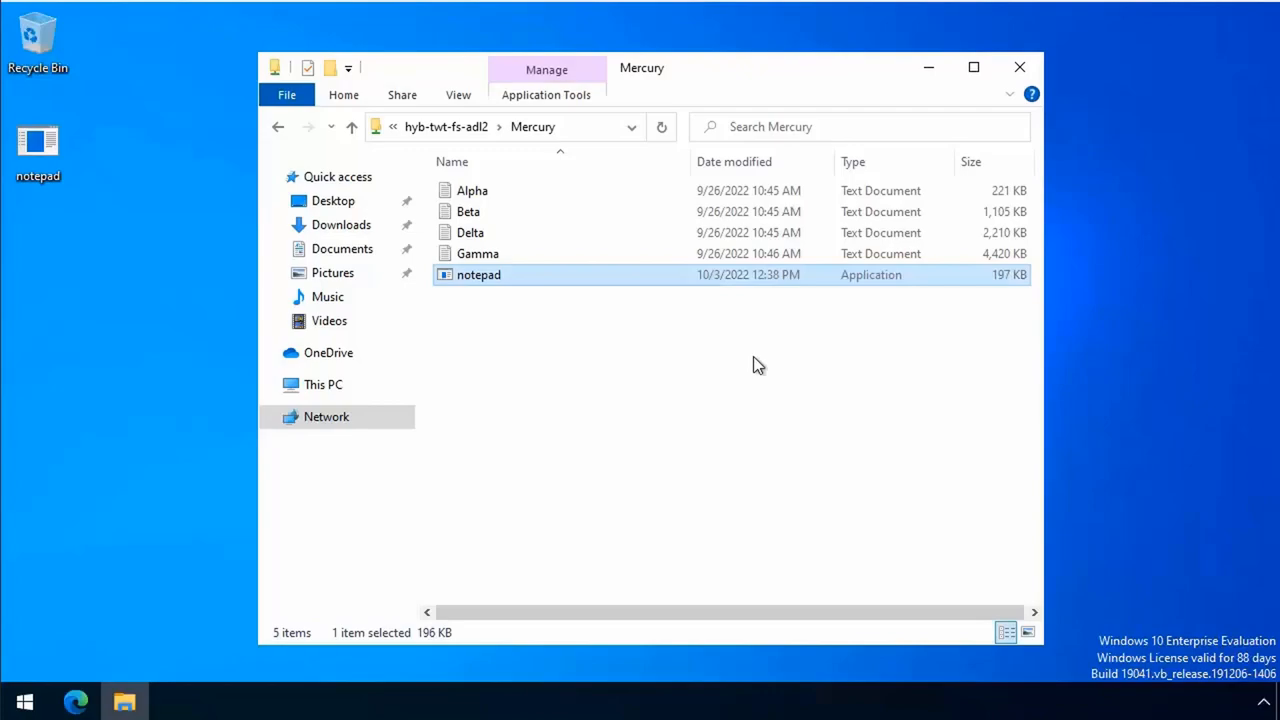
left_click(352, 126)
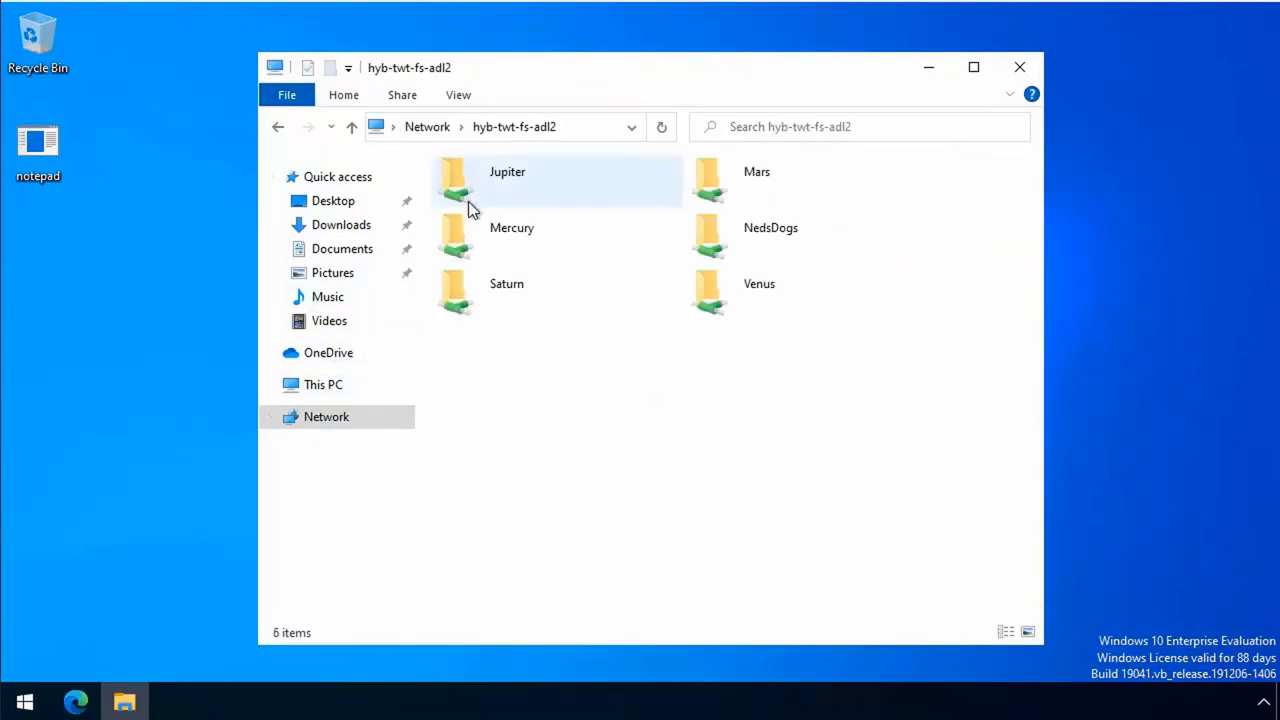
double_click(508, 180)
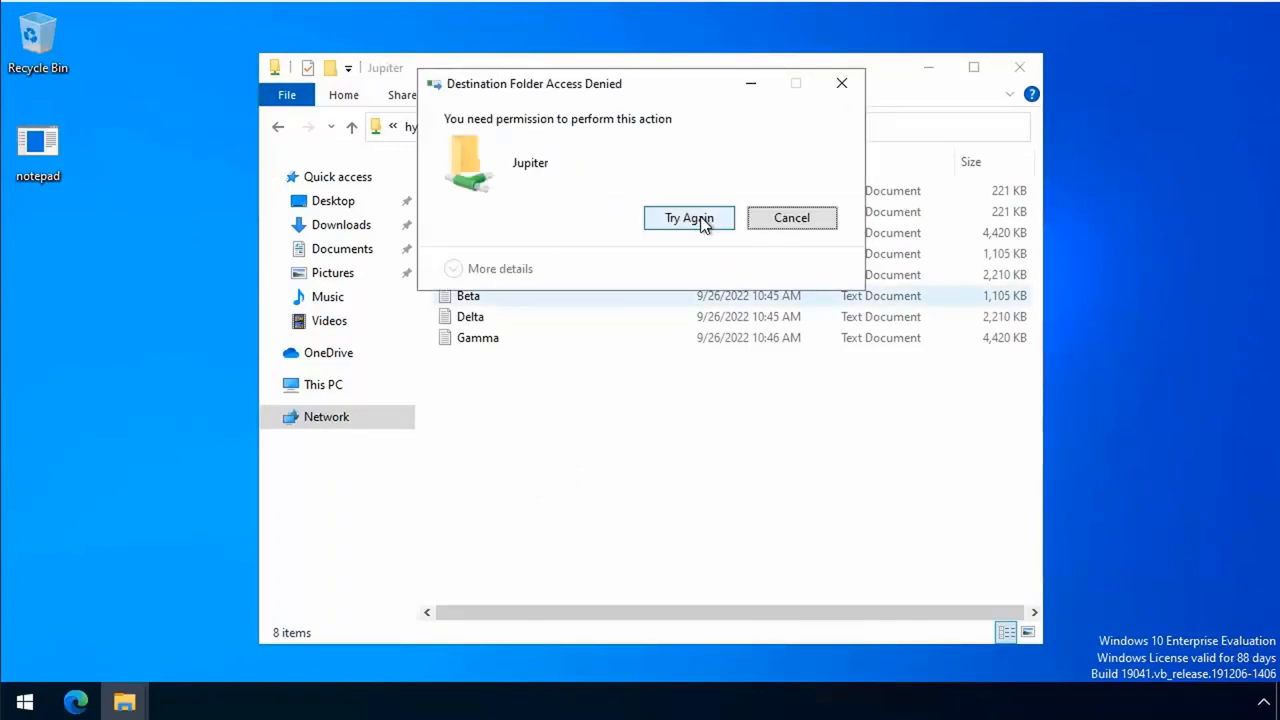
mouse_move(600, 264)
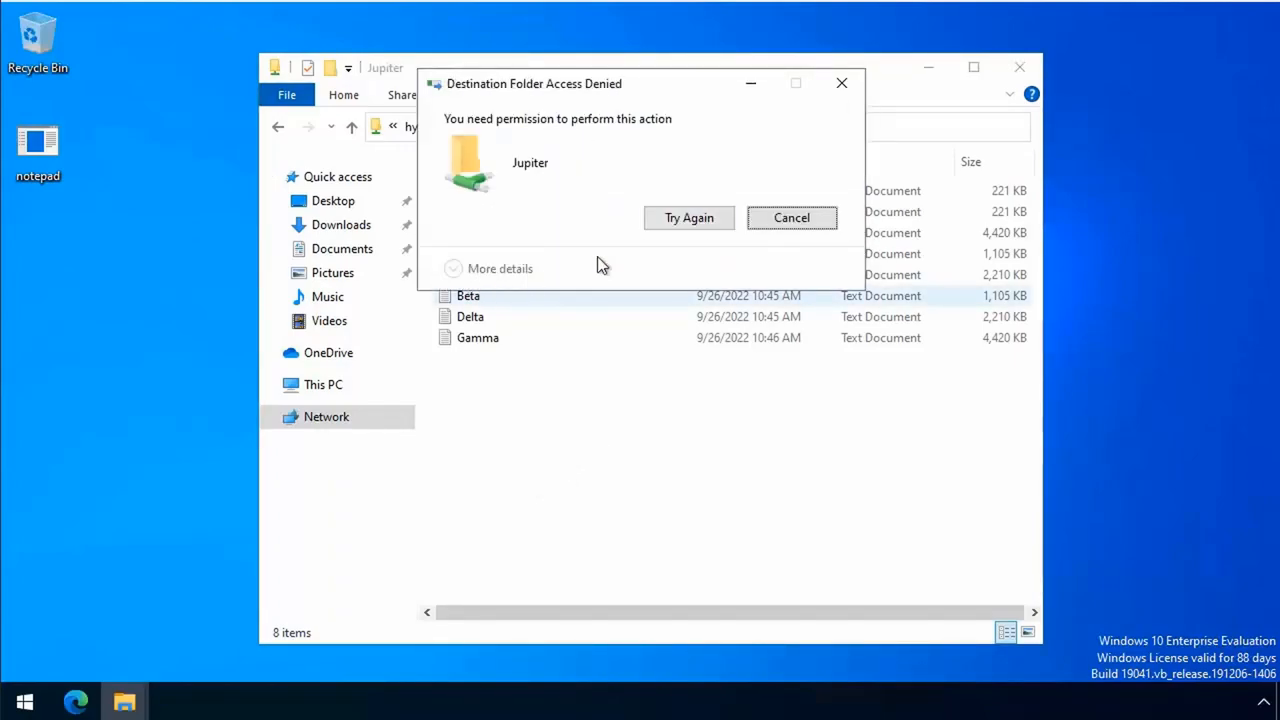